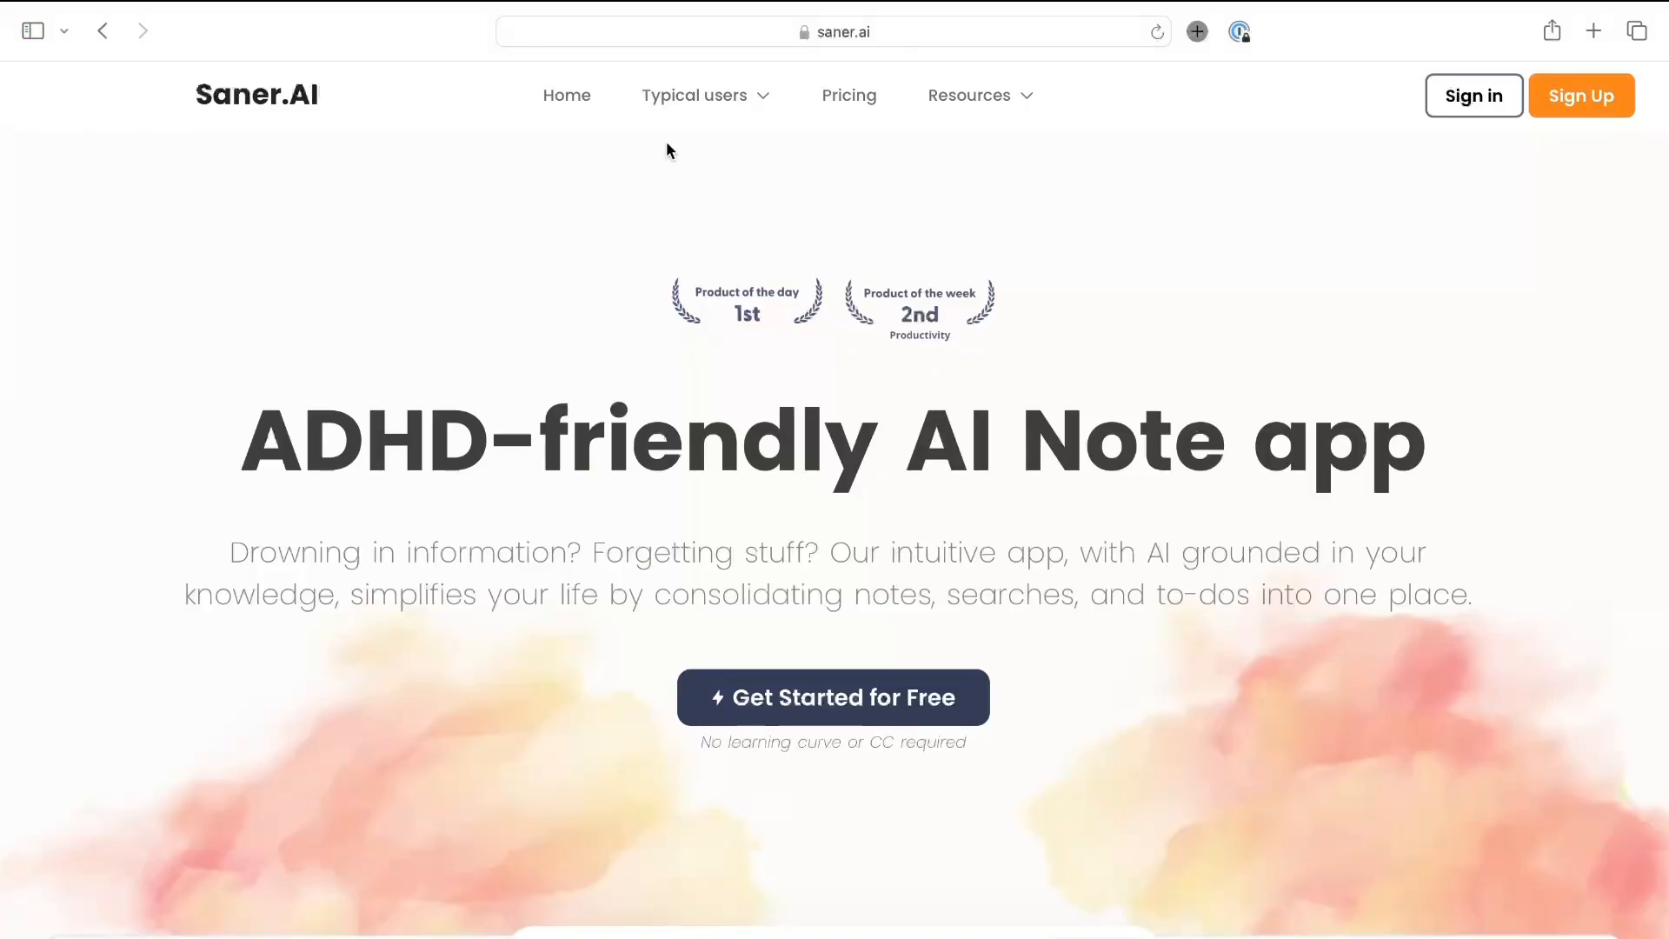
mouse_move(667, 280)
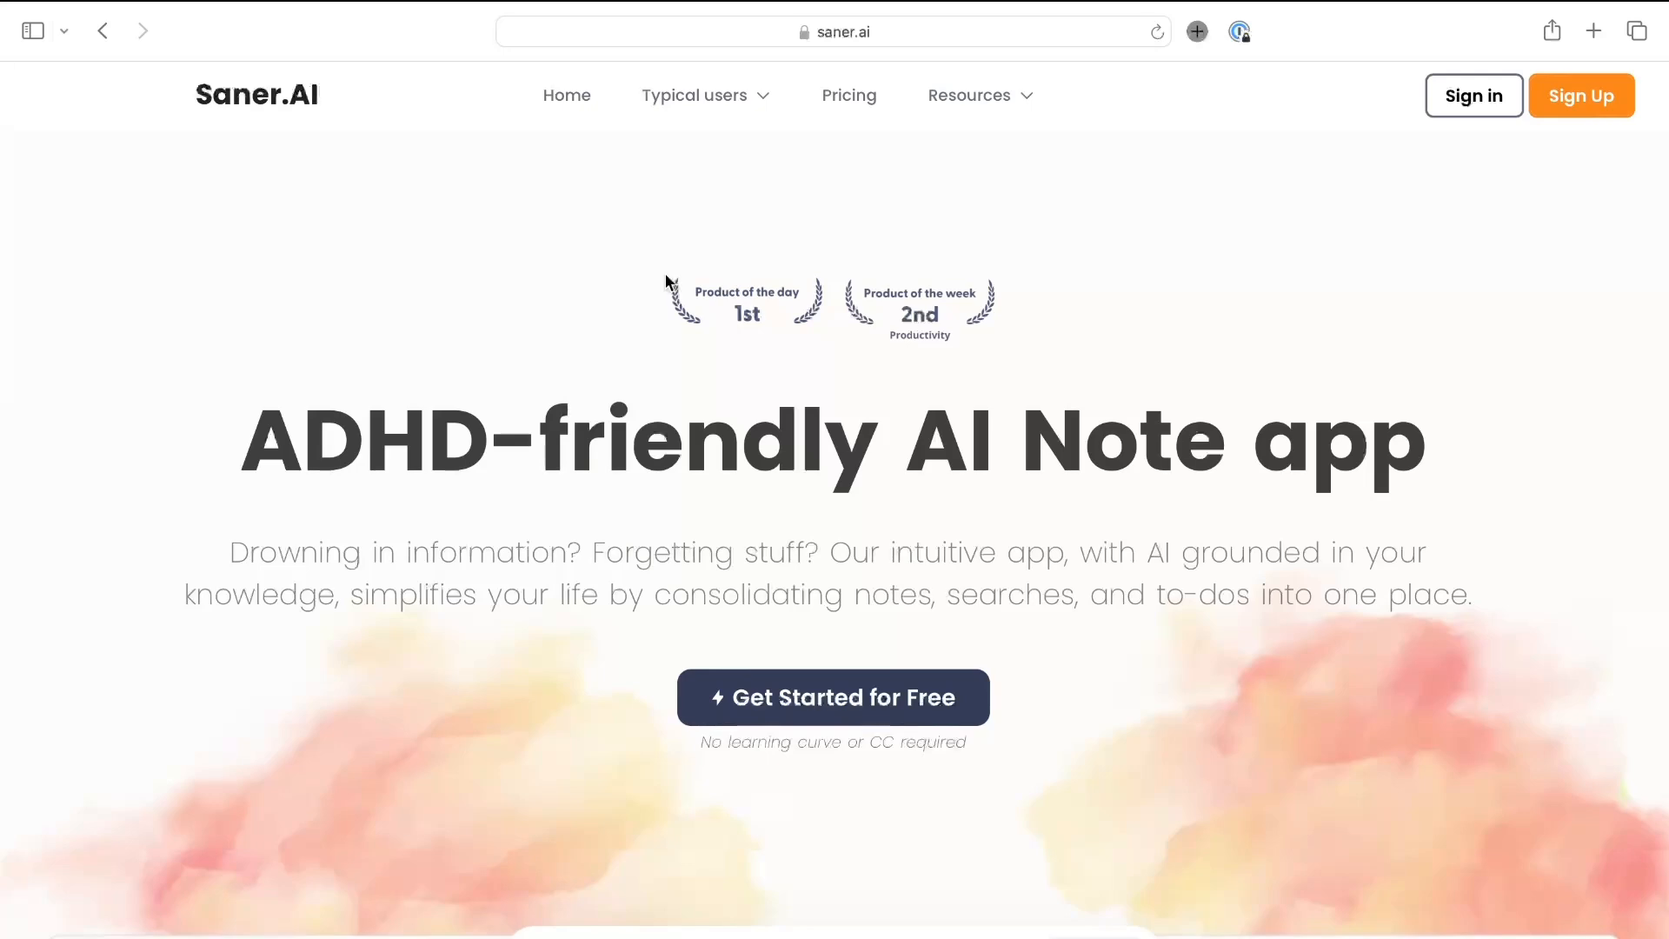
Scroll down to the Pricing section showing the Free, Standard and Starter plan cards with yearly billing
scroll("down", 3)
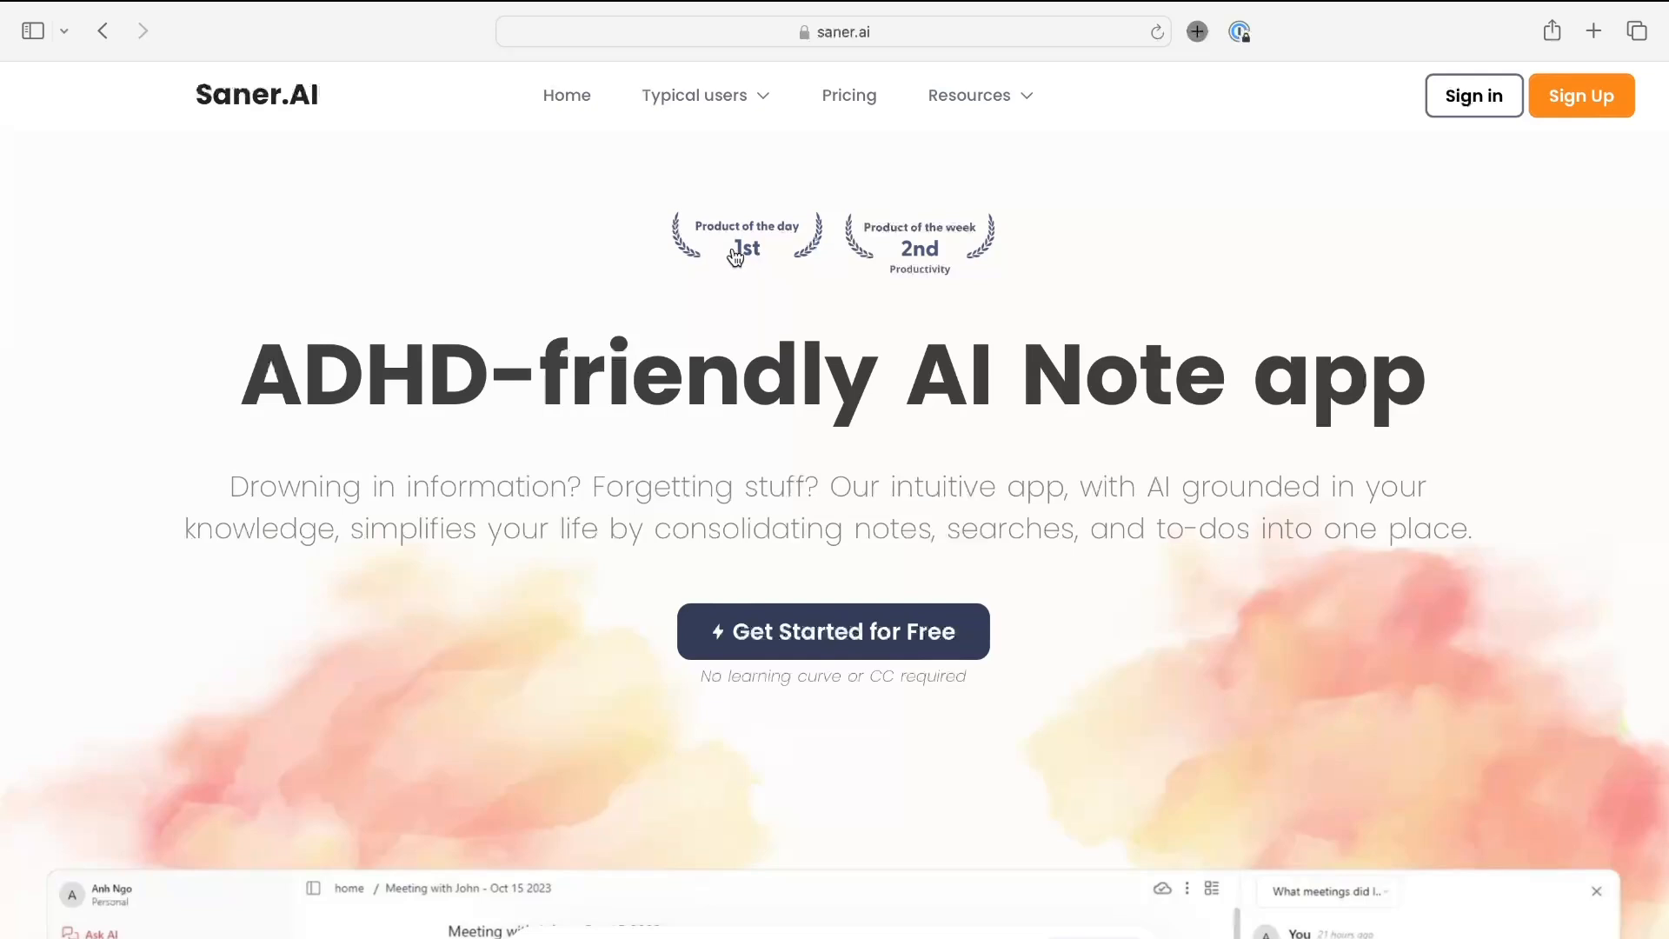
mouse_move(824, 259)
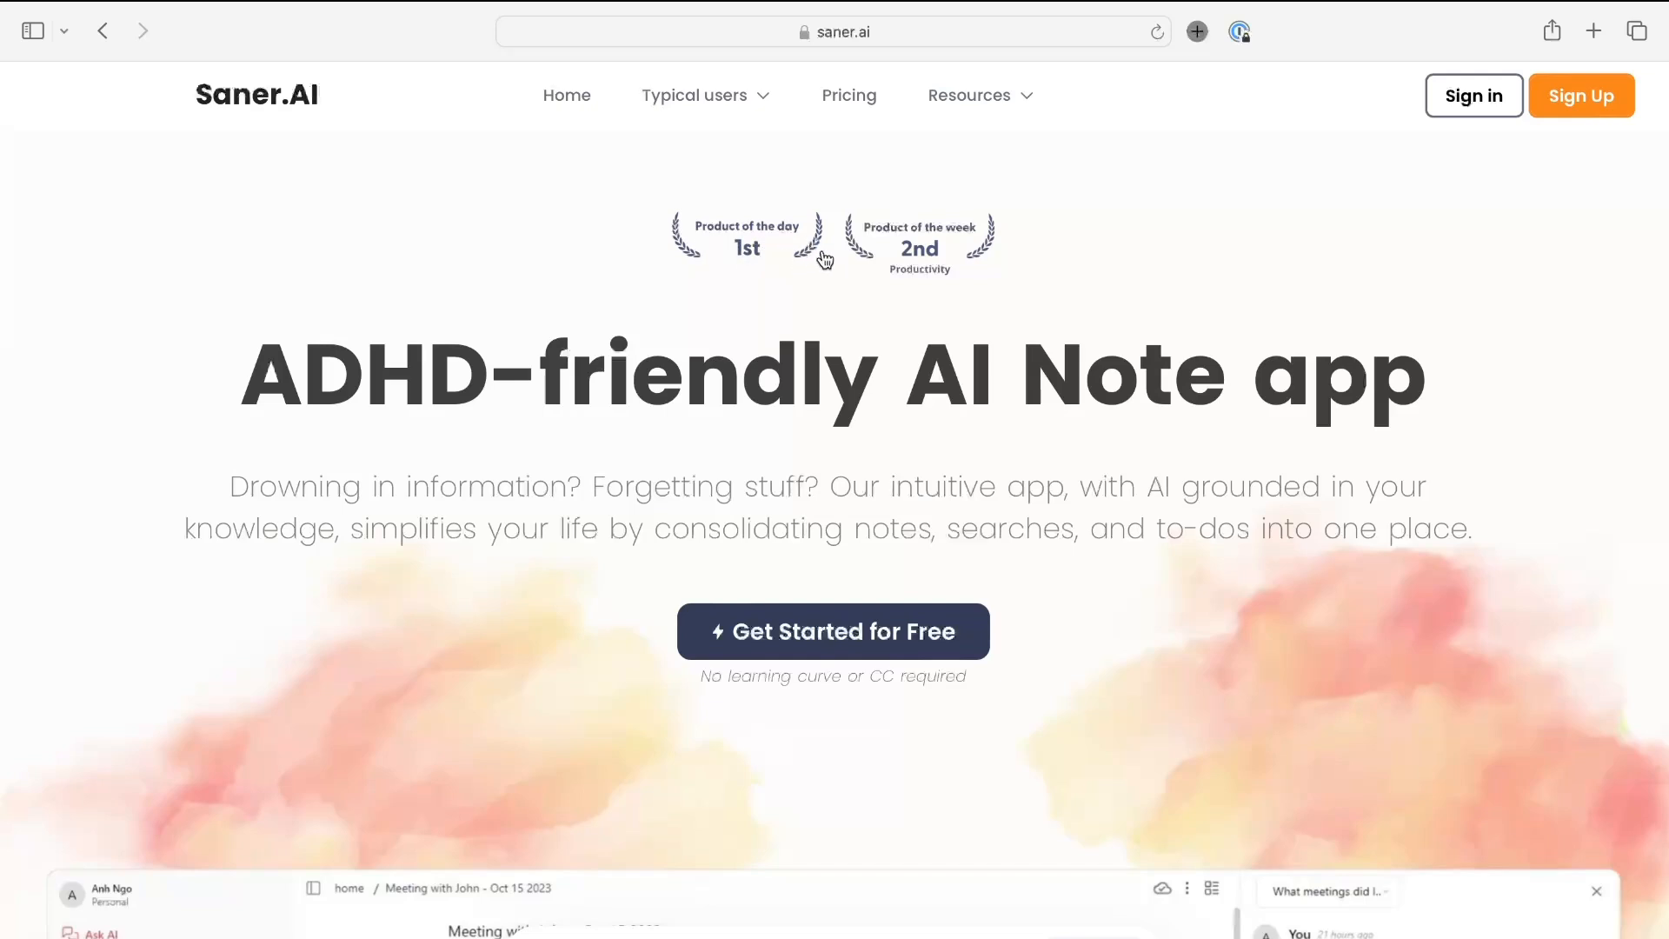
scroll("down", 3)
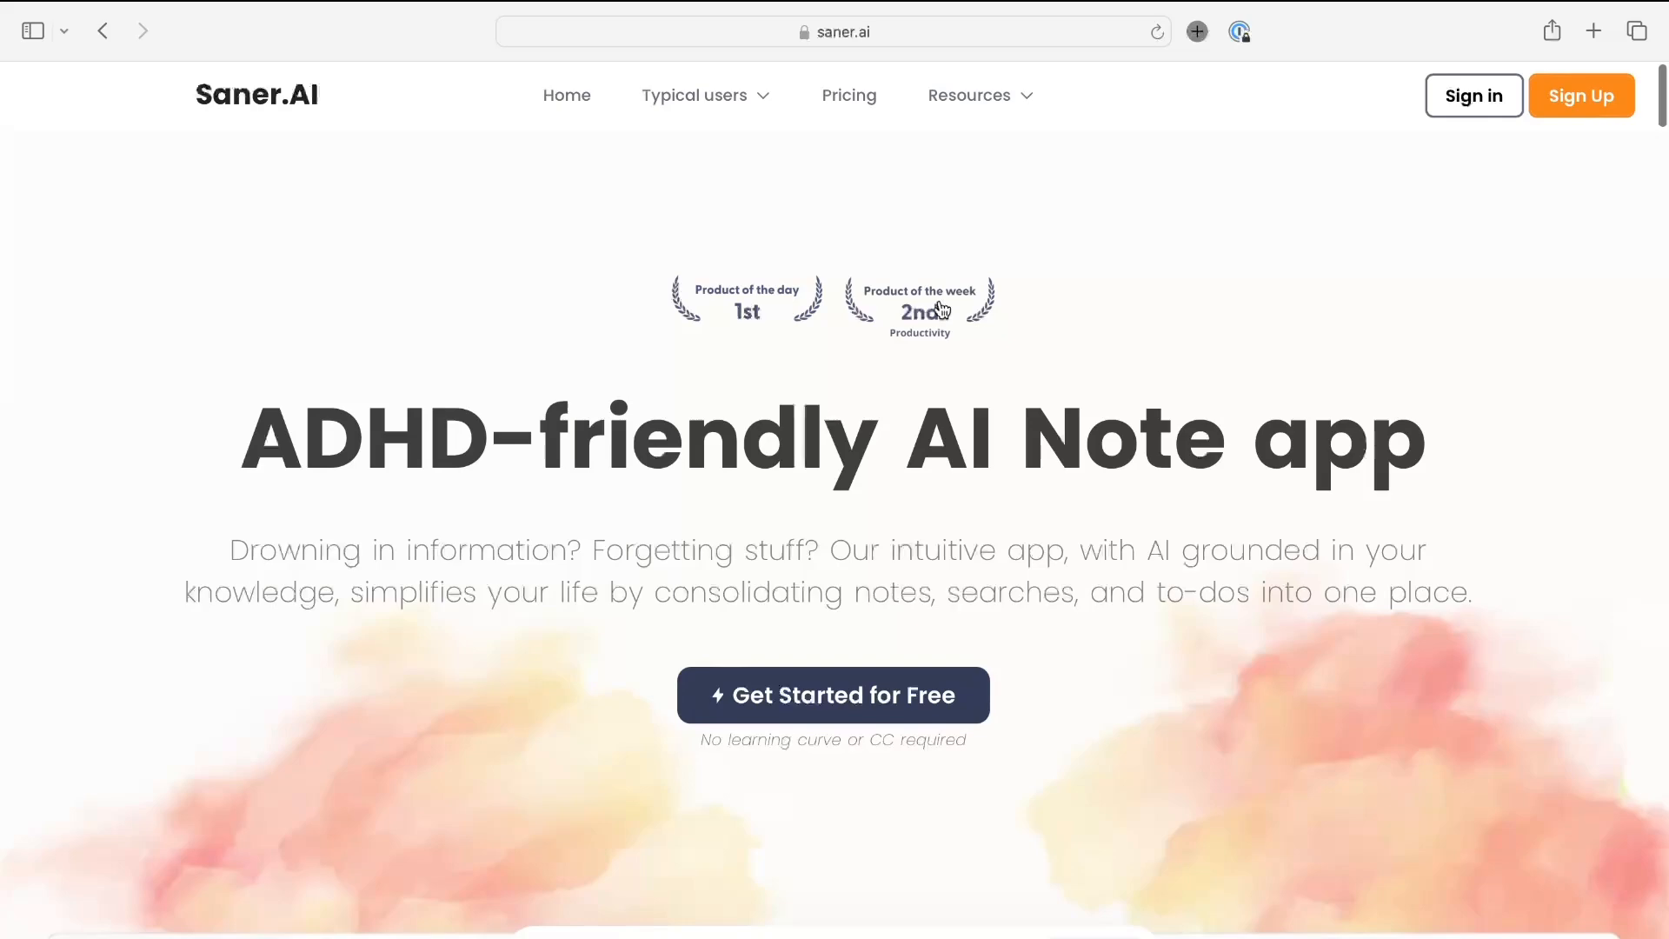
scroll("down", 3)
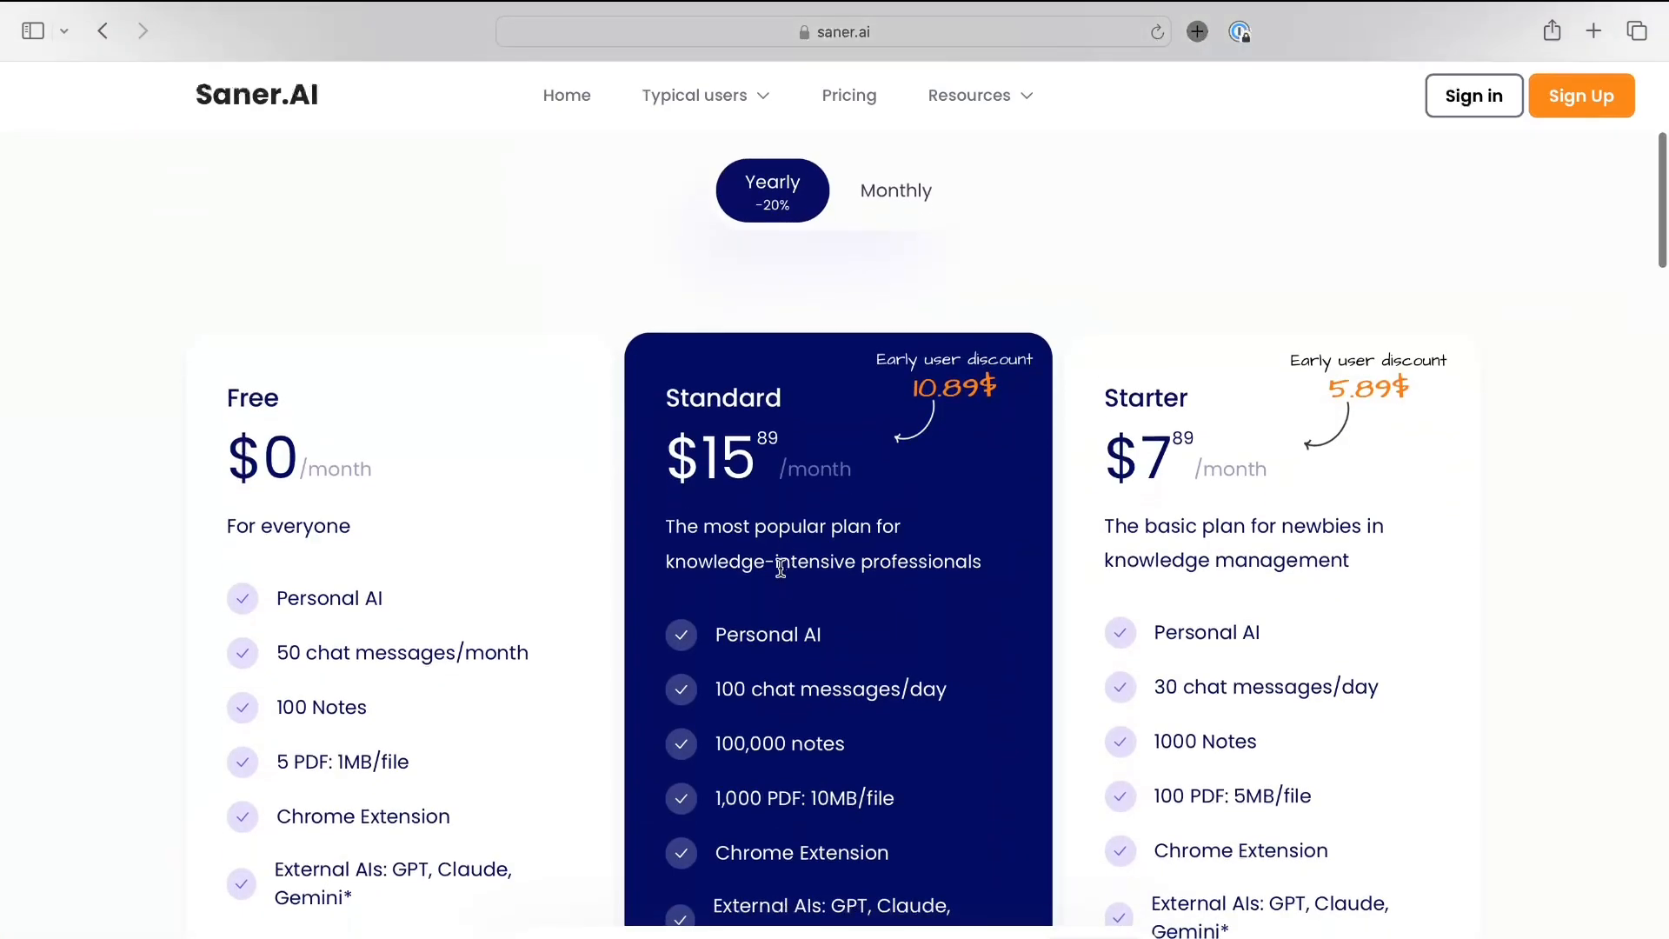
scroll("down", 3)
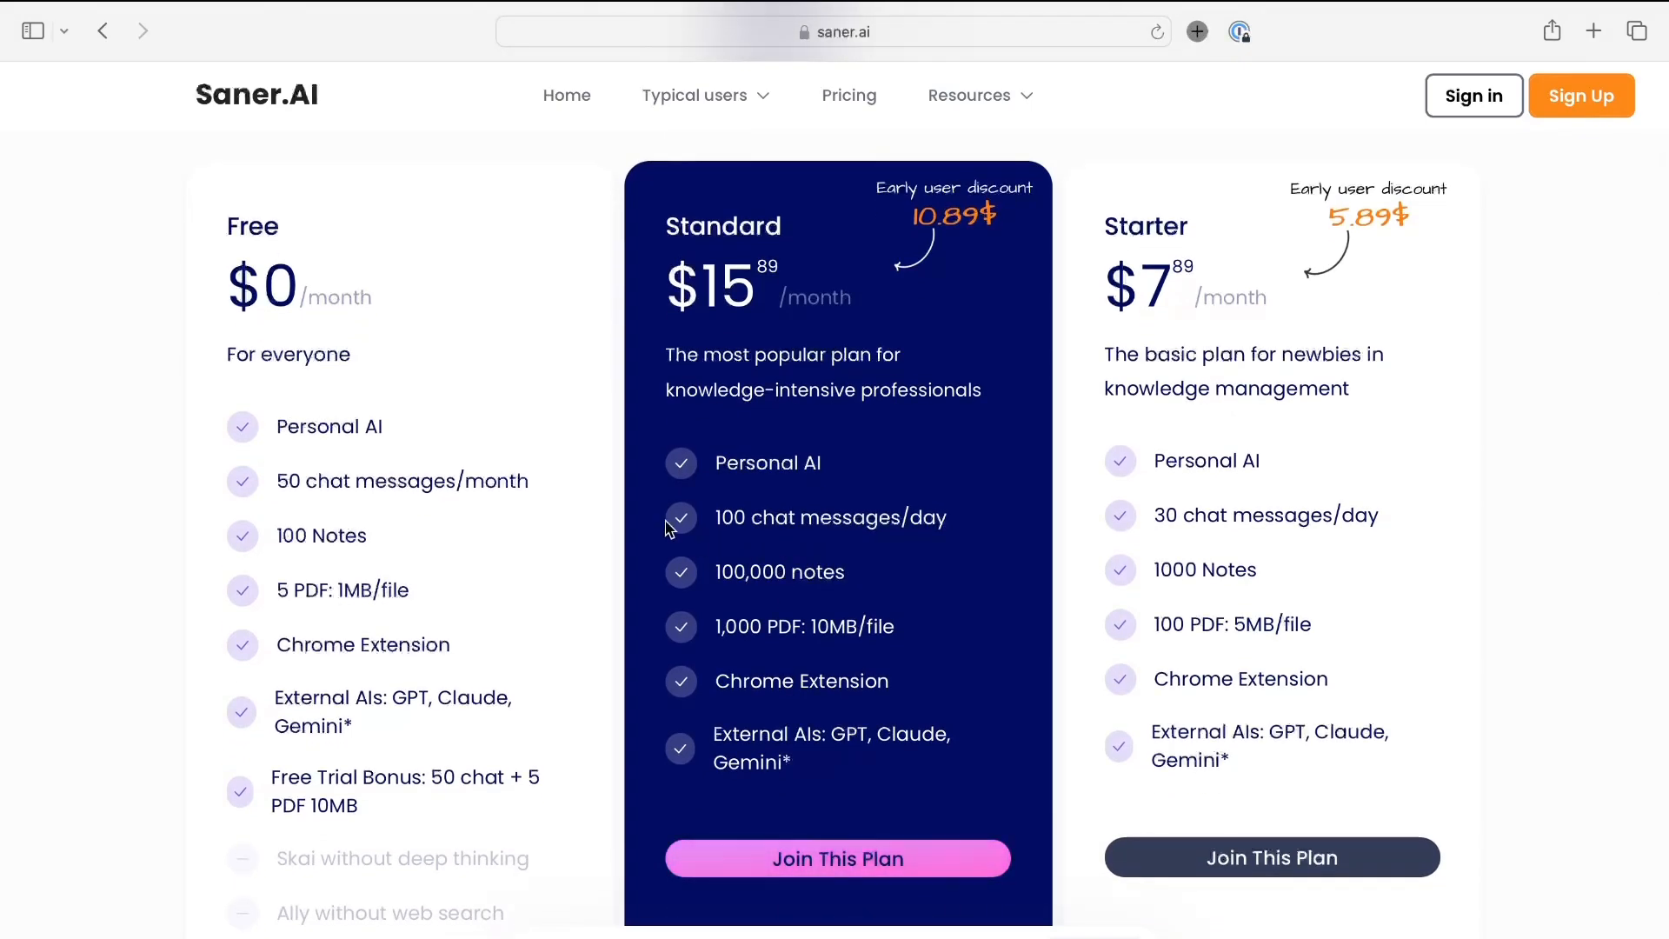
scroll("down", 3)
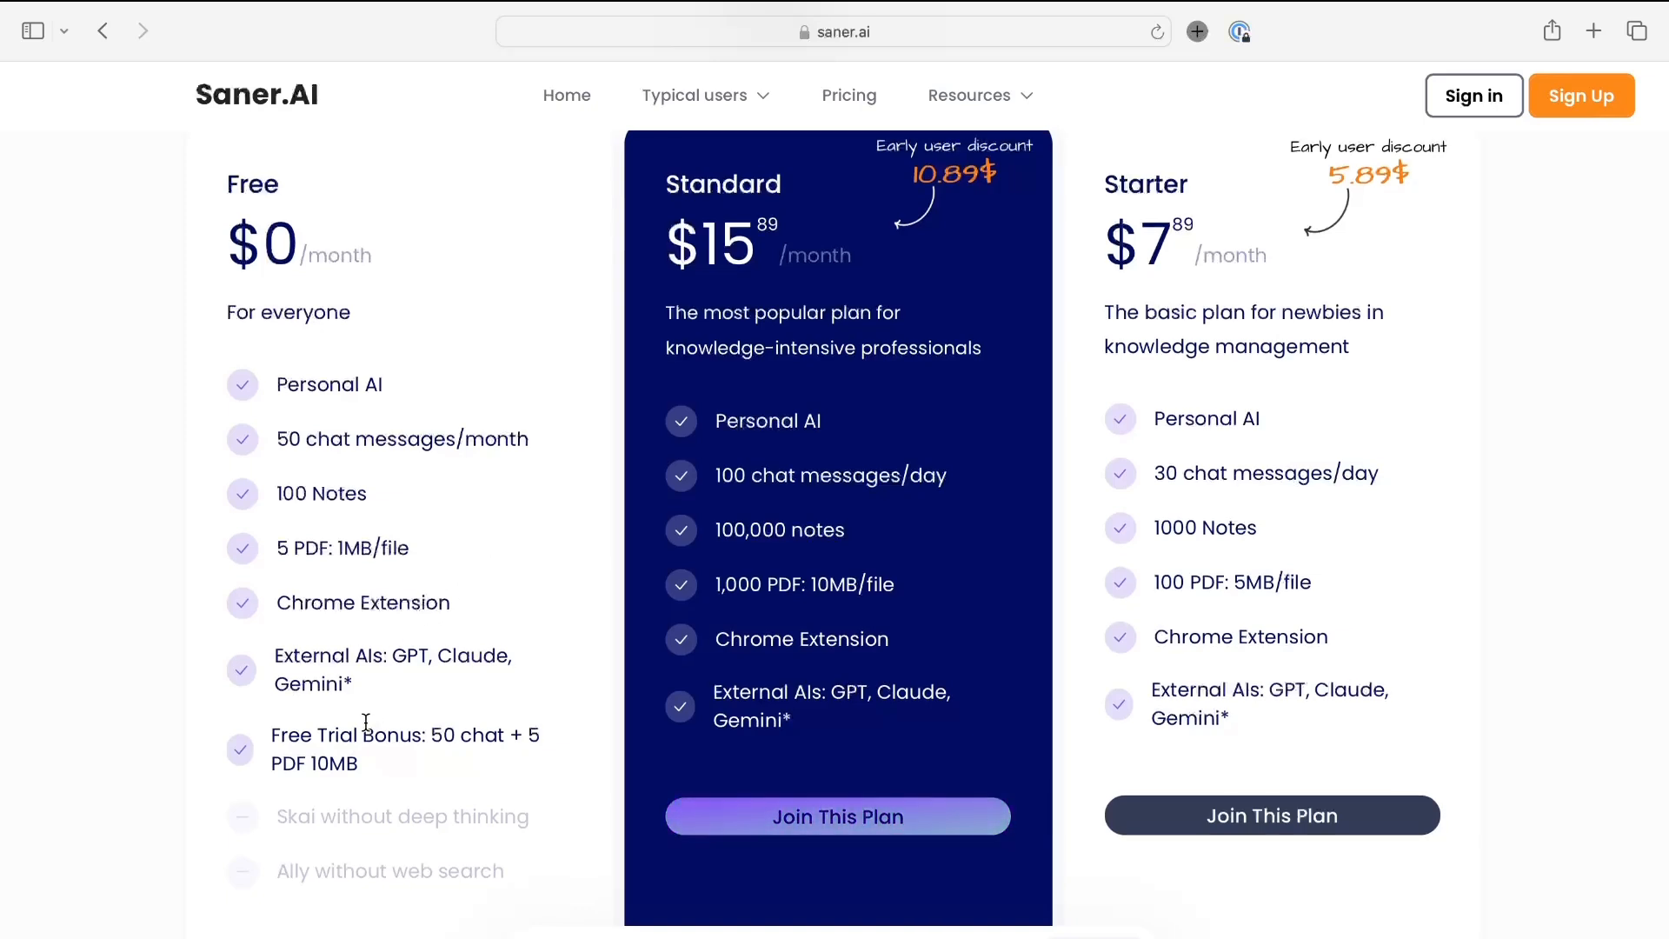
scroll("down", 3)
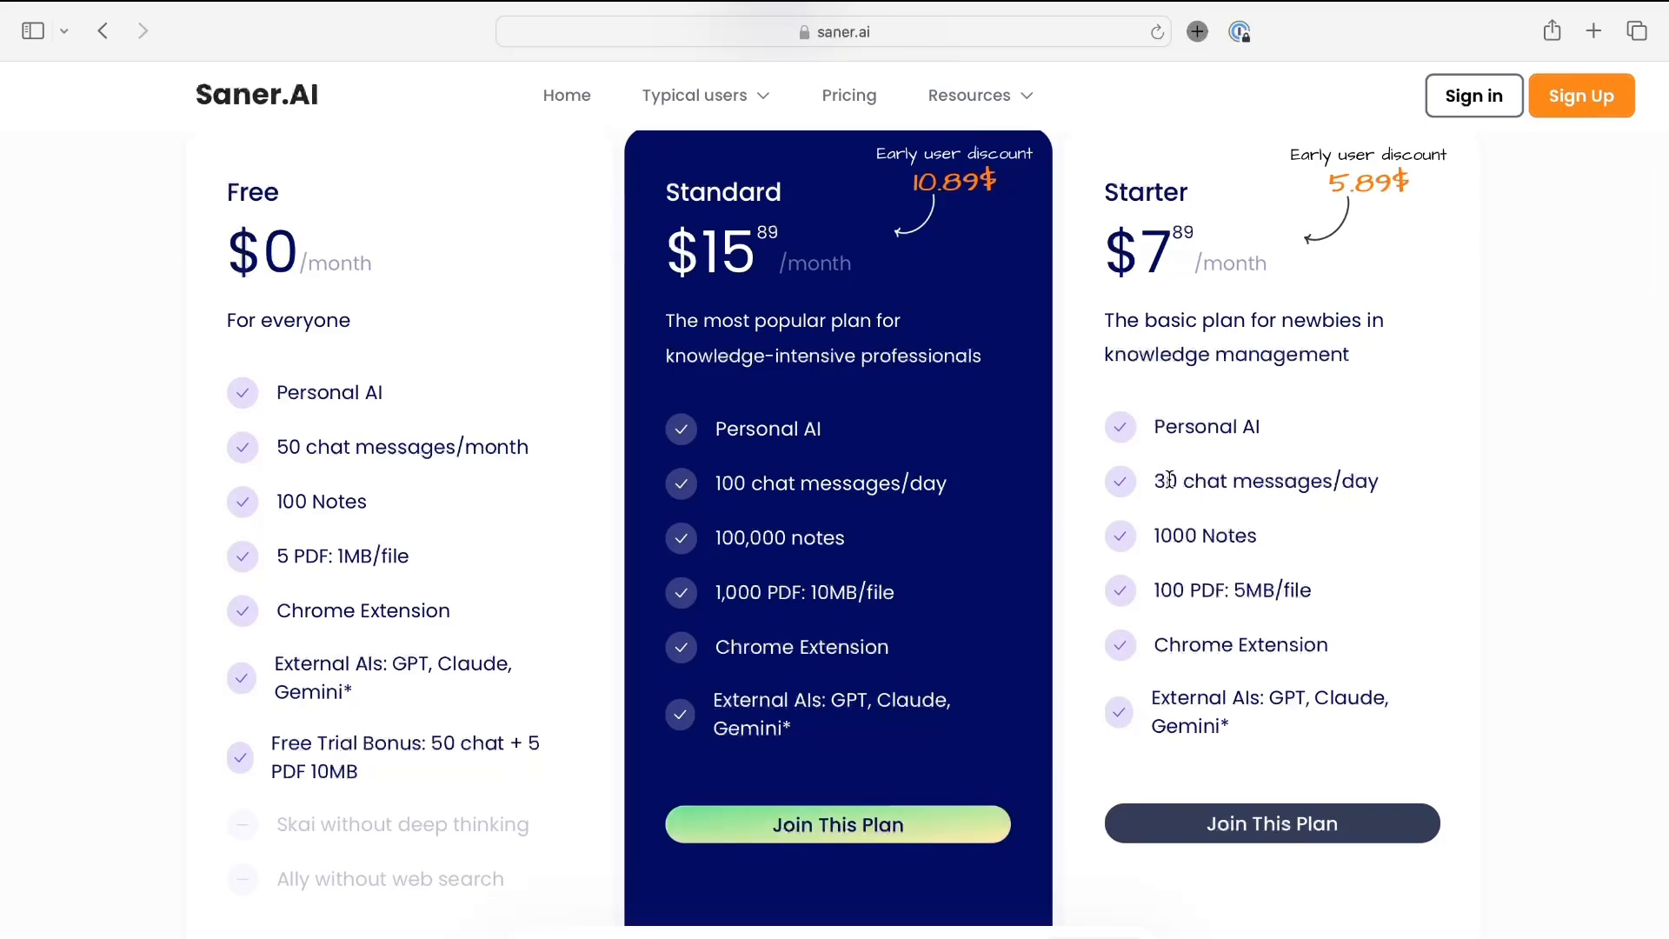
scroll("down", 3)
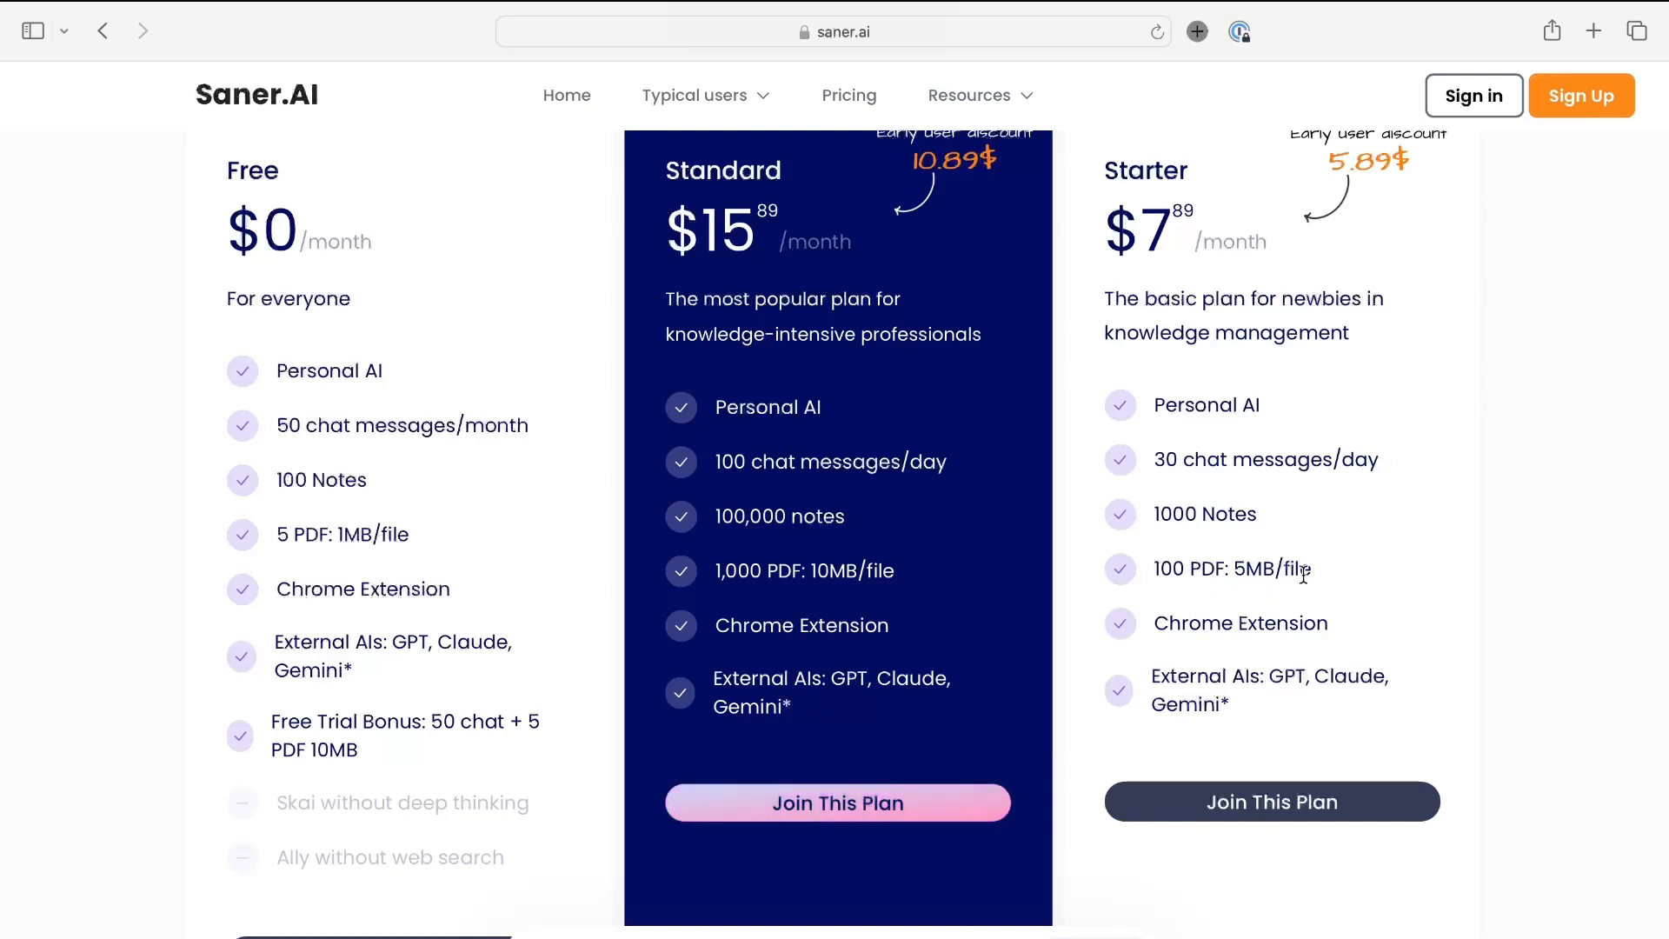
scroll("down", 3)
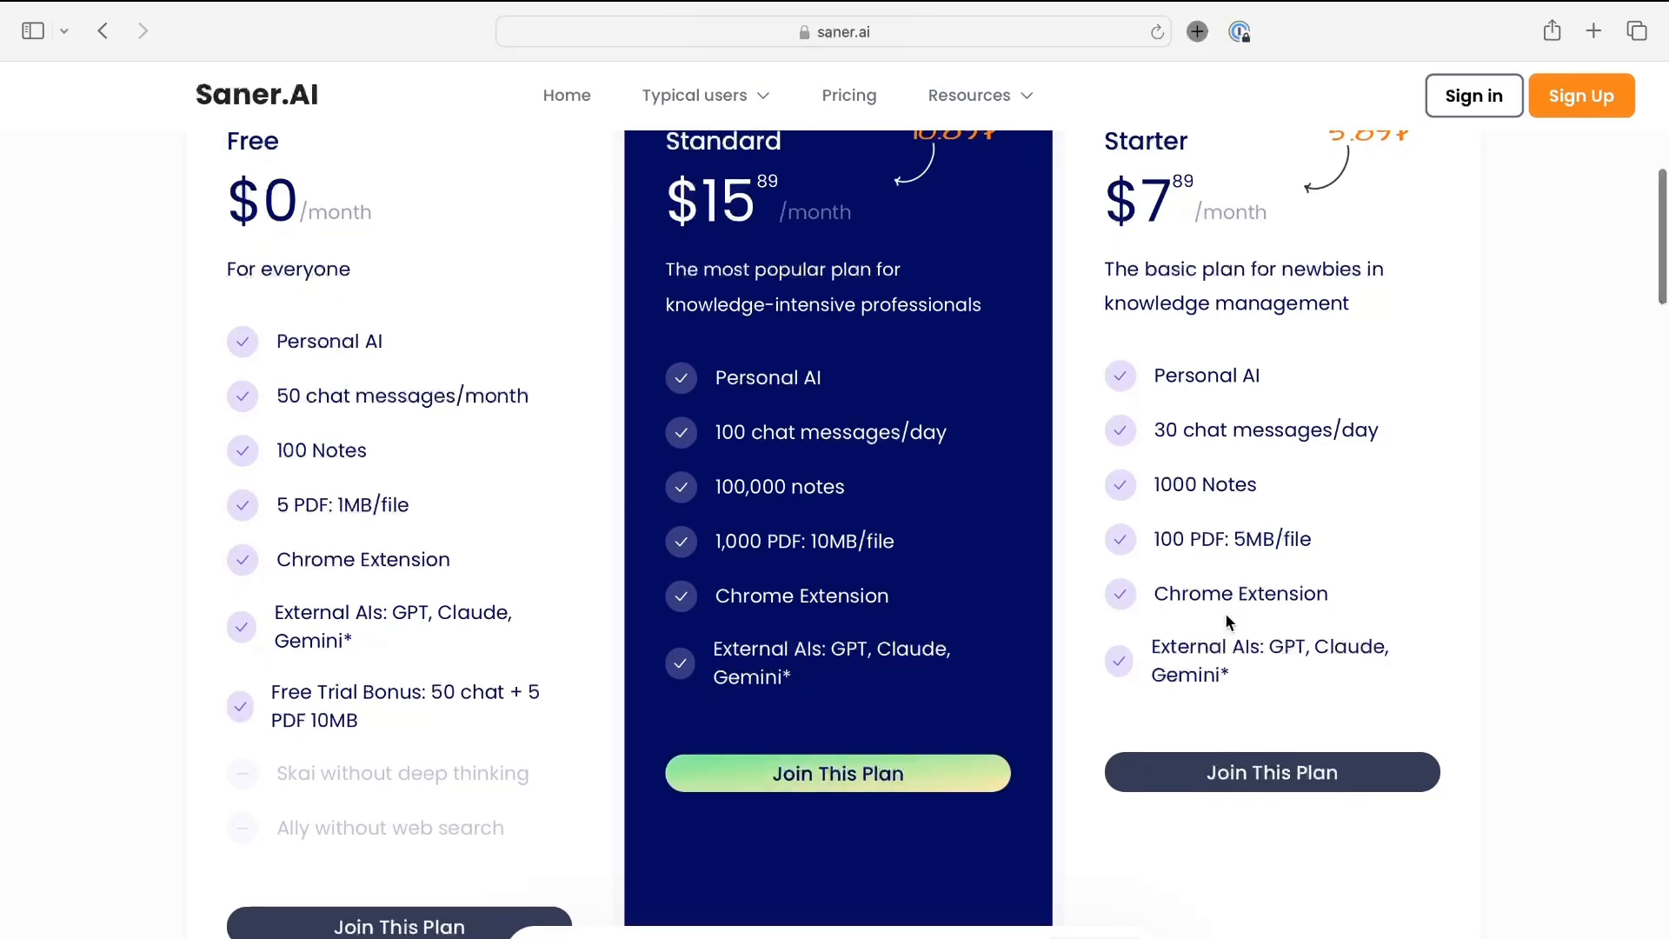
scroll("down", 3)
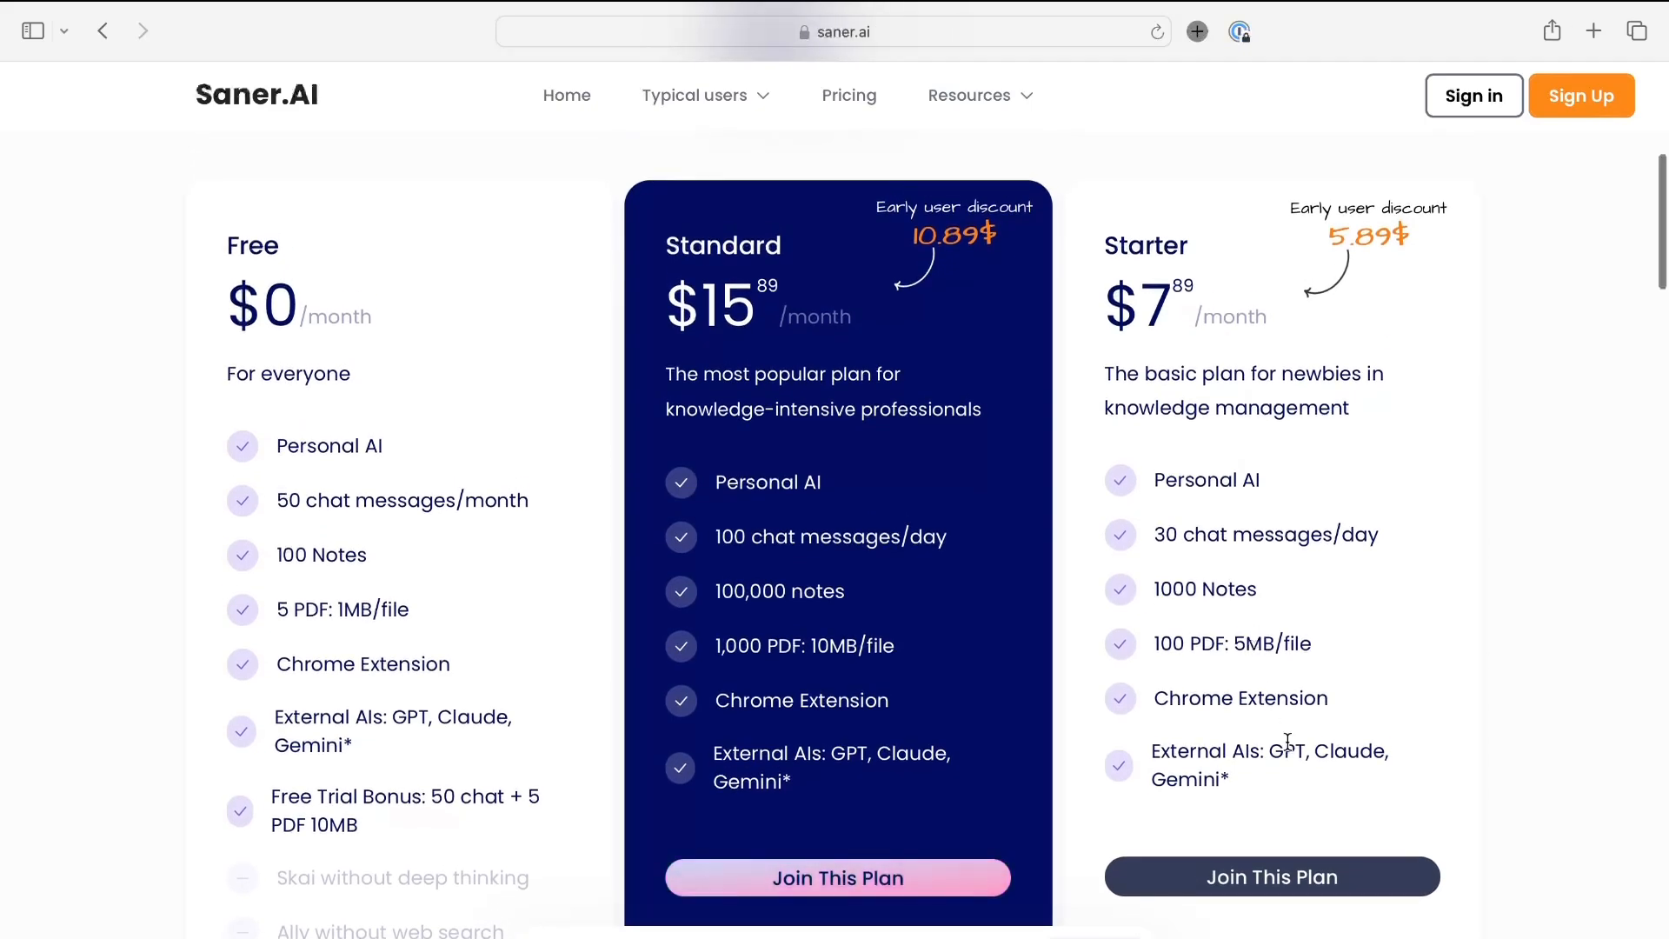
scroll("down", 3)
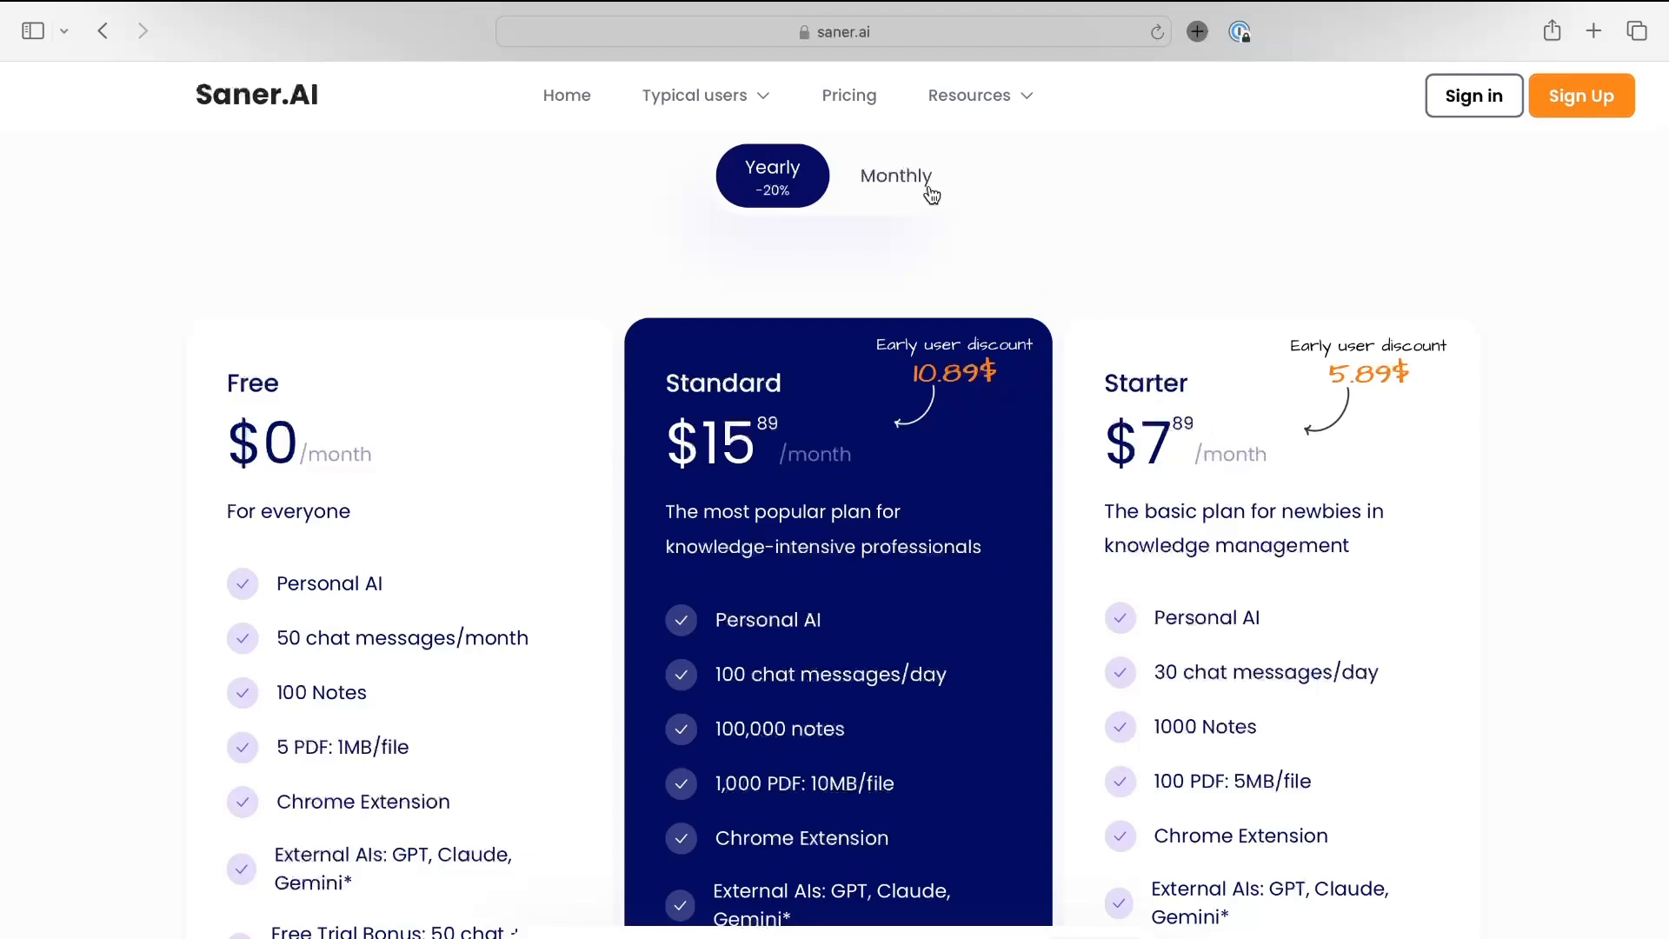
left_click(896, 175)
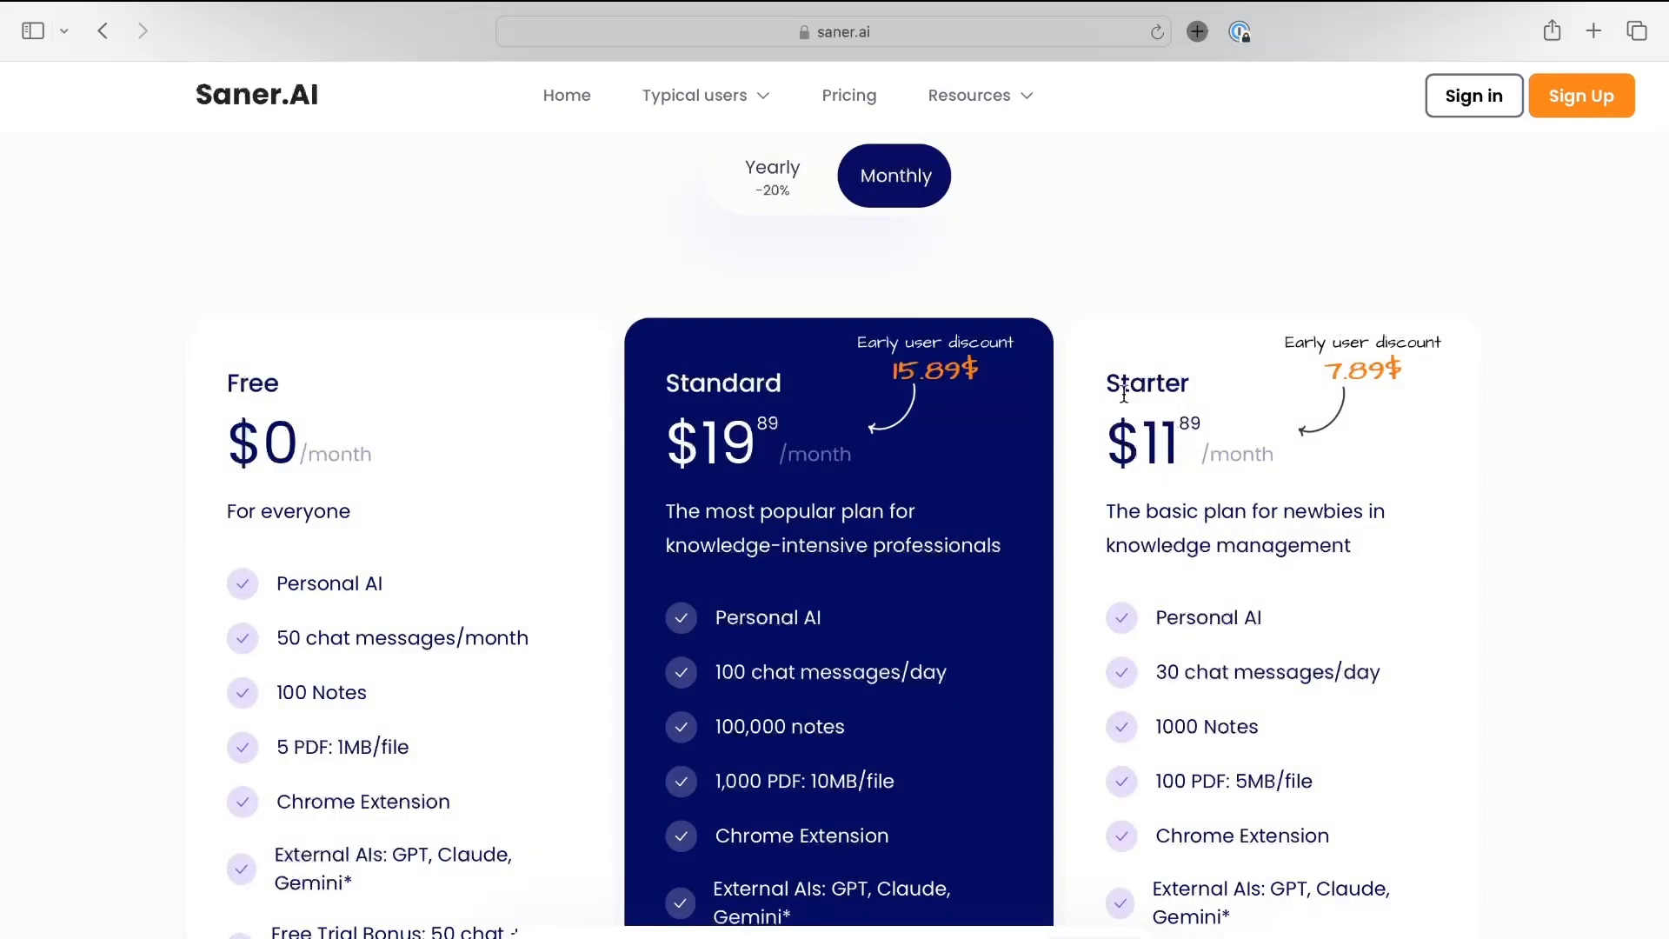
scroll("down", 3)
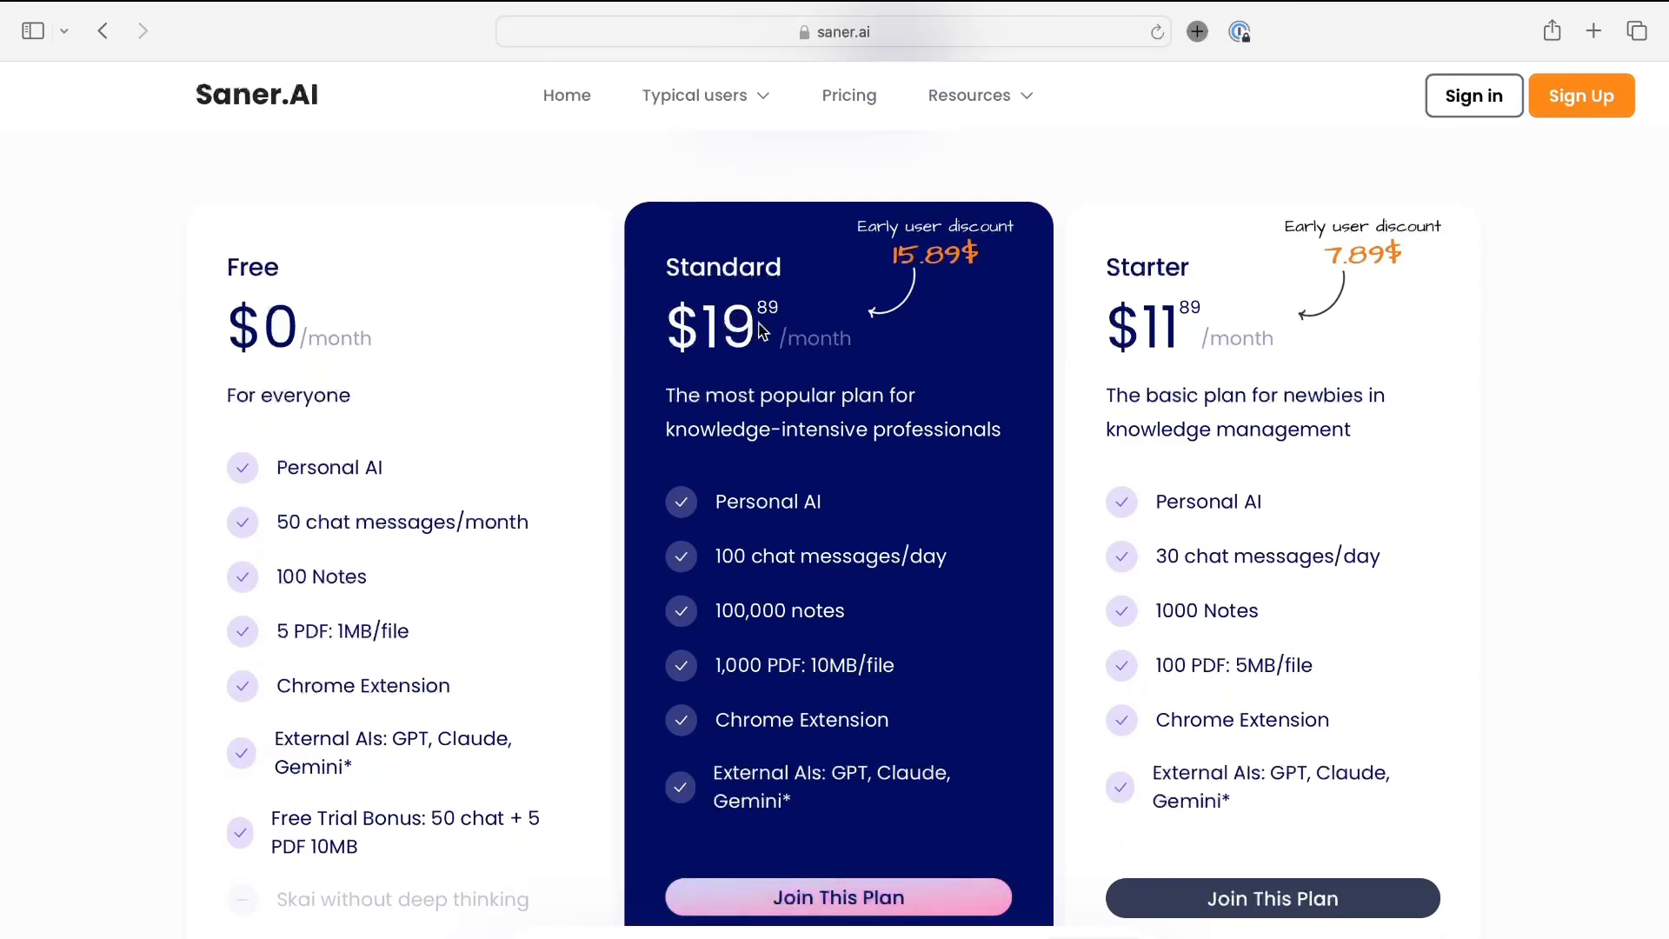
scroll("down", 3)
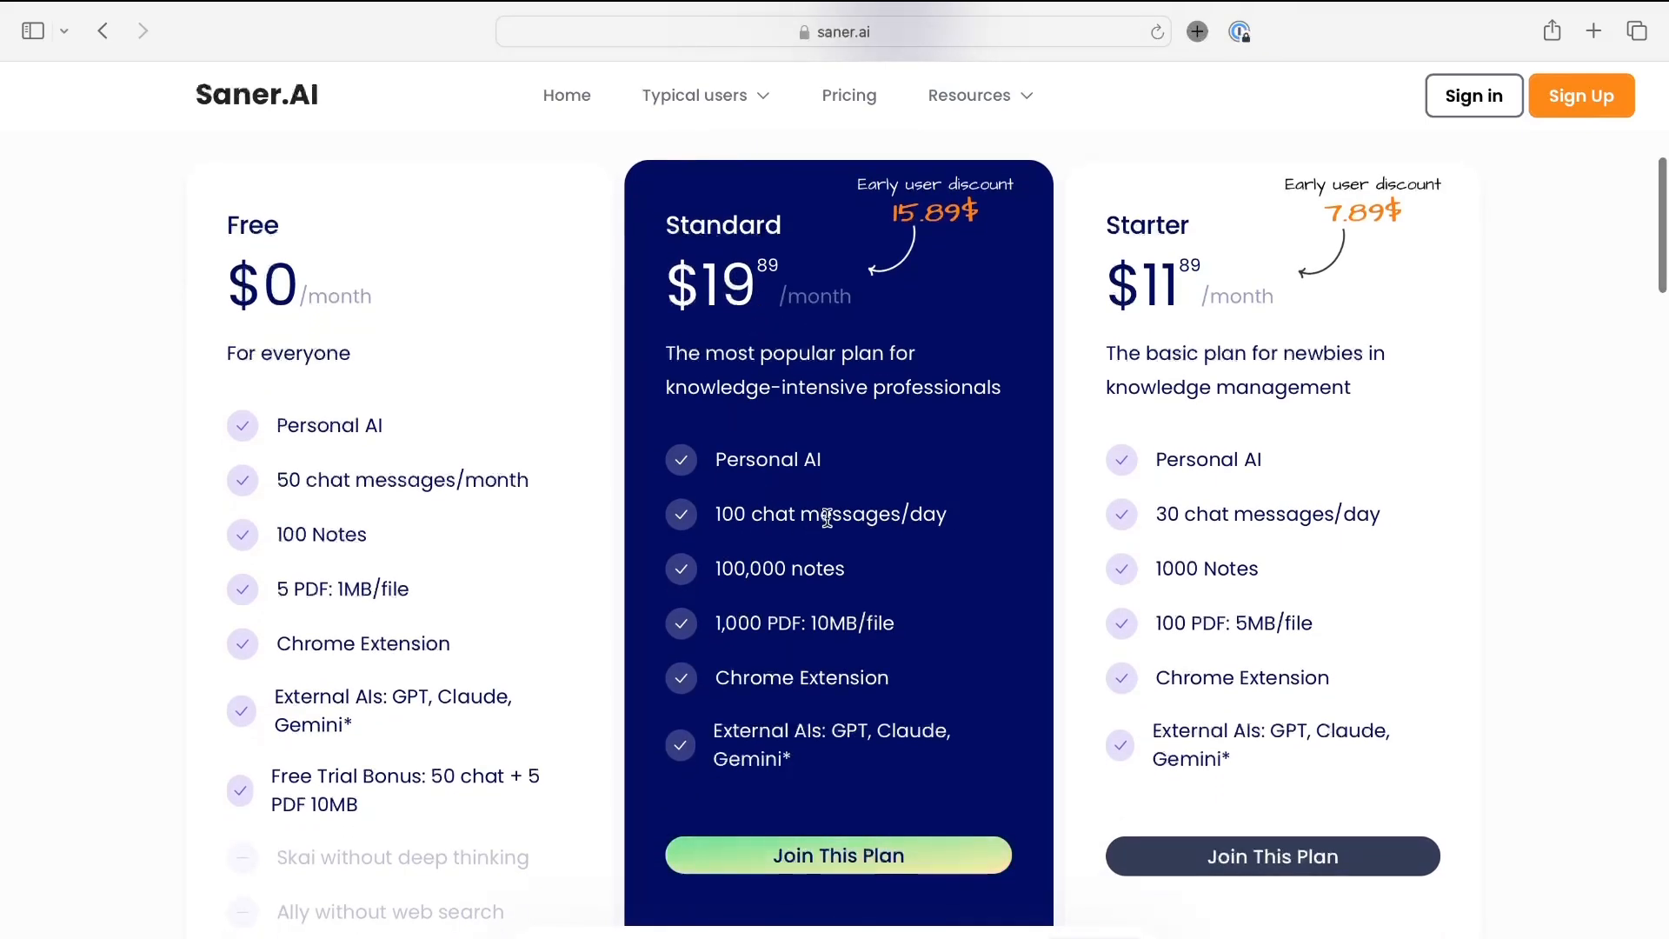
scroll("down", 3)
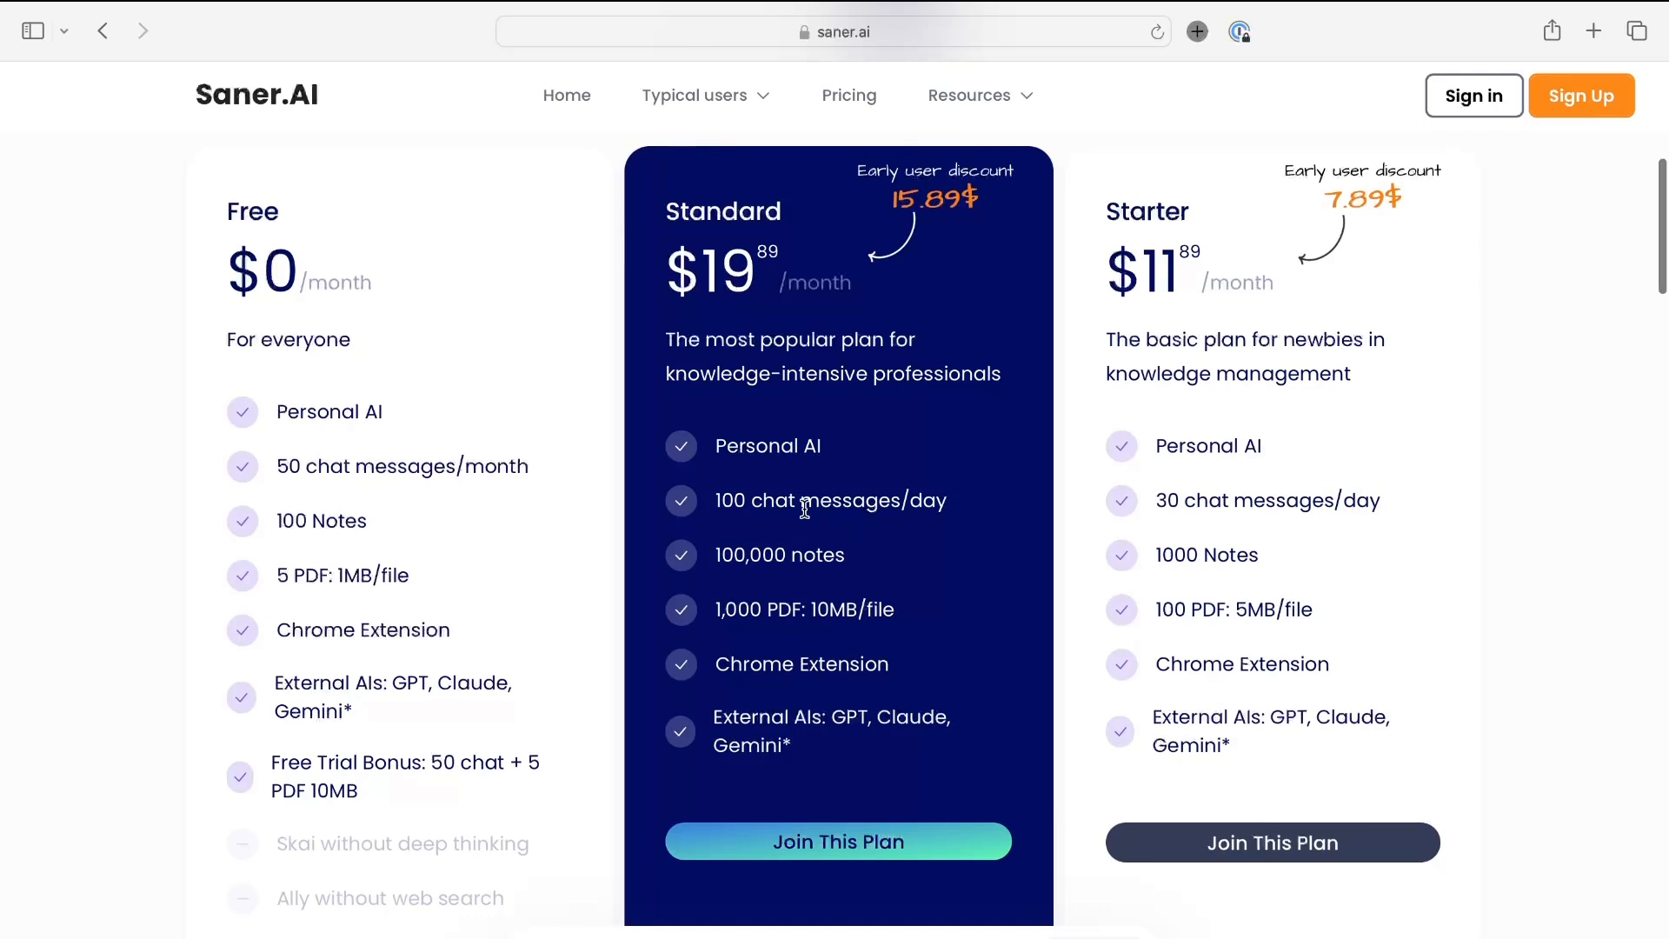
scroll("down", 3)
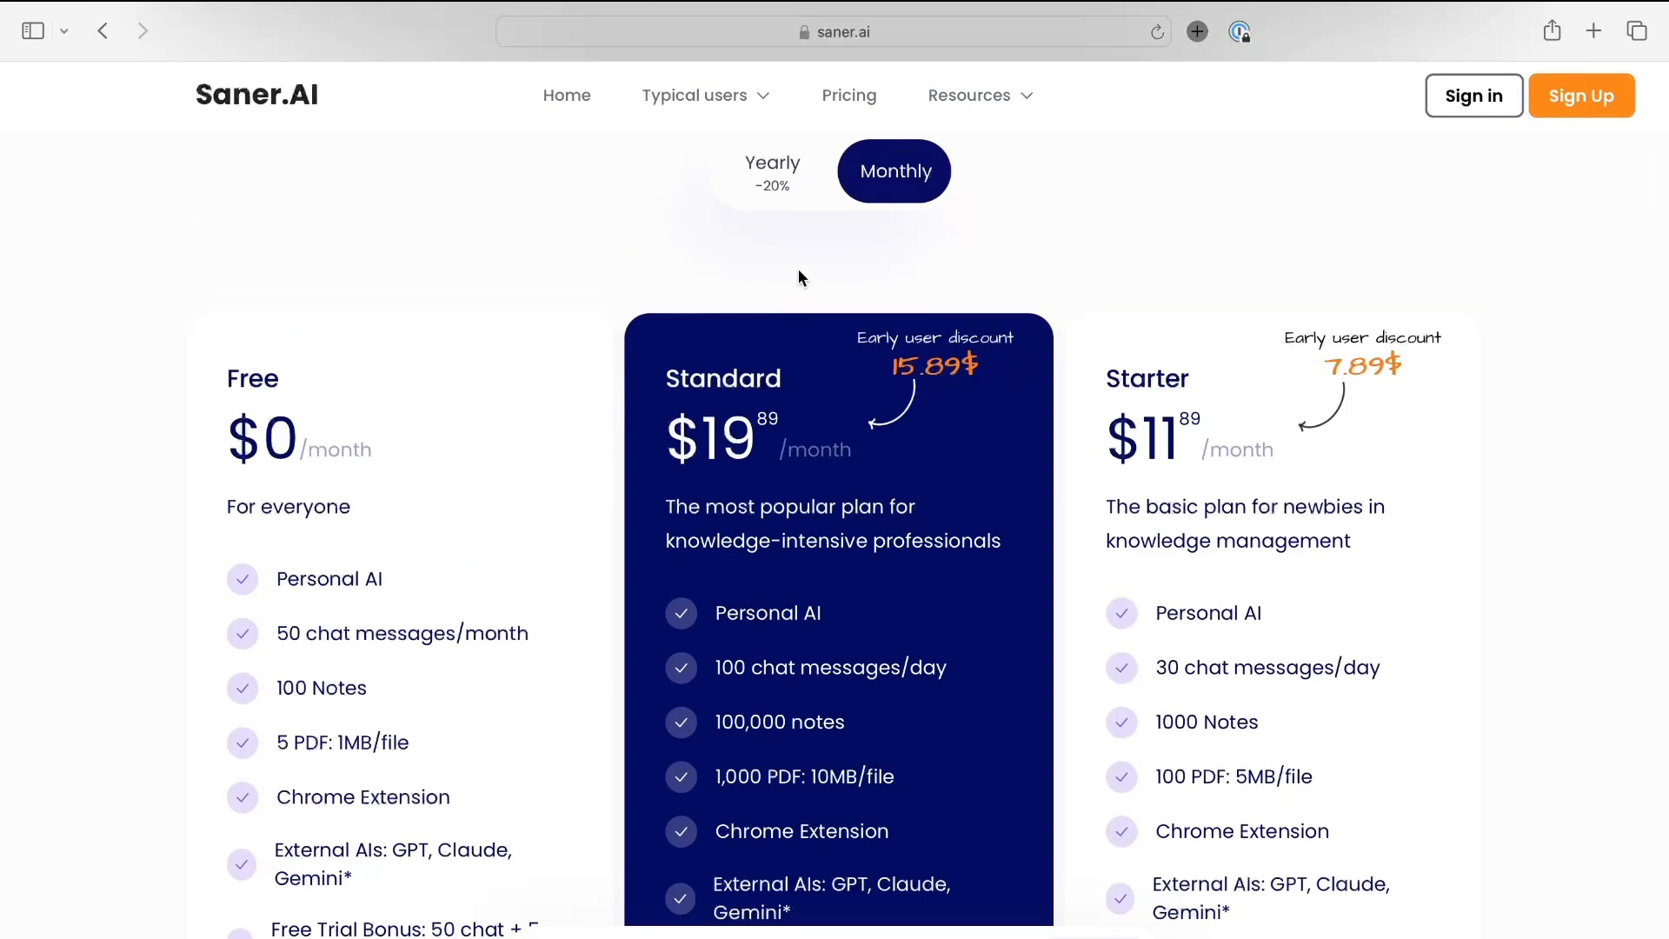
scroll("down", 3)
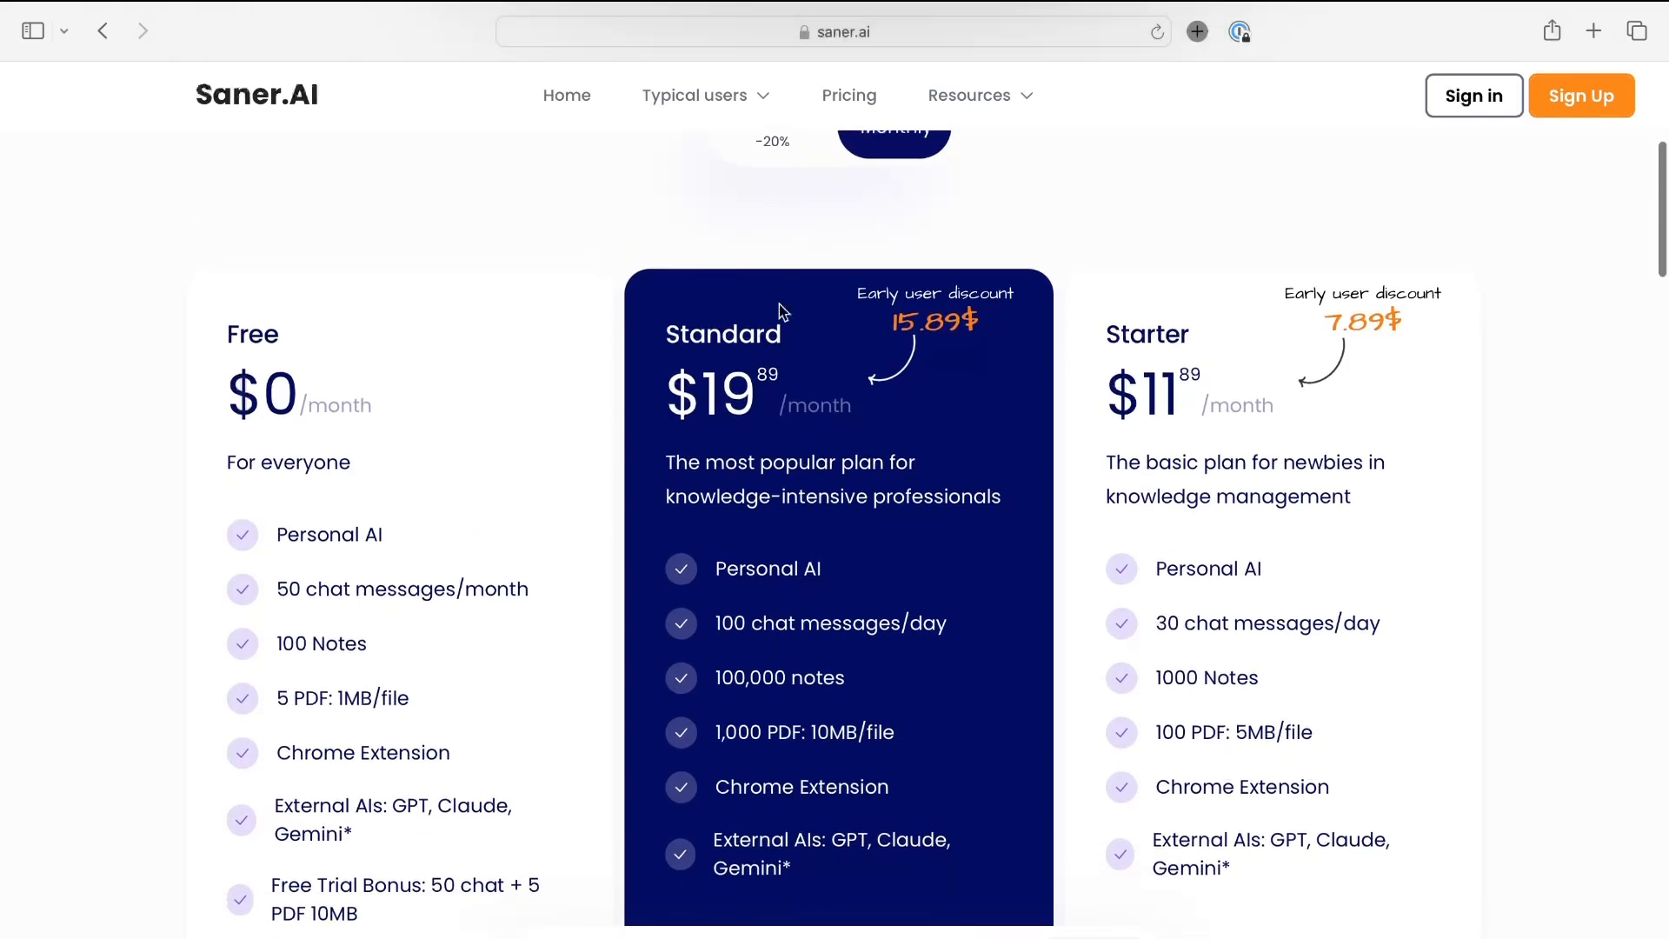
scroll("down", 3)
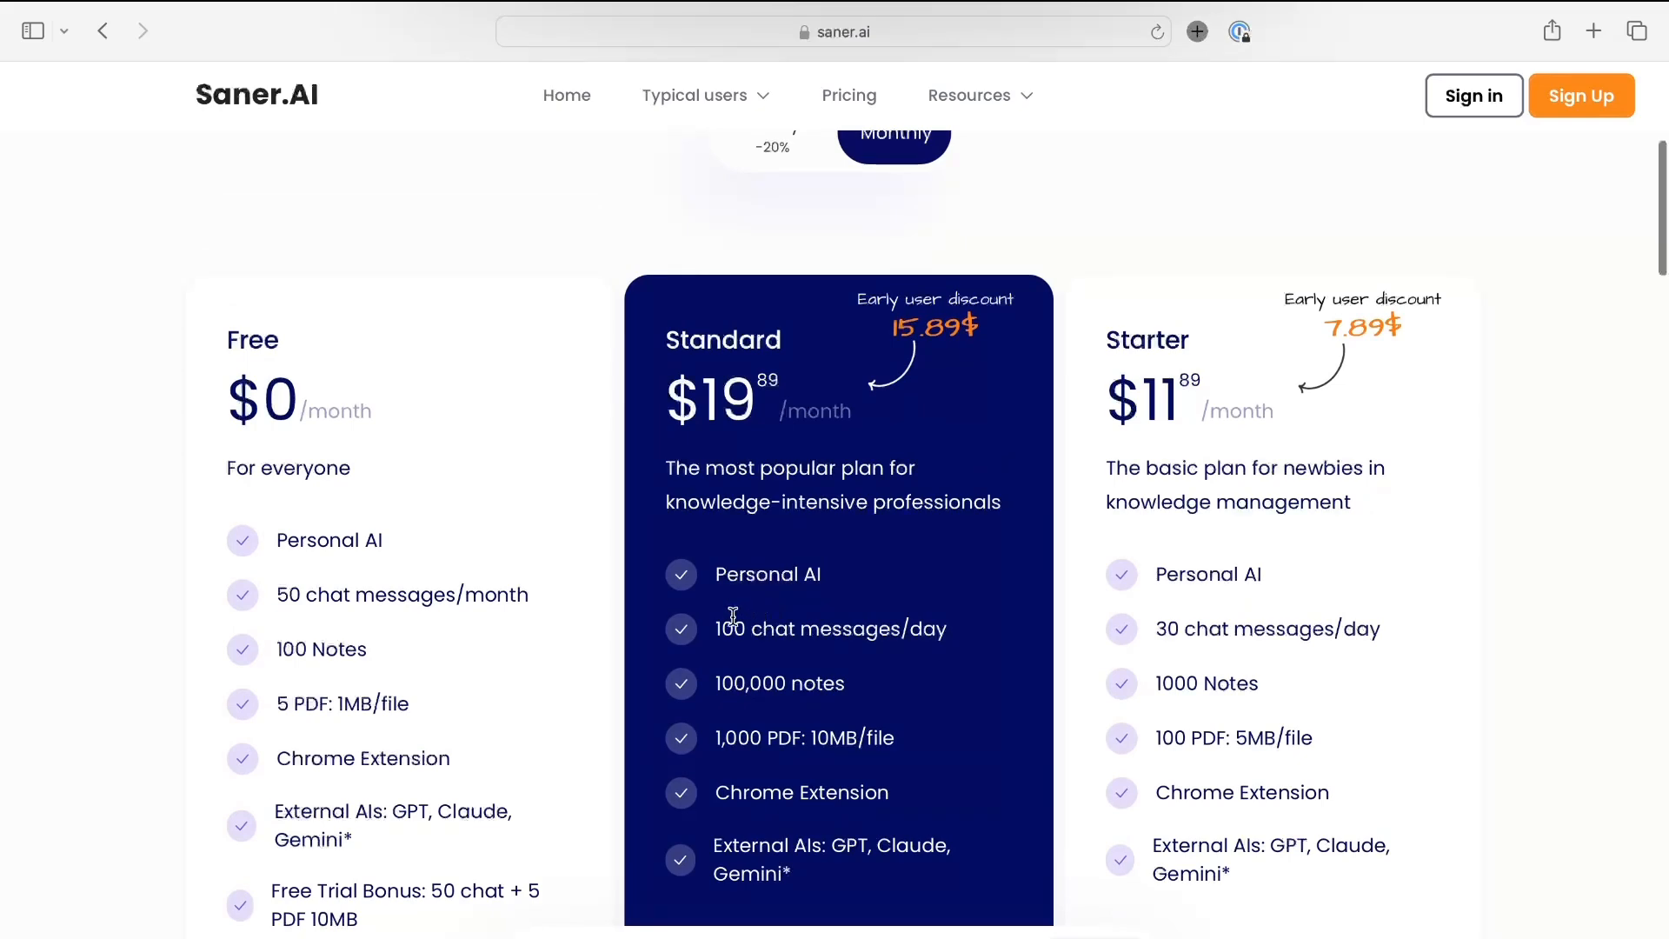
scroll("down", 3)
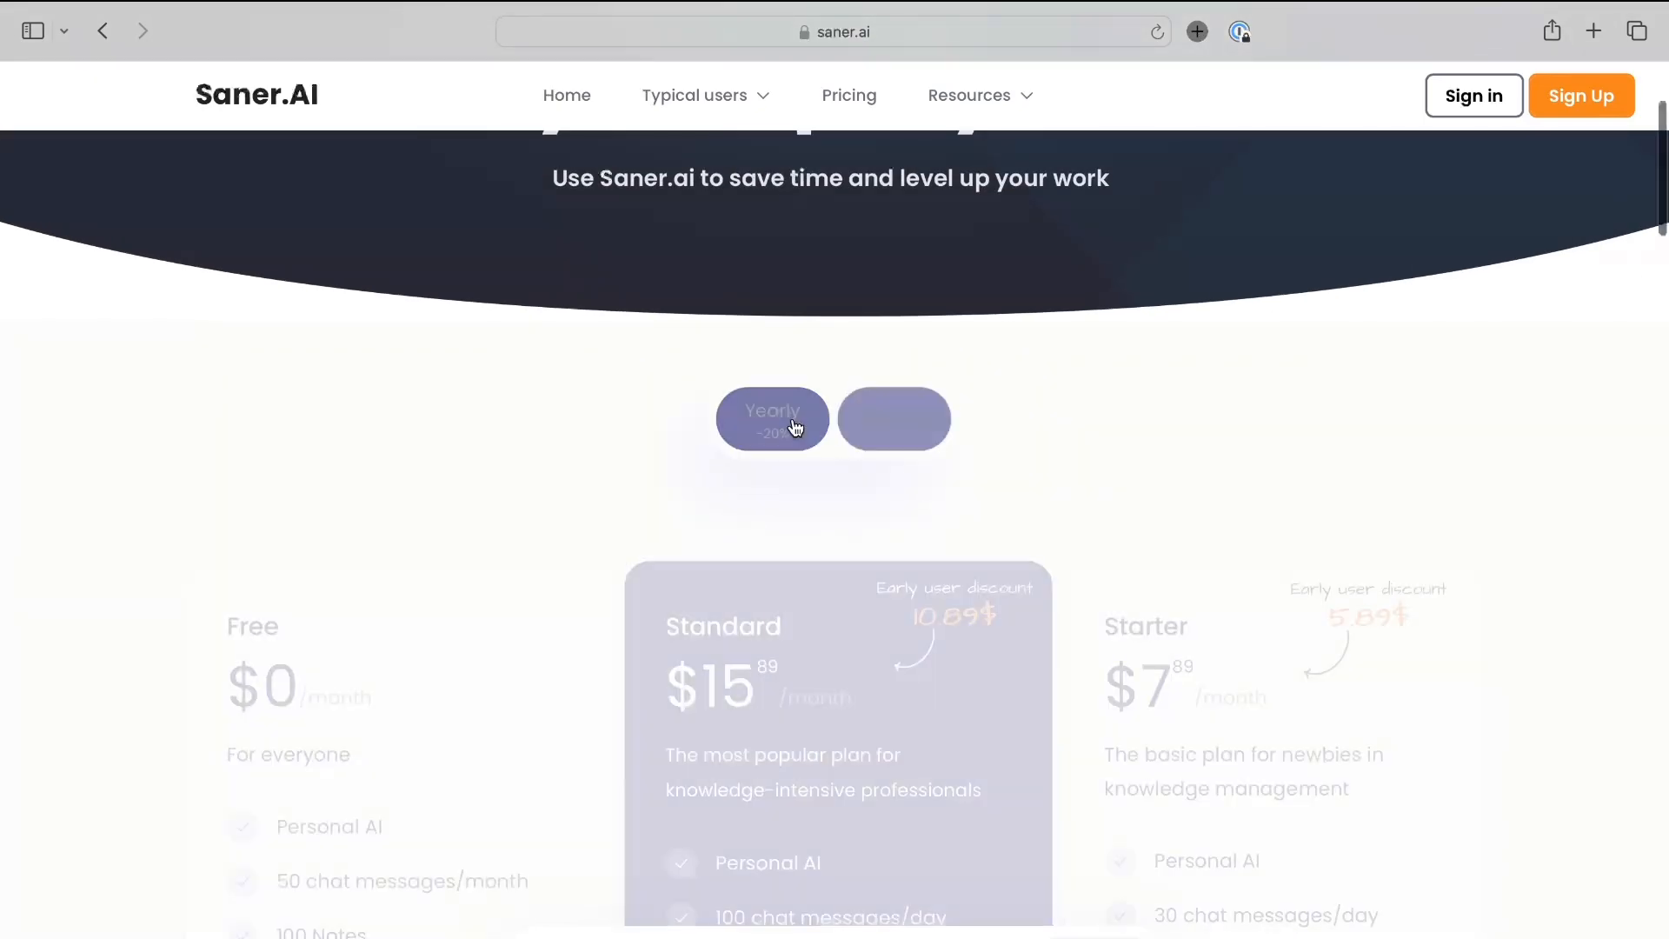
scroll("down", 3)
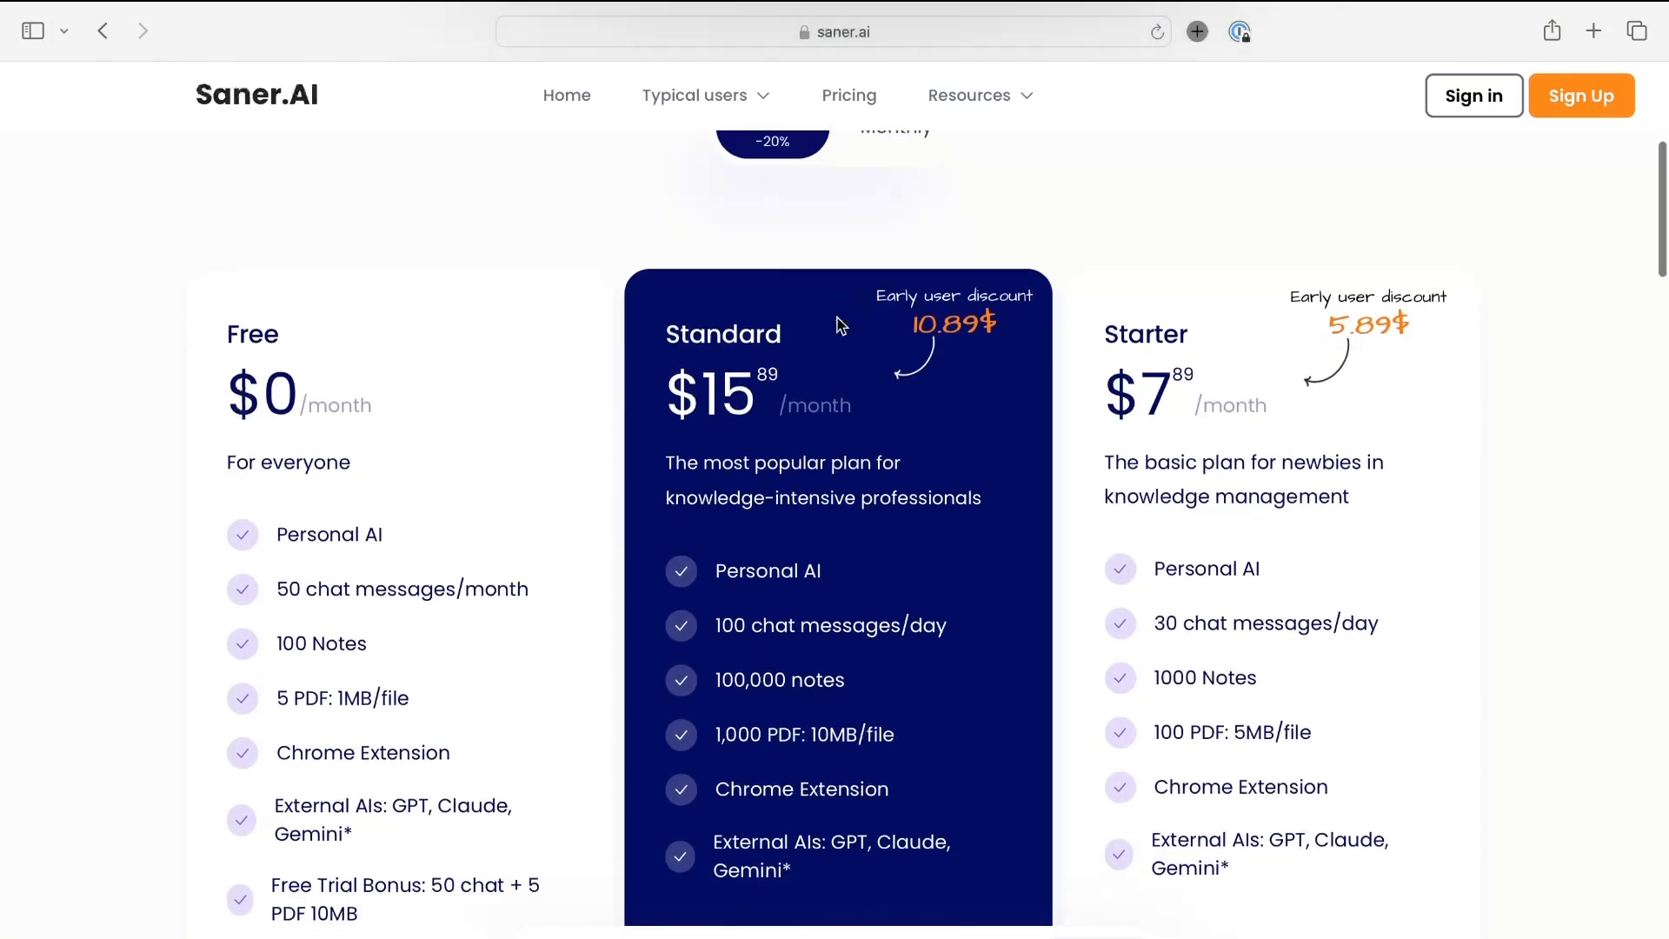
scroll("down", 3)
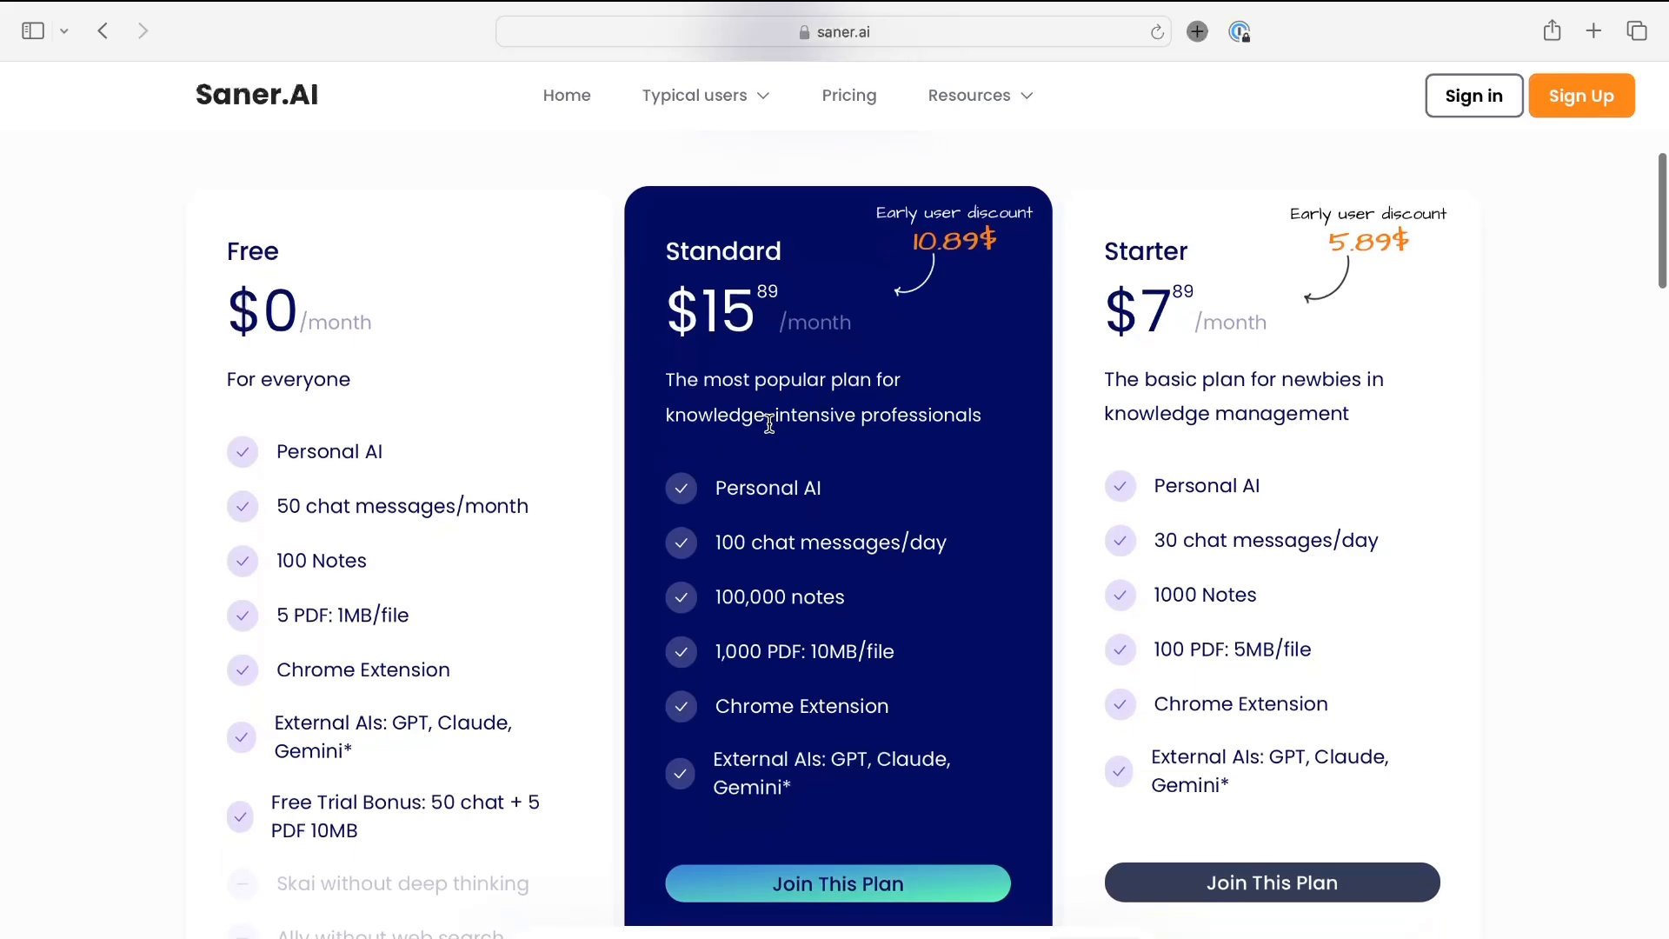
scroll("down", 3)
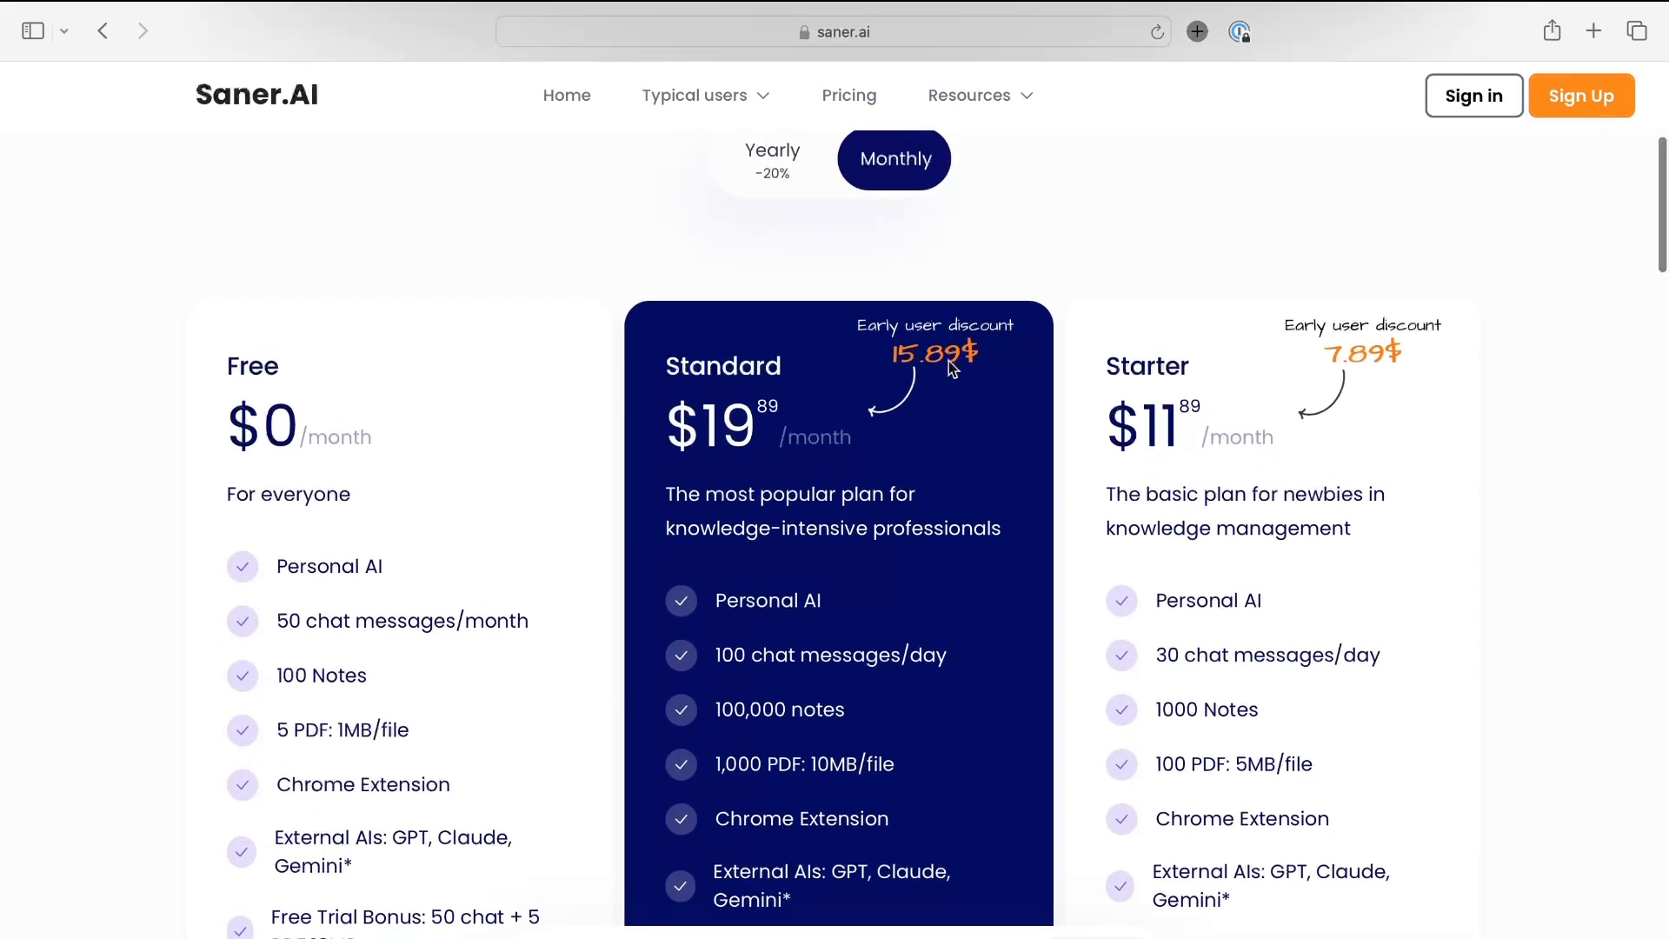
left_click(772, 160)
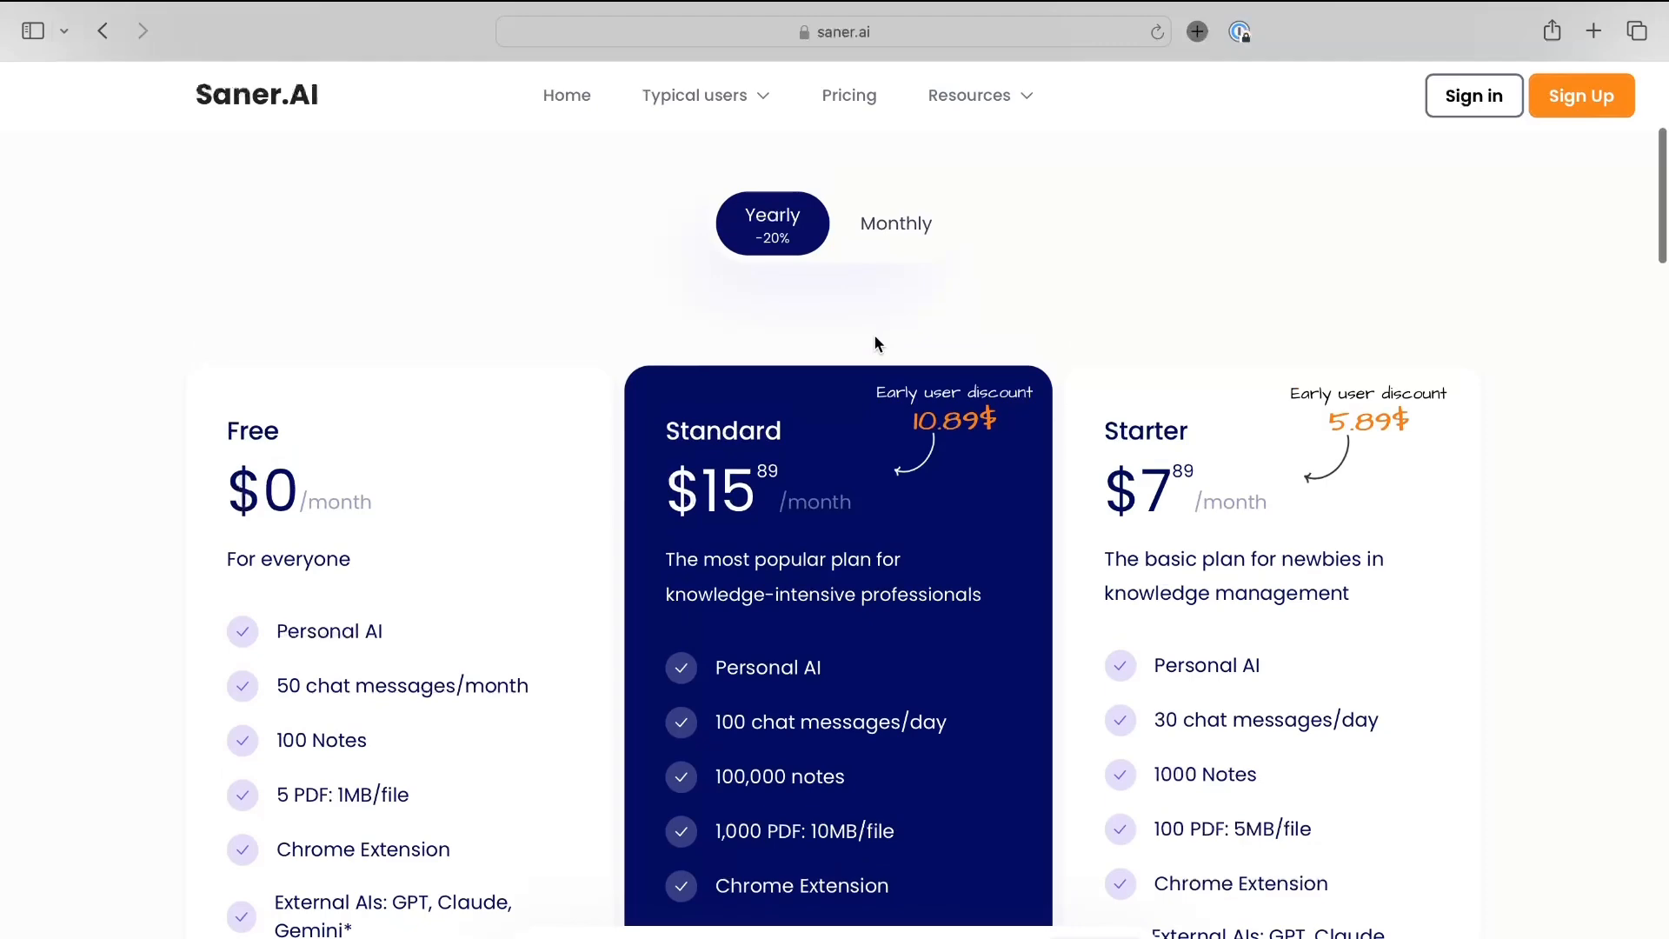
scroll("down", 3)
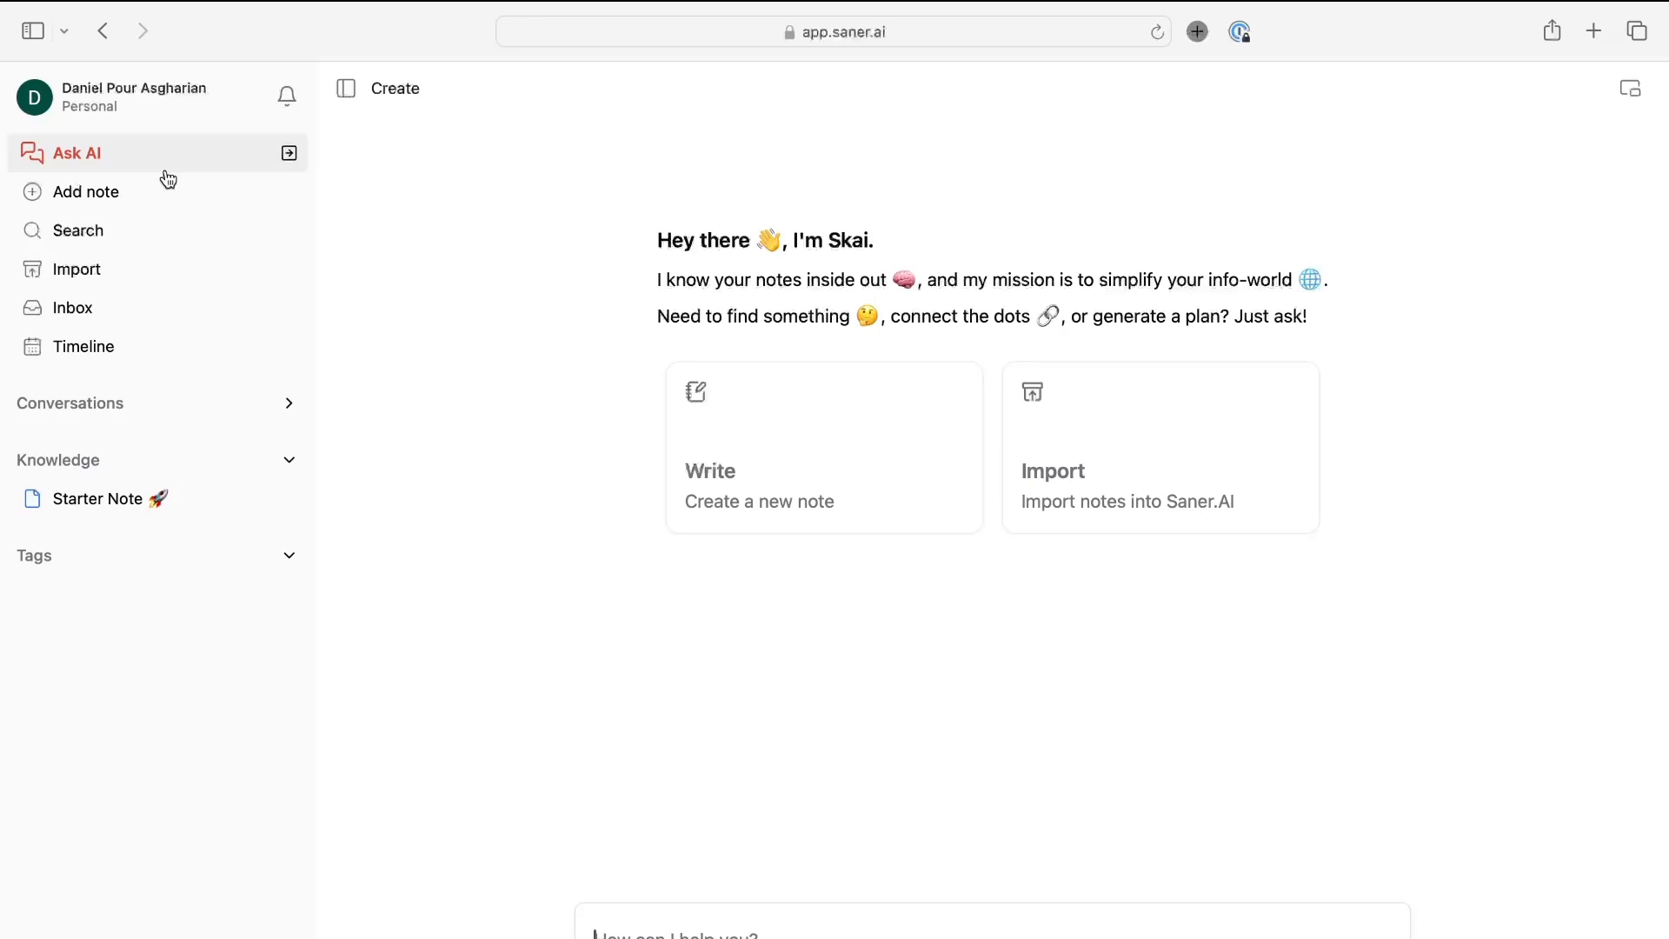
mouse_move(131, 235)
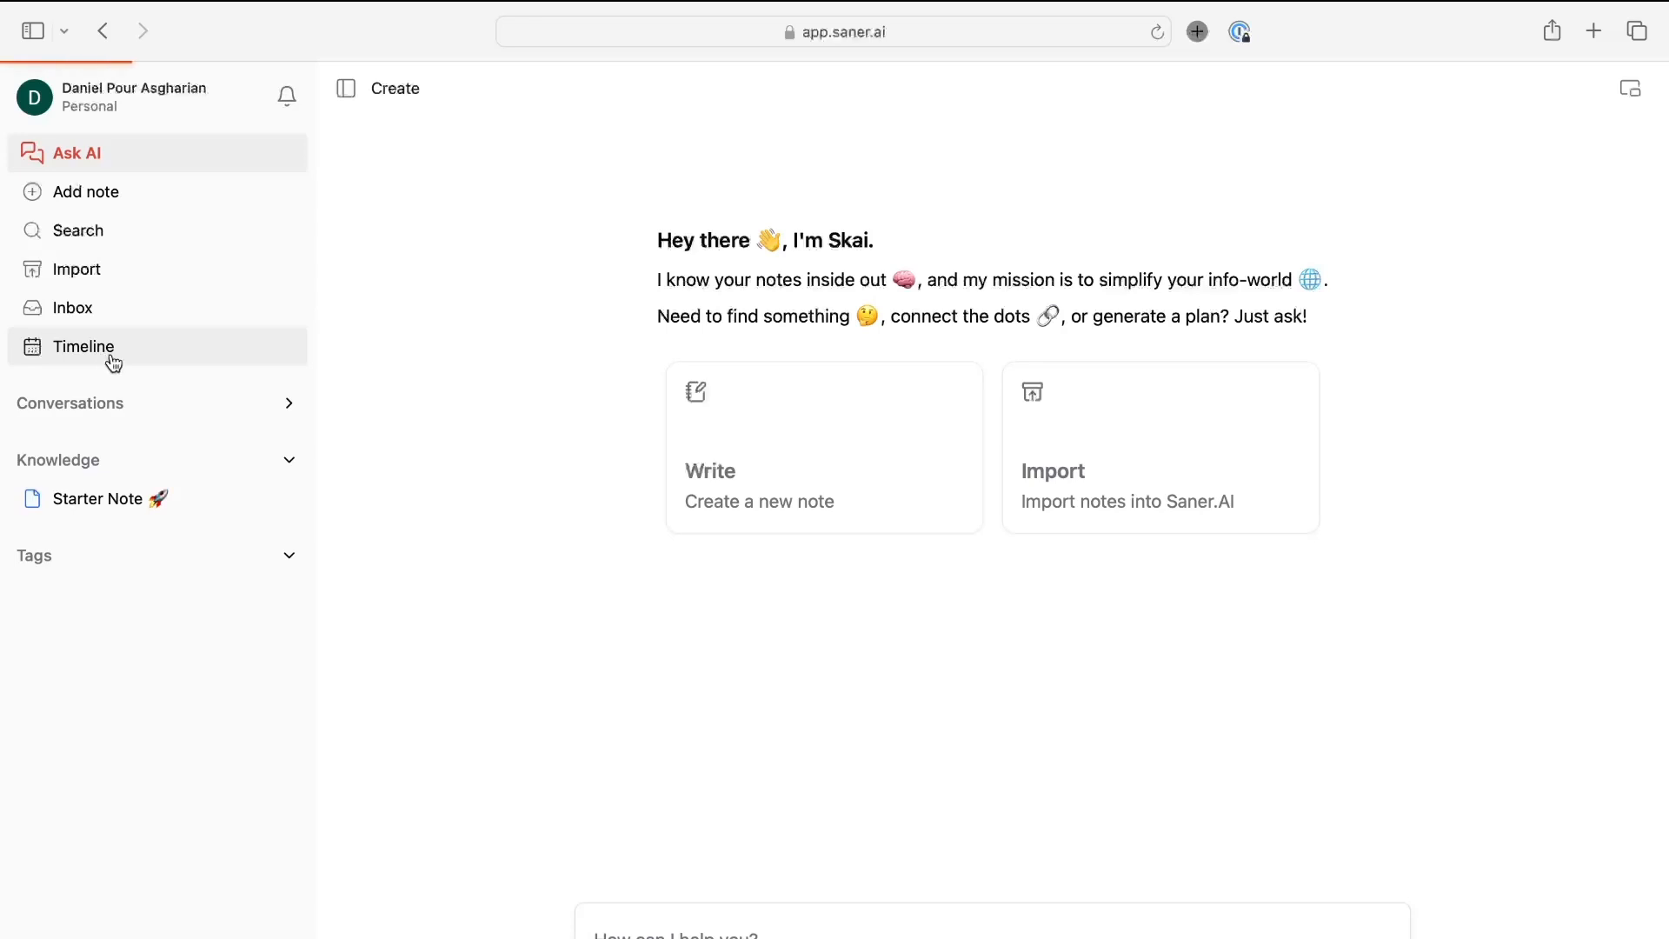
left_click(83, 346)
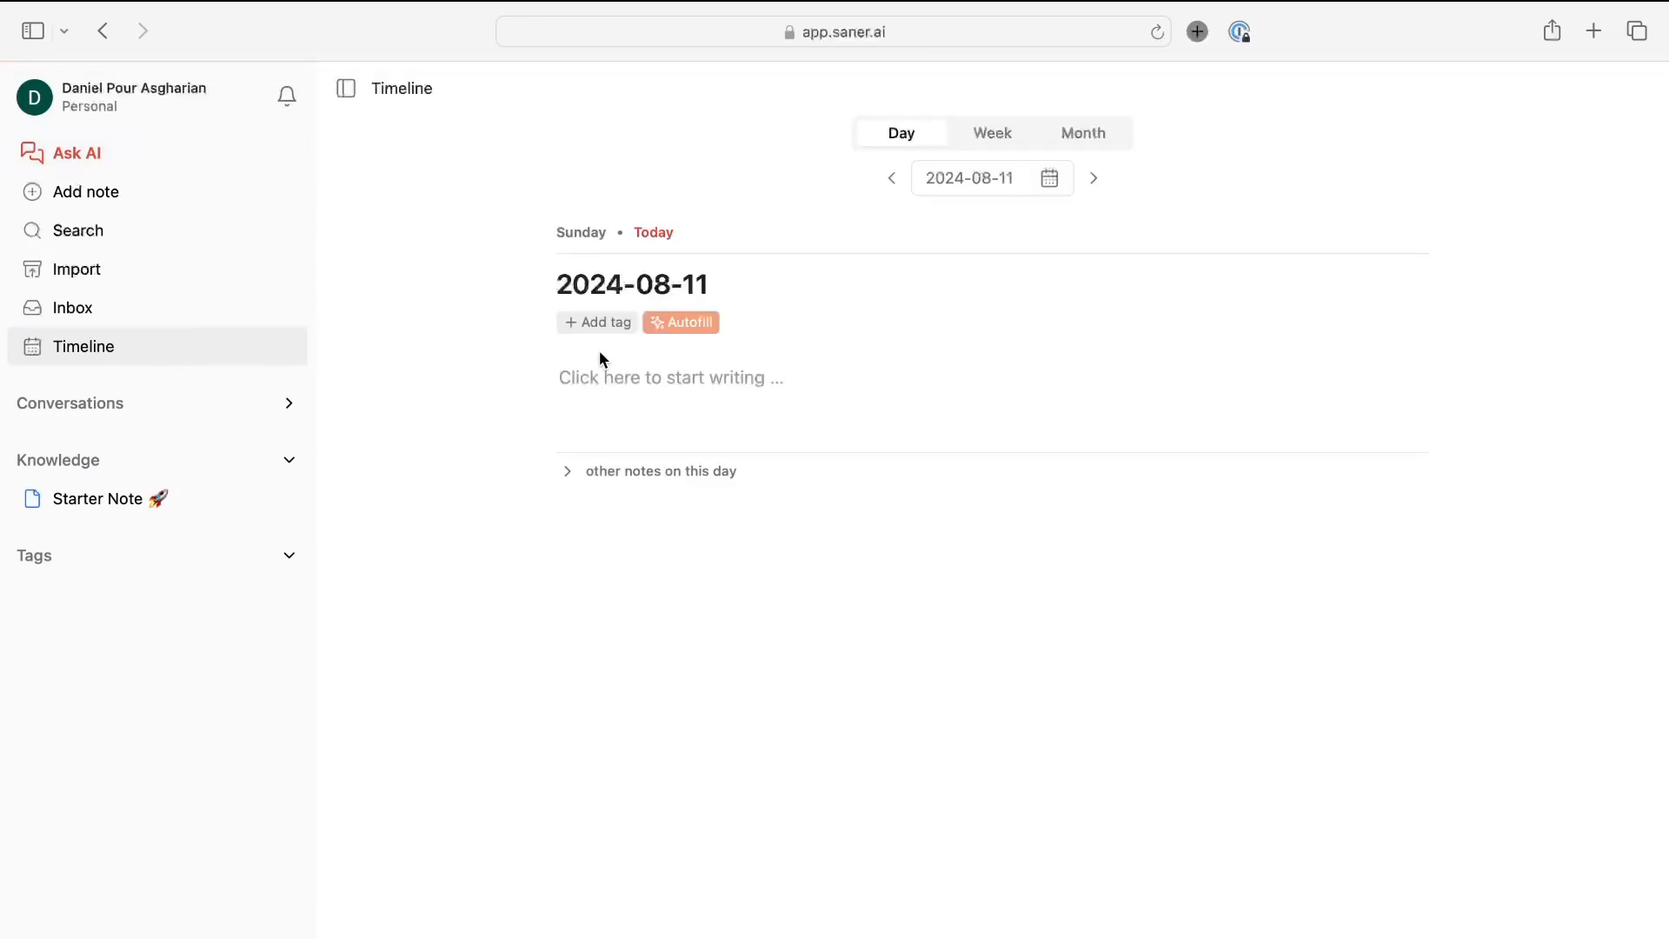
mouse_move(991, 139)
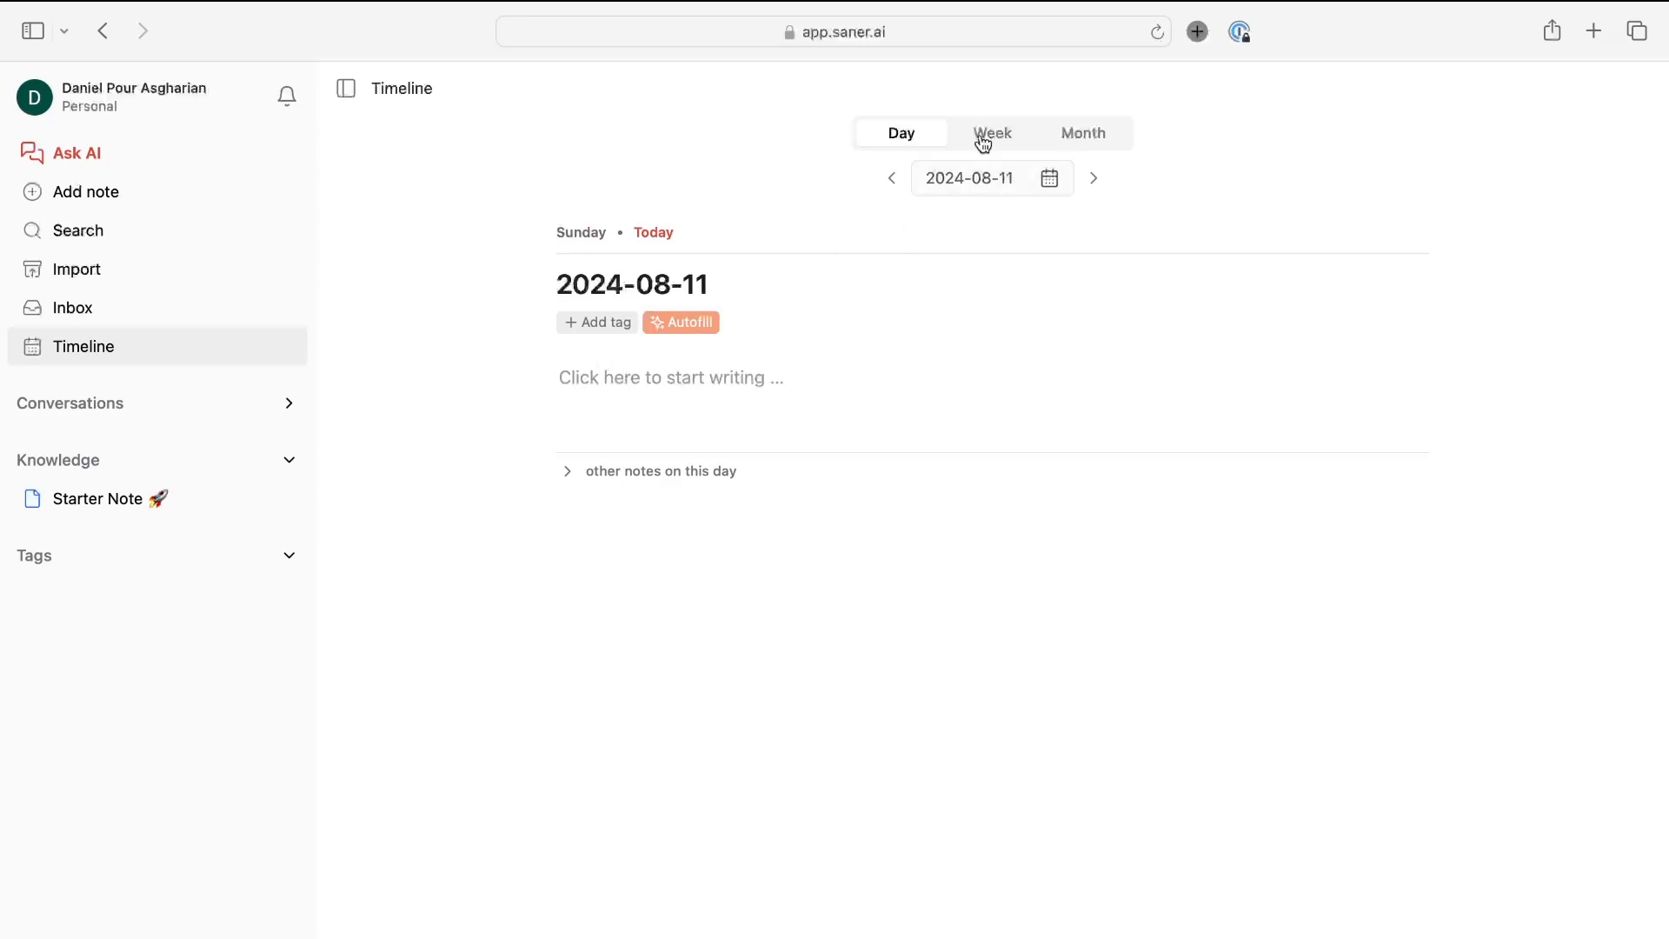
left_click(990, 134)
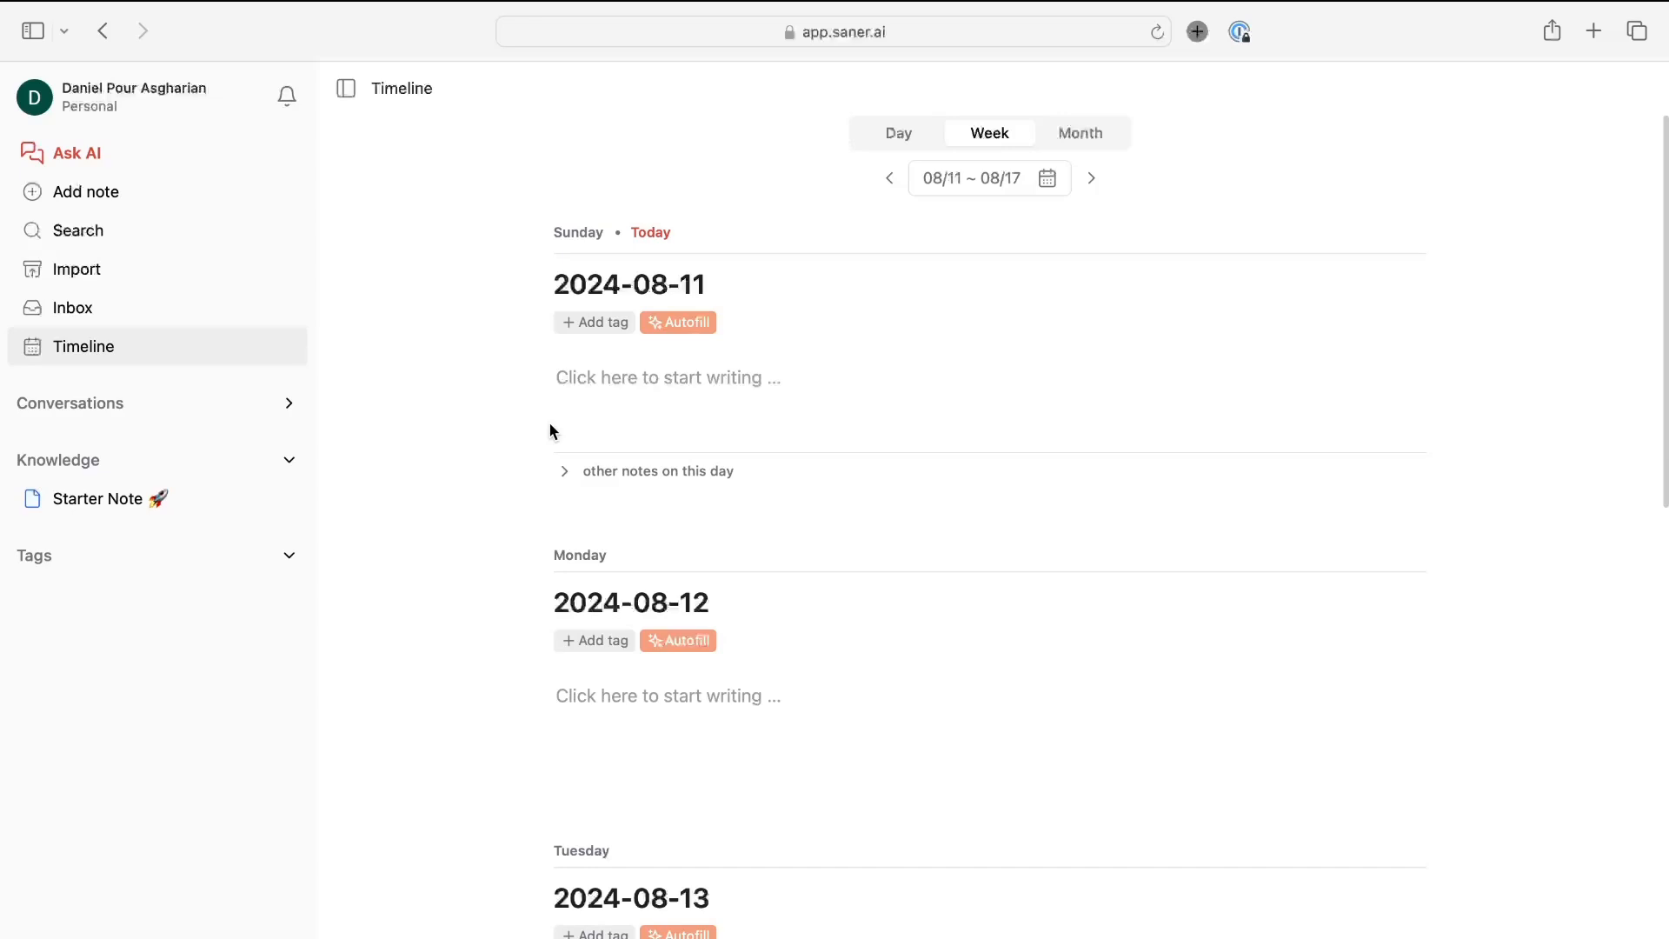
mouse_move(131, 899)
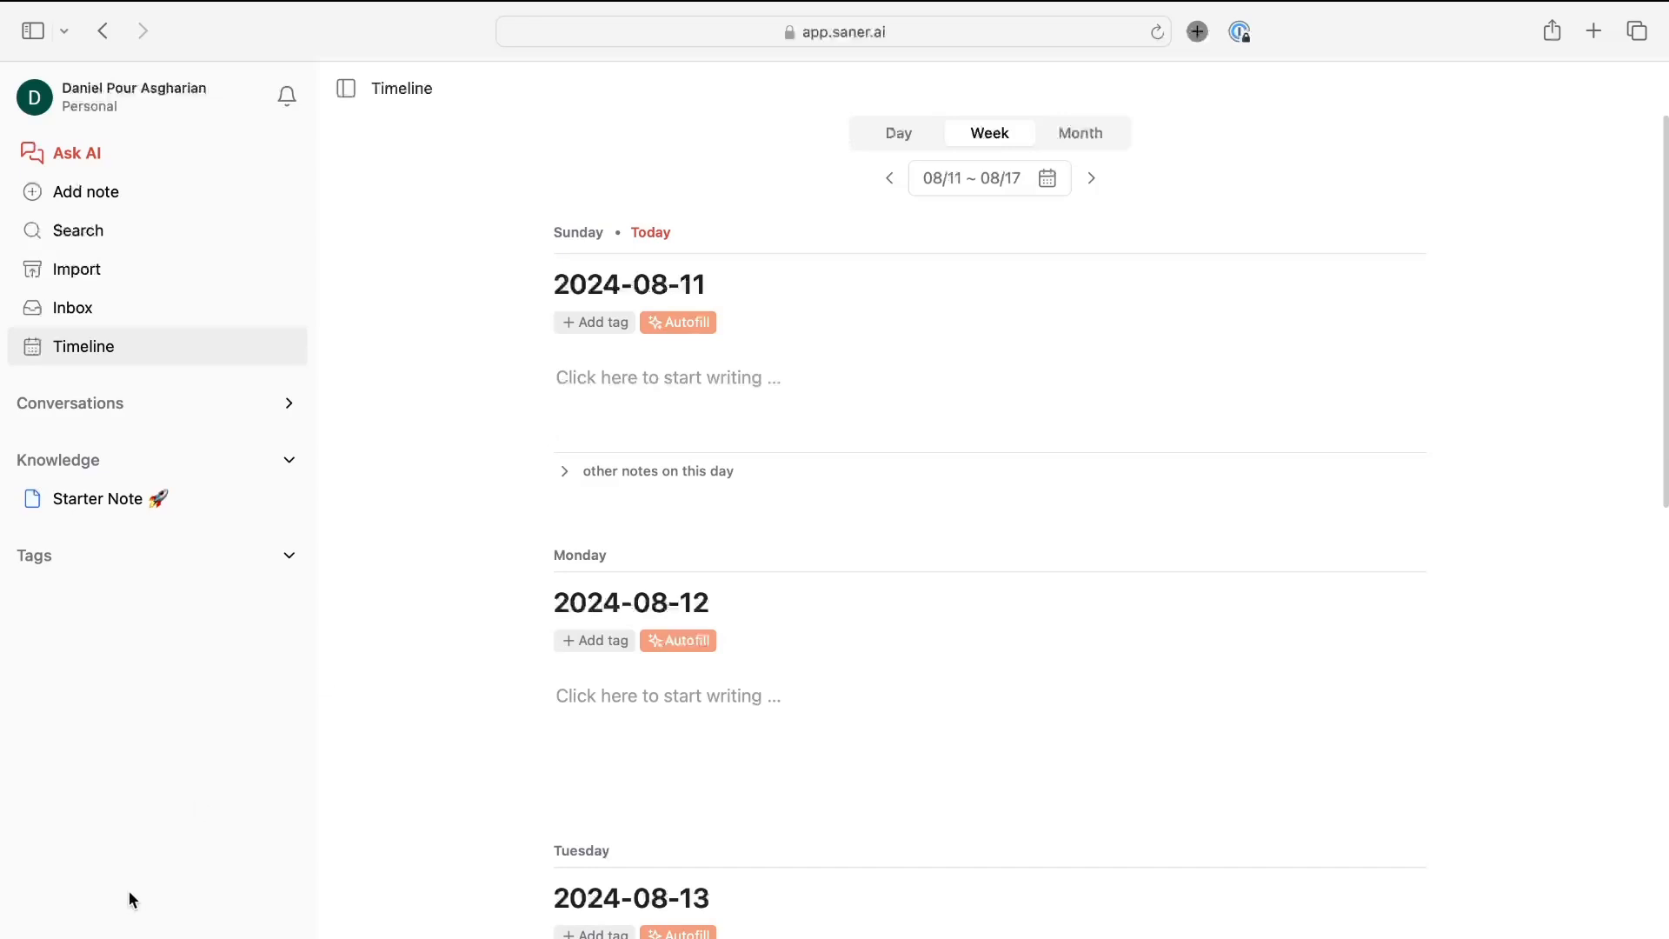
mouse_move(666, 407)
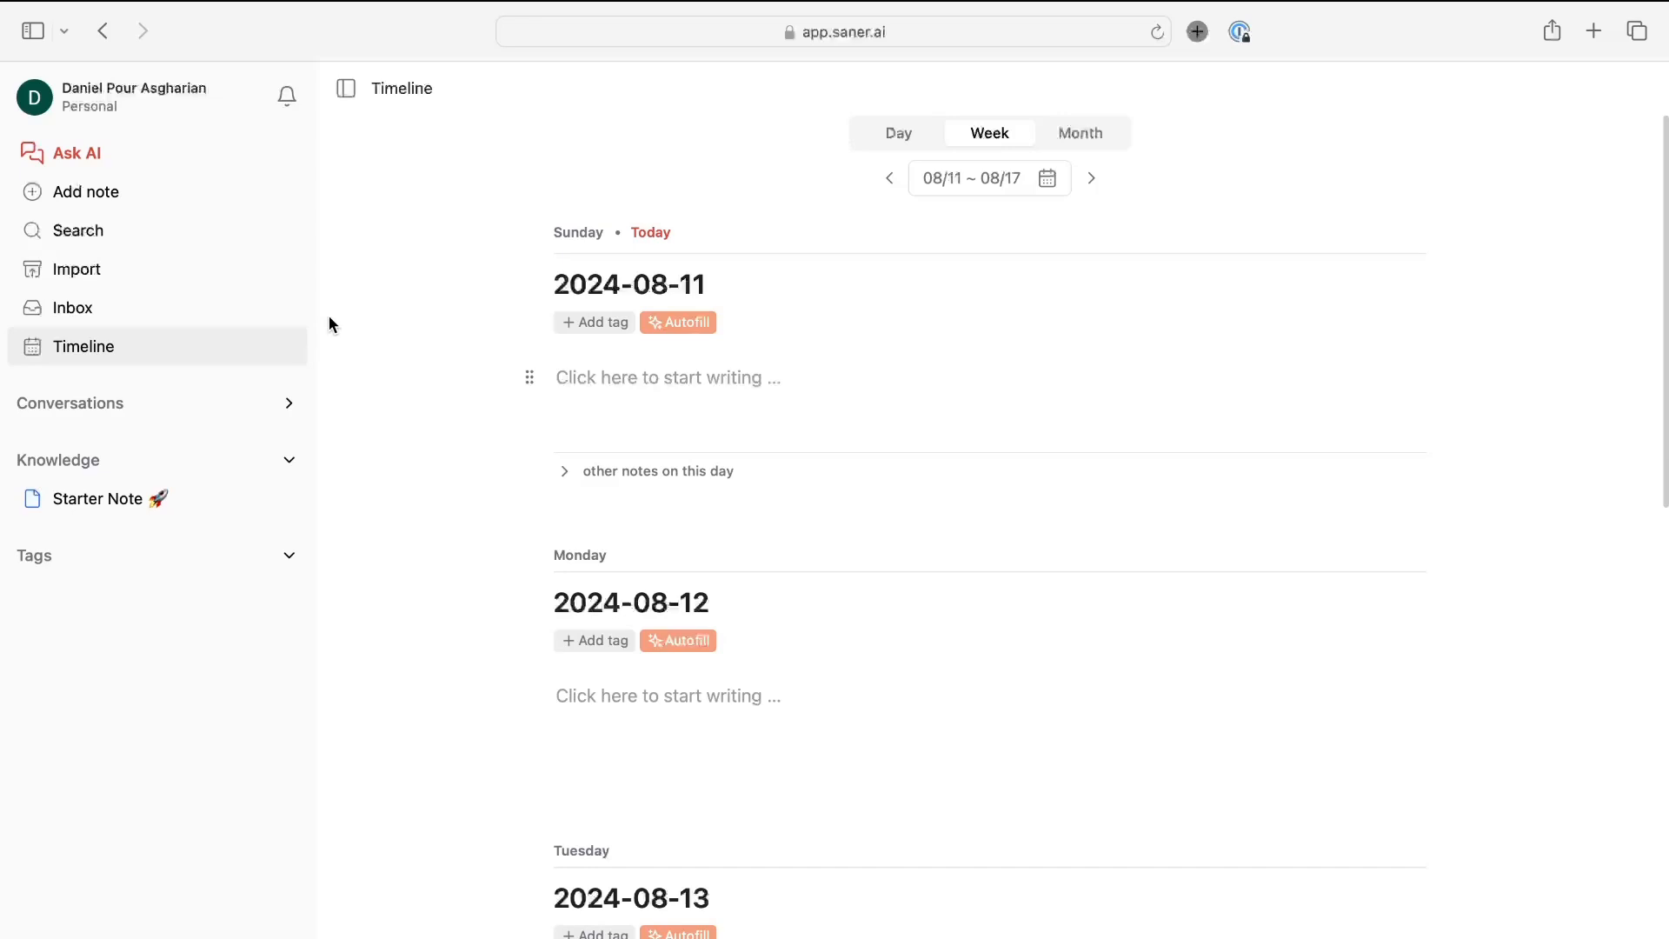
mouse_move(567, 234)
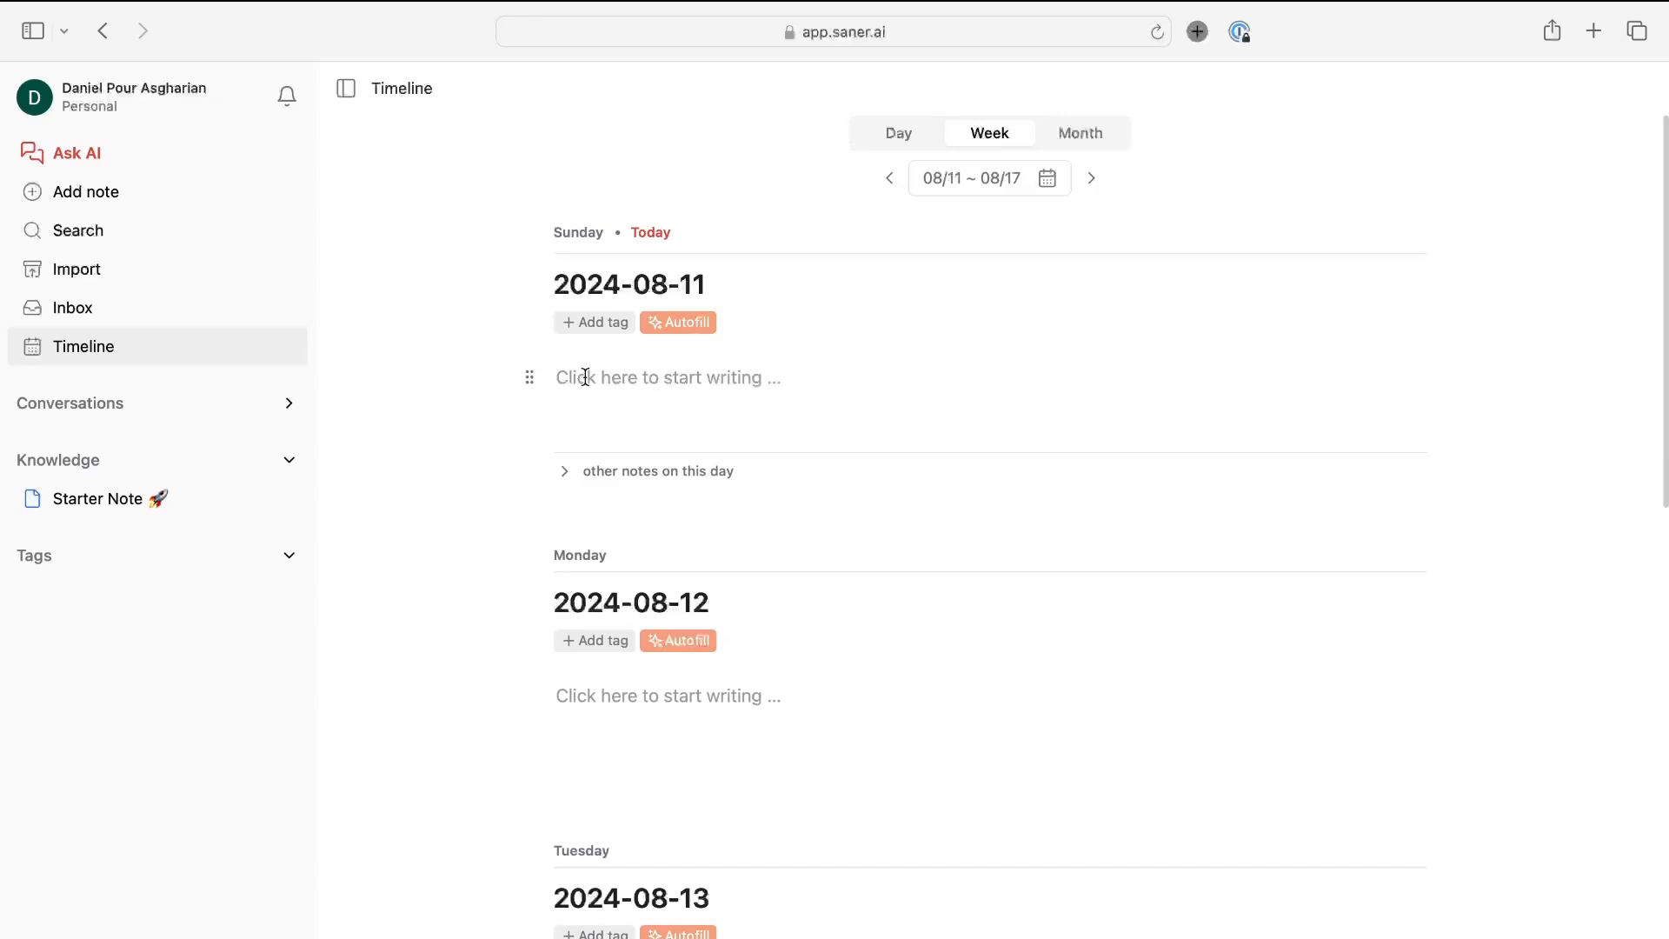
scroll("down", 3)
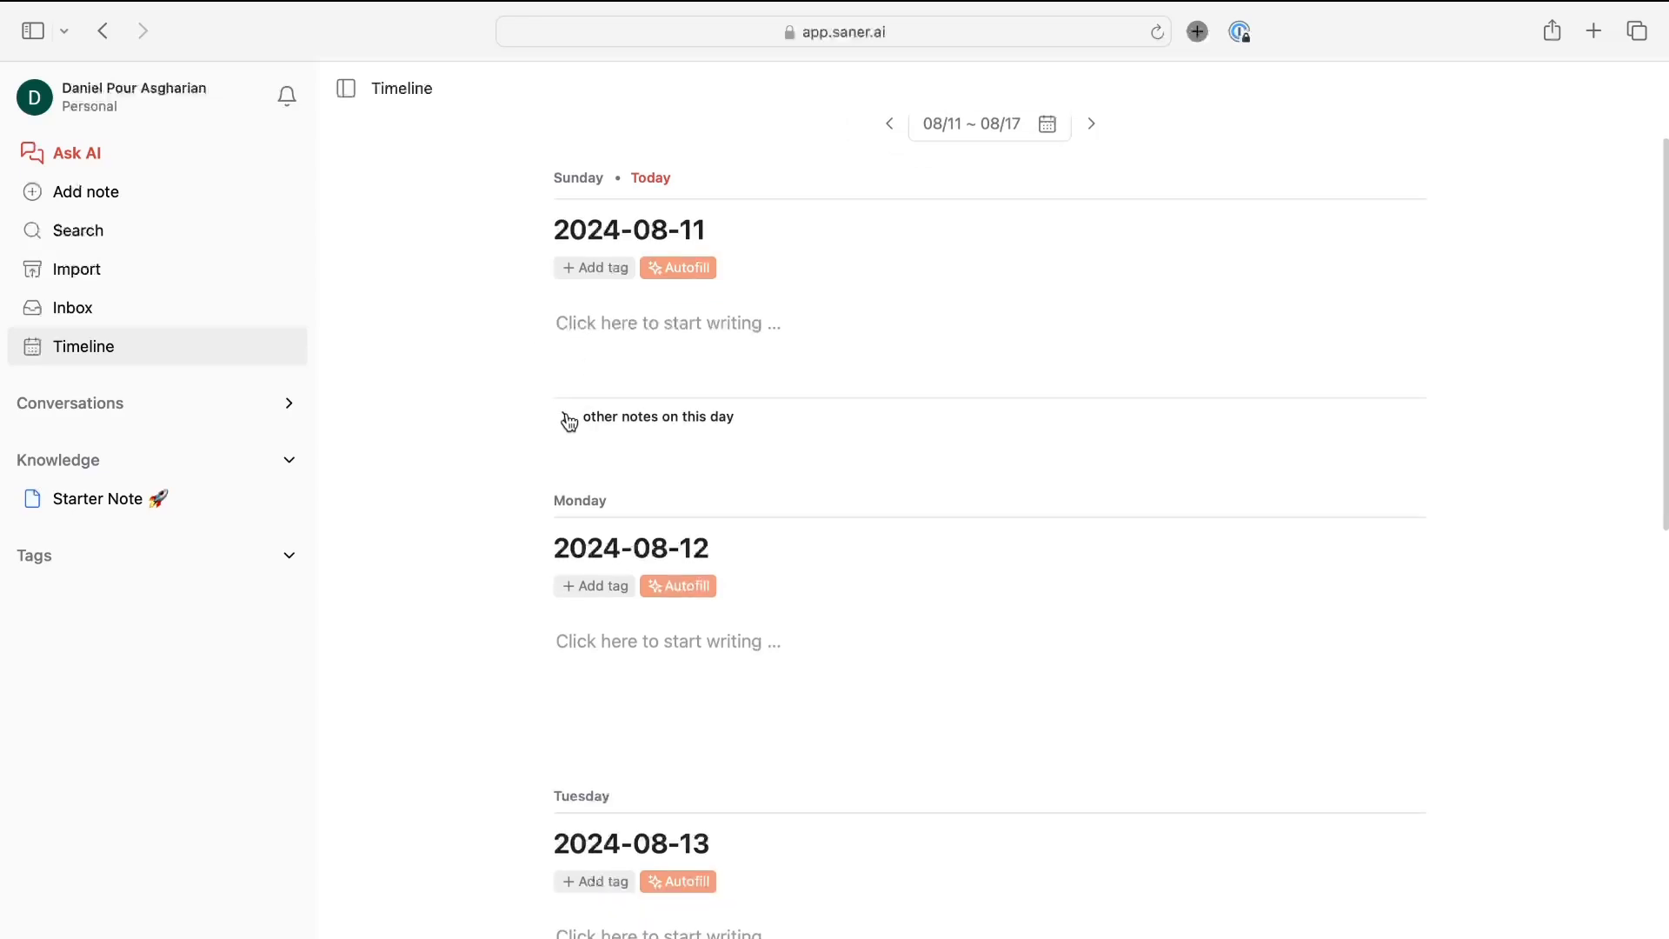
left_click(657, 415)
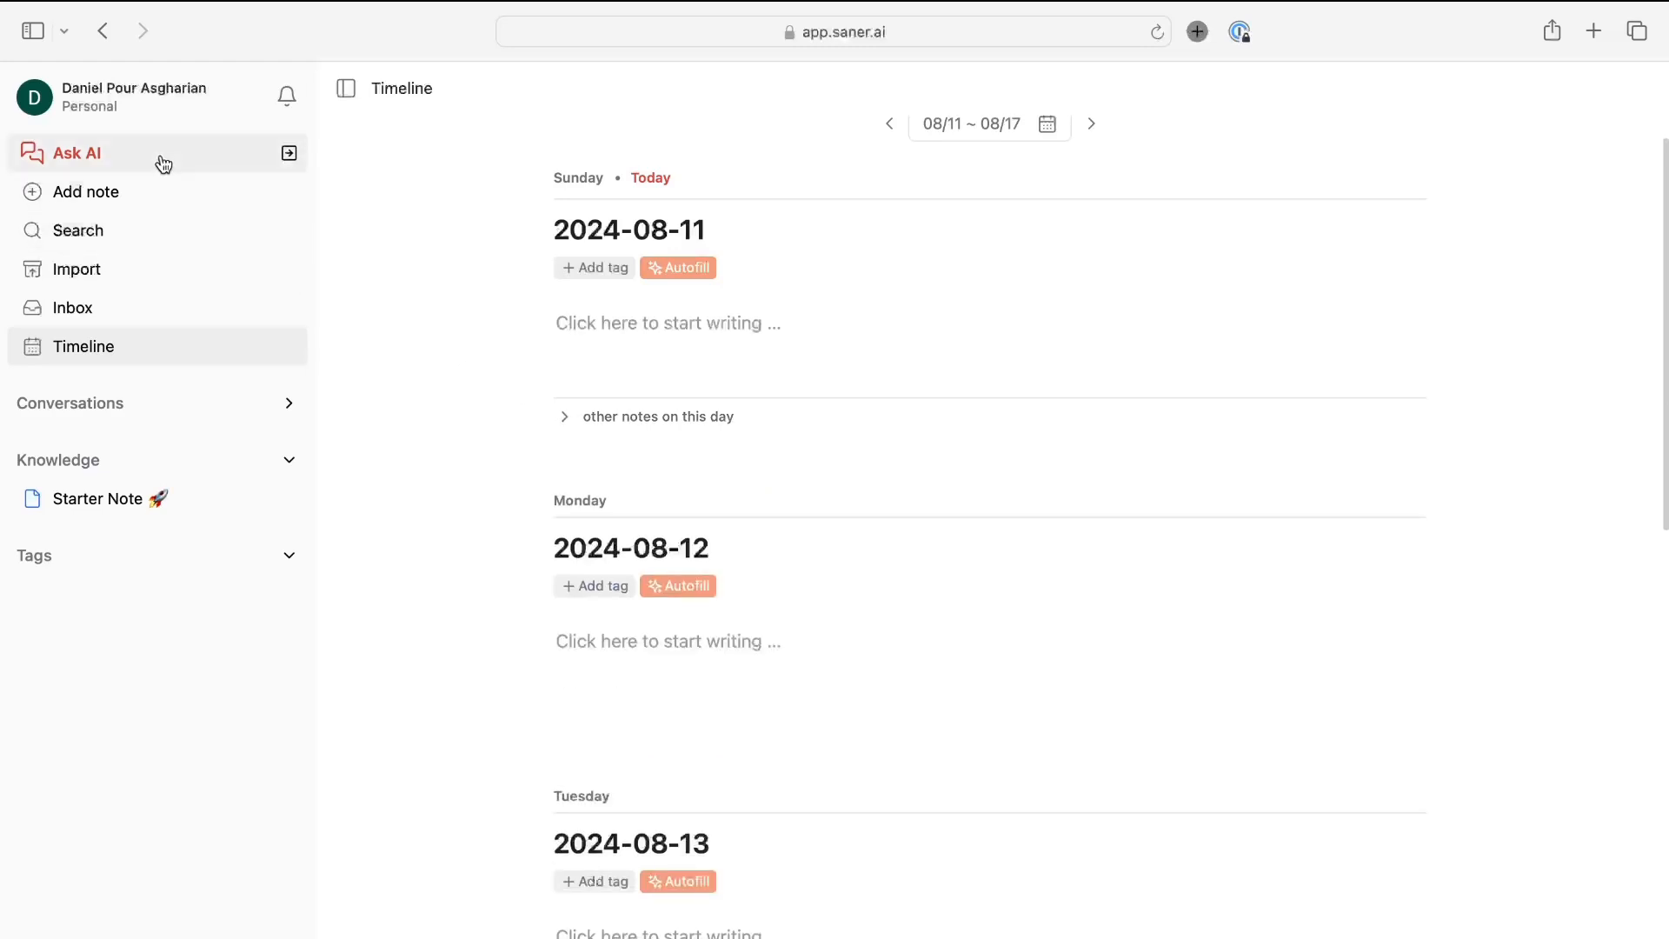
Go to Ask AI to reach the Skai assistant home with Write and Import options
left_click(75, 153)
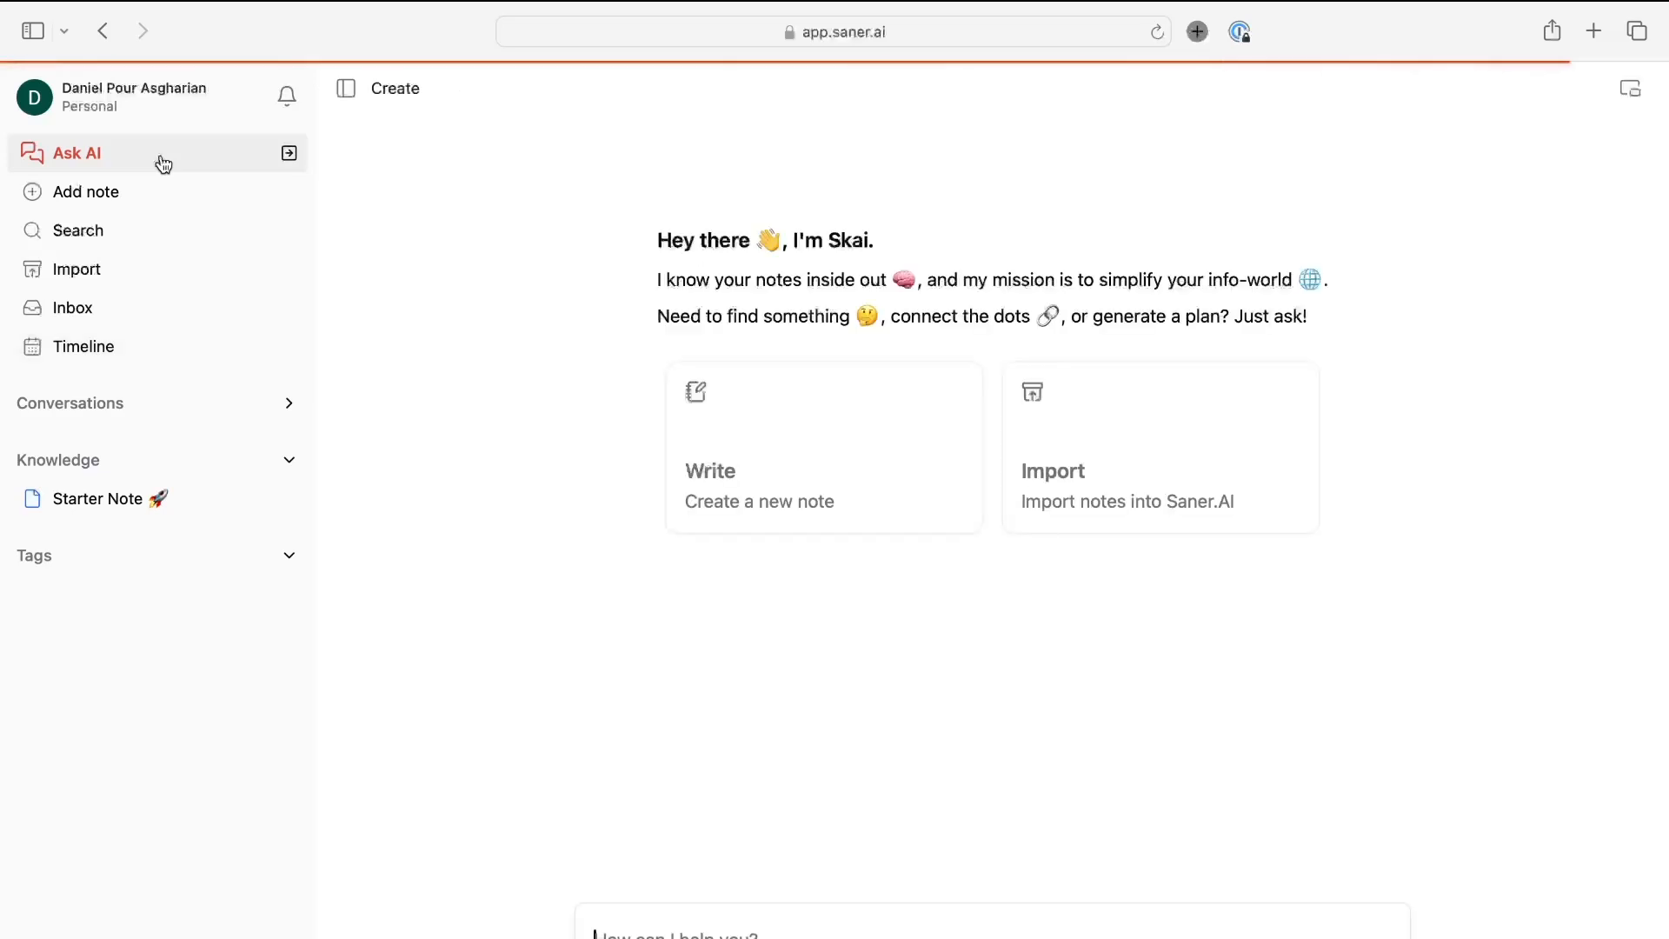
mouse_move(386, 236)
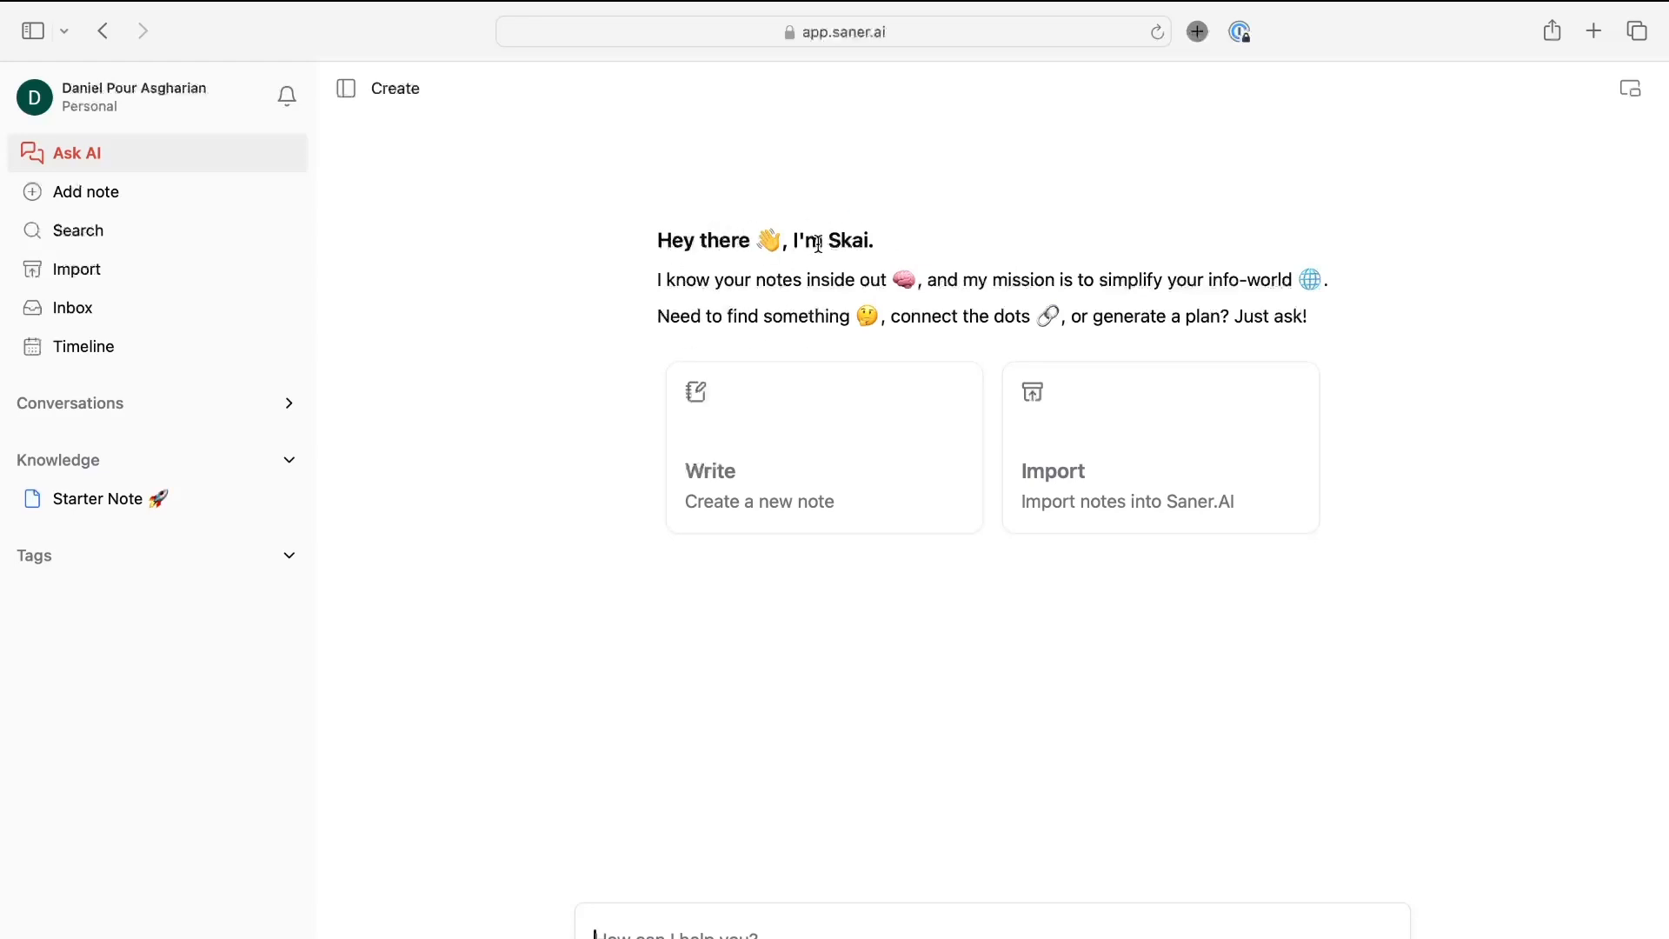
mouse_move(731, 280)
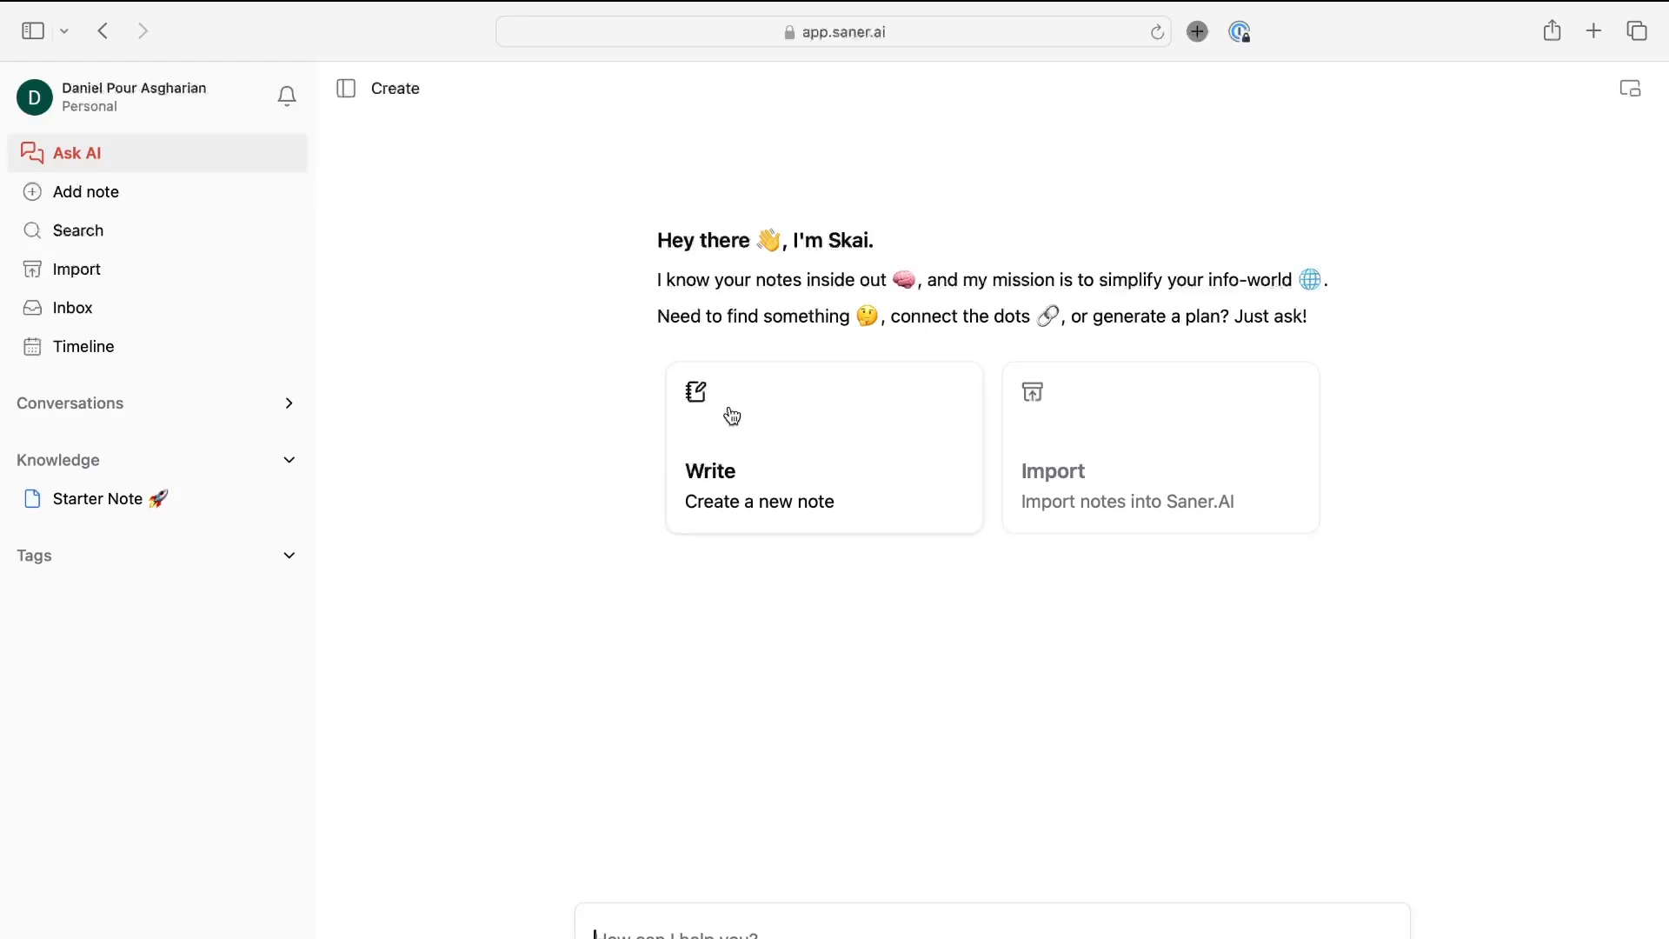
mouse_move(937, 415)
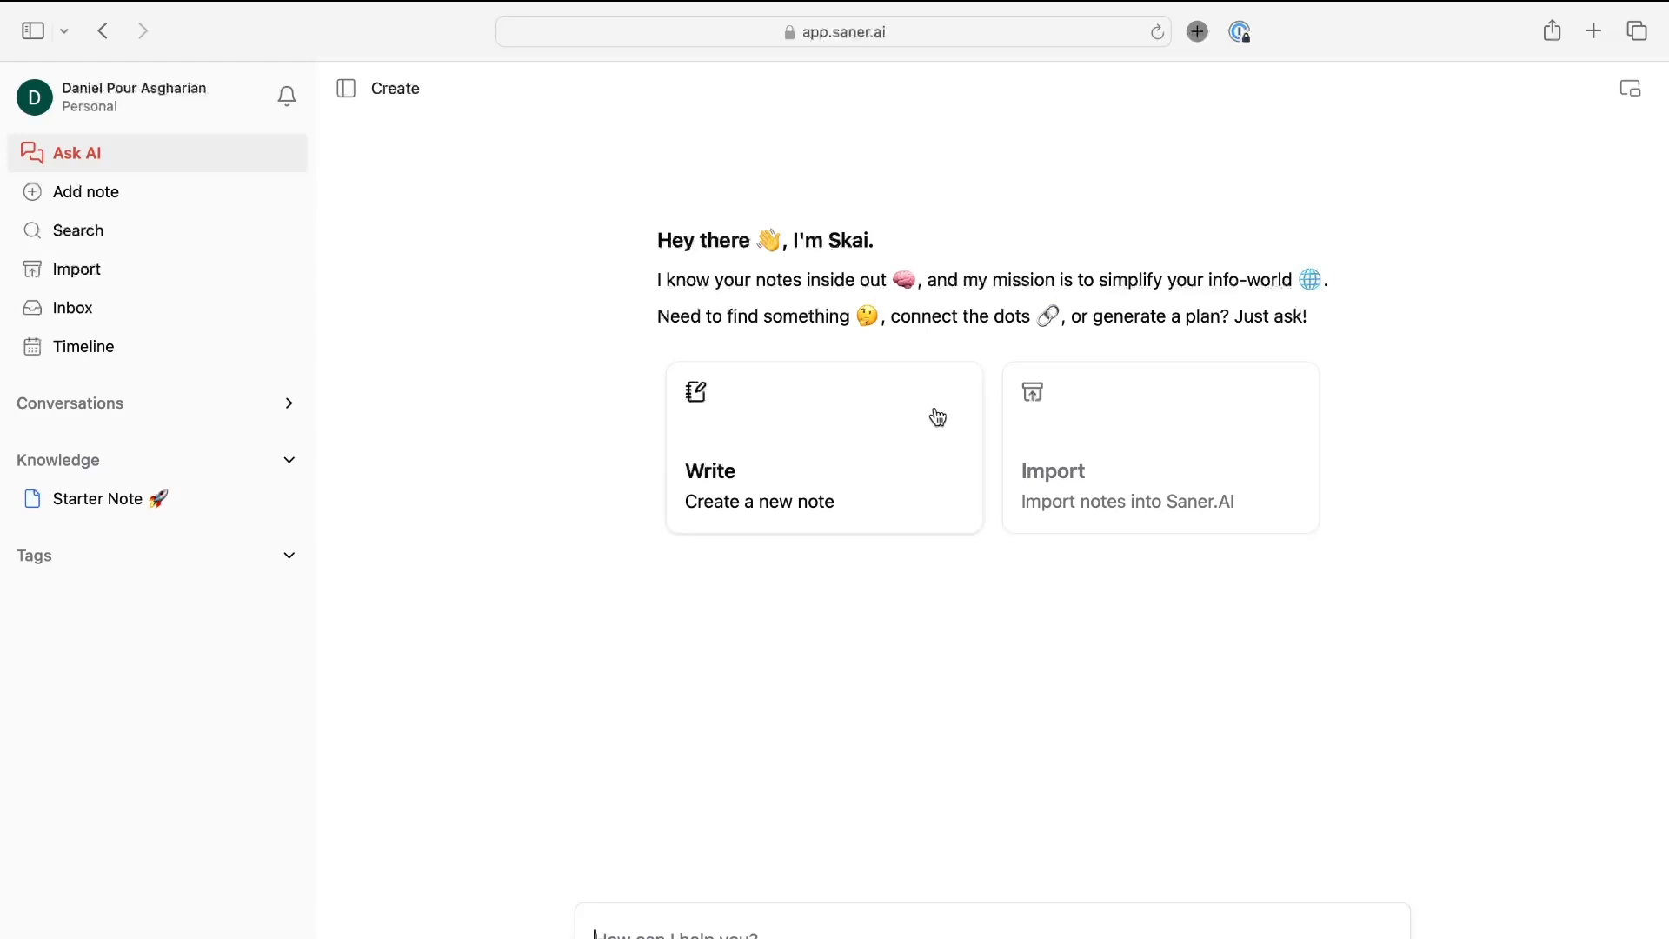
mouse_move(970, 720)
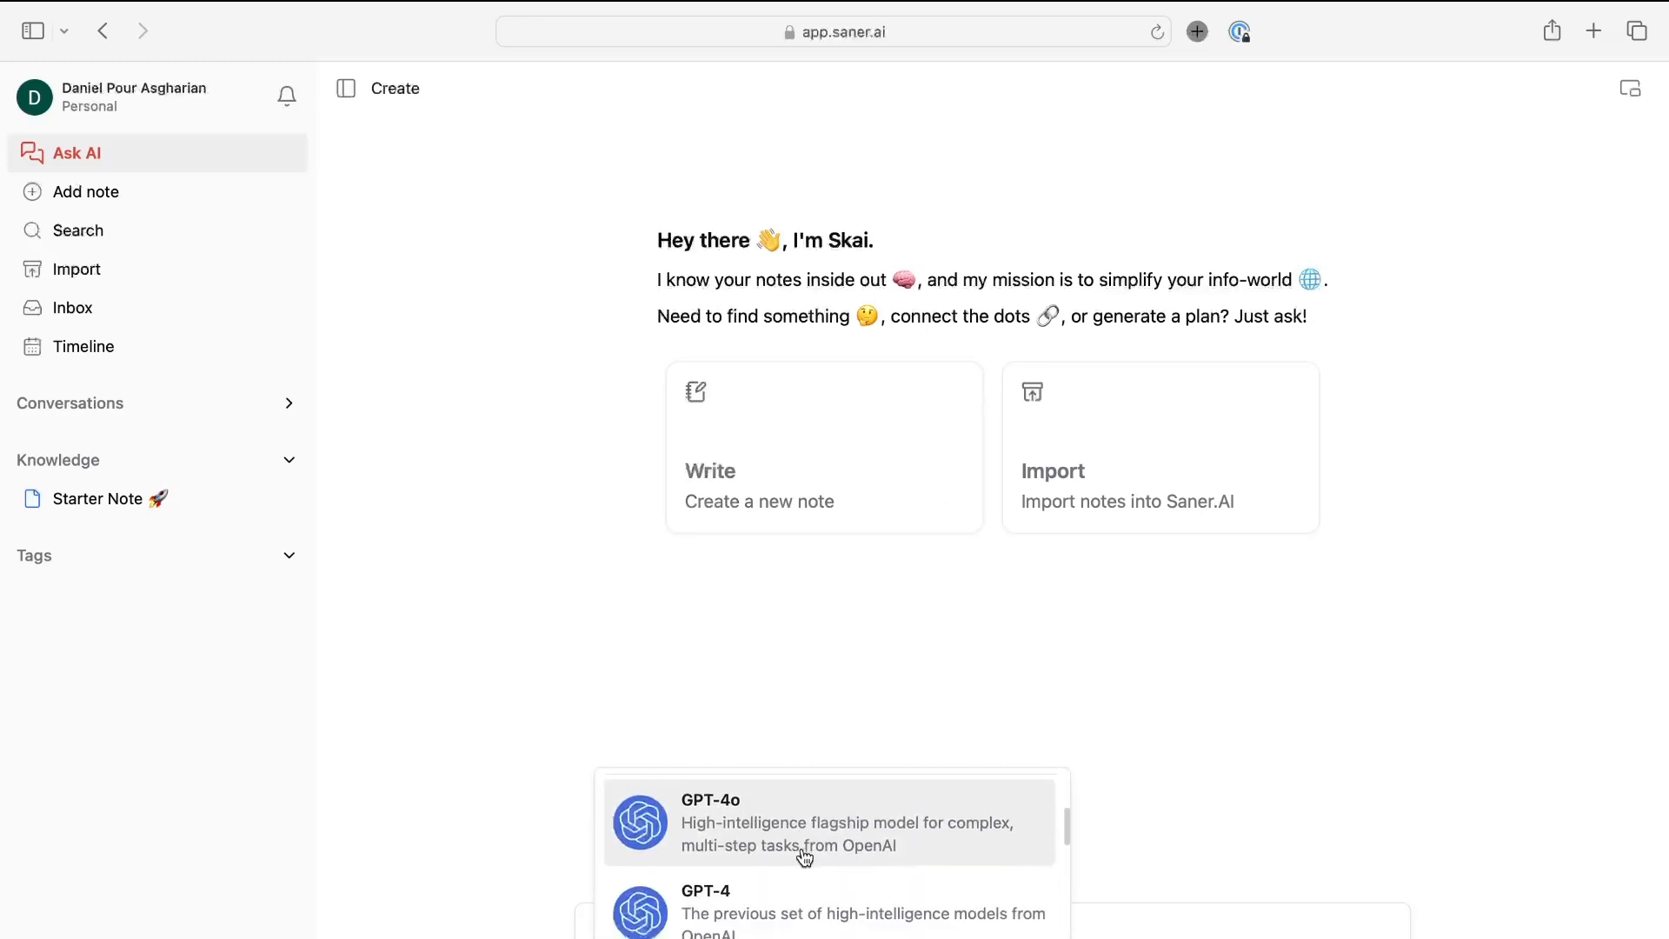
Browse the chat box dropdowns, then go to the Inbox listing the unread Starter Note
scroll("down", 3)
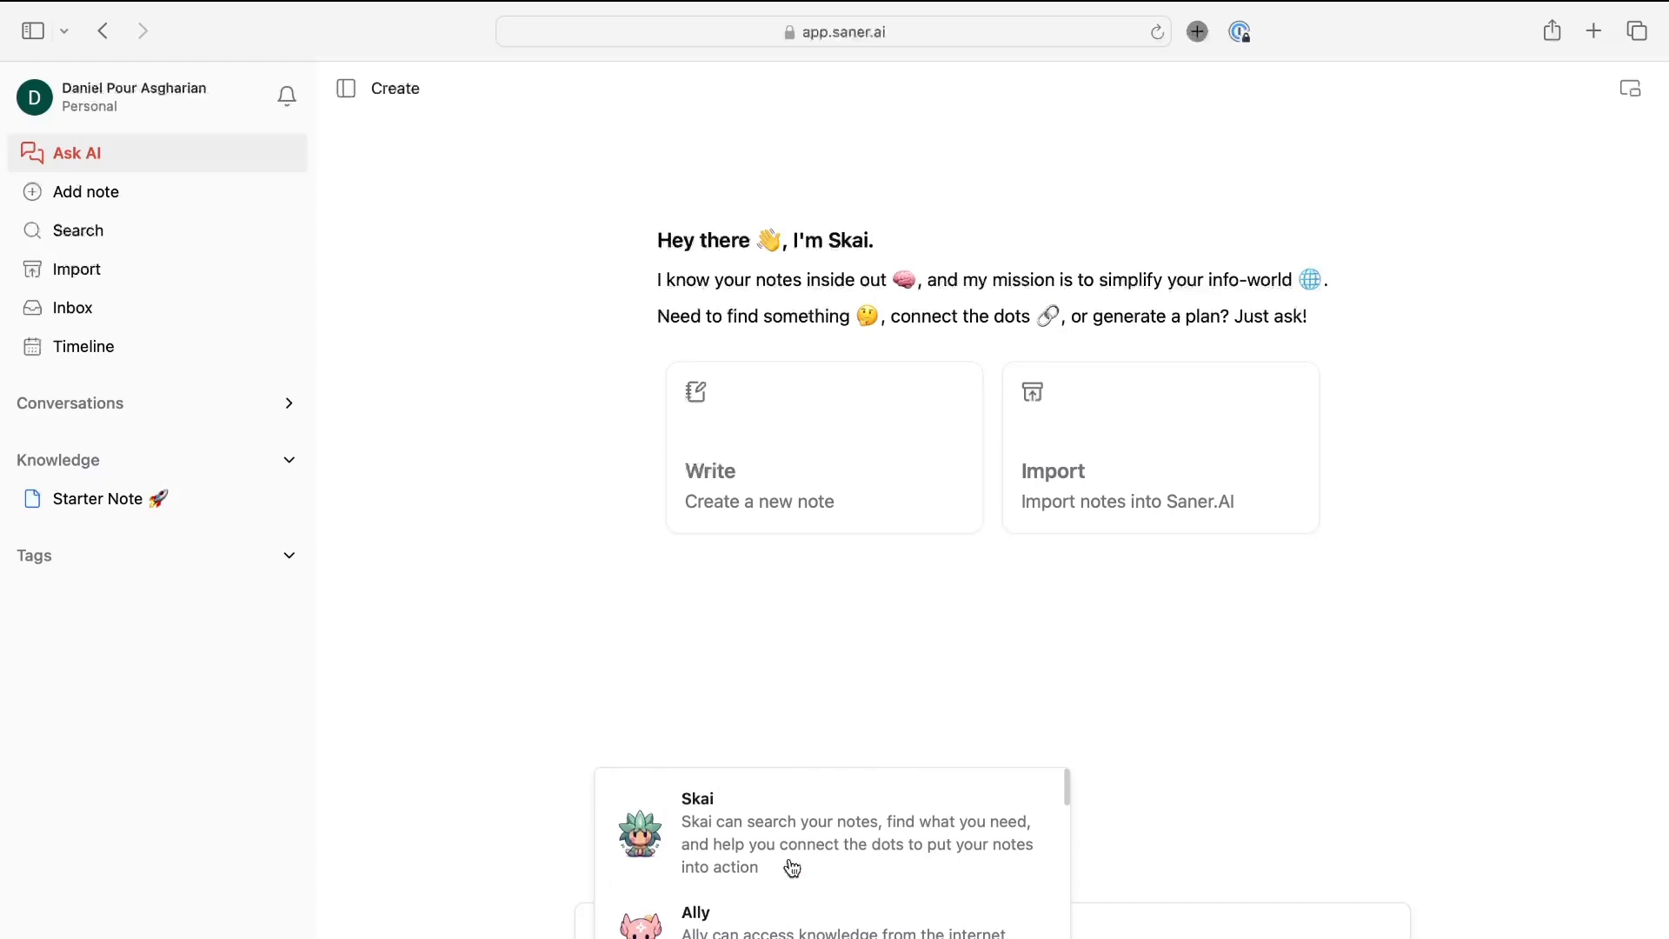
scroll("down", 3)
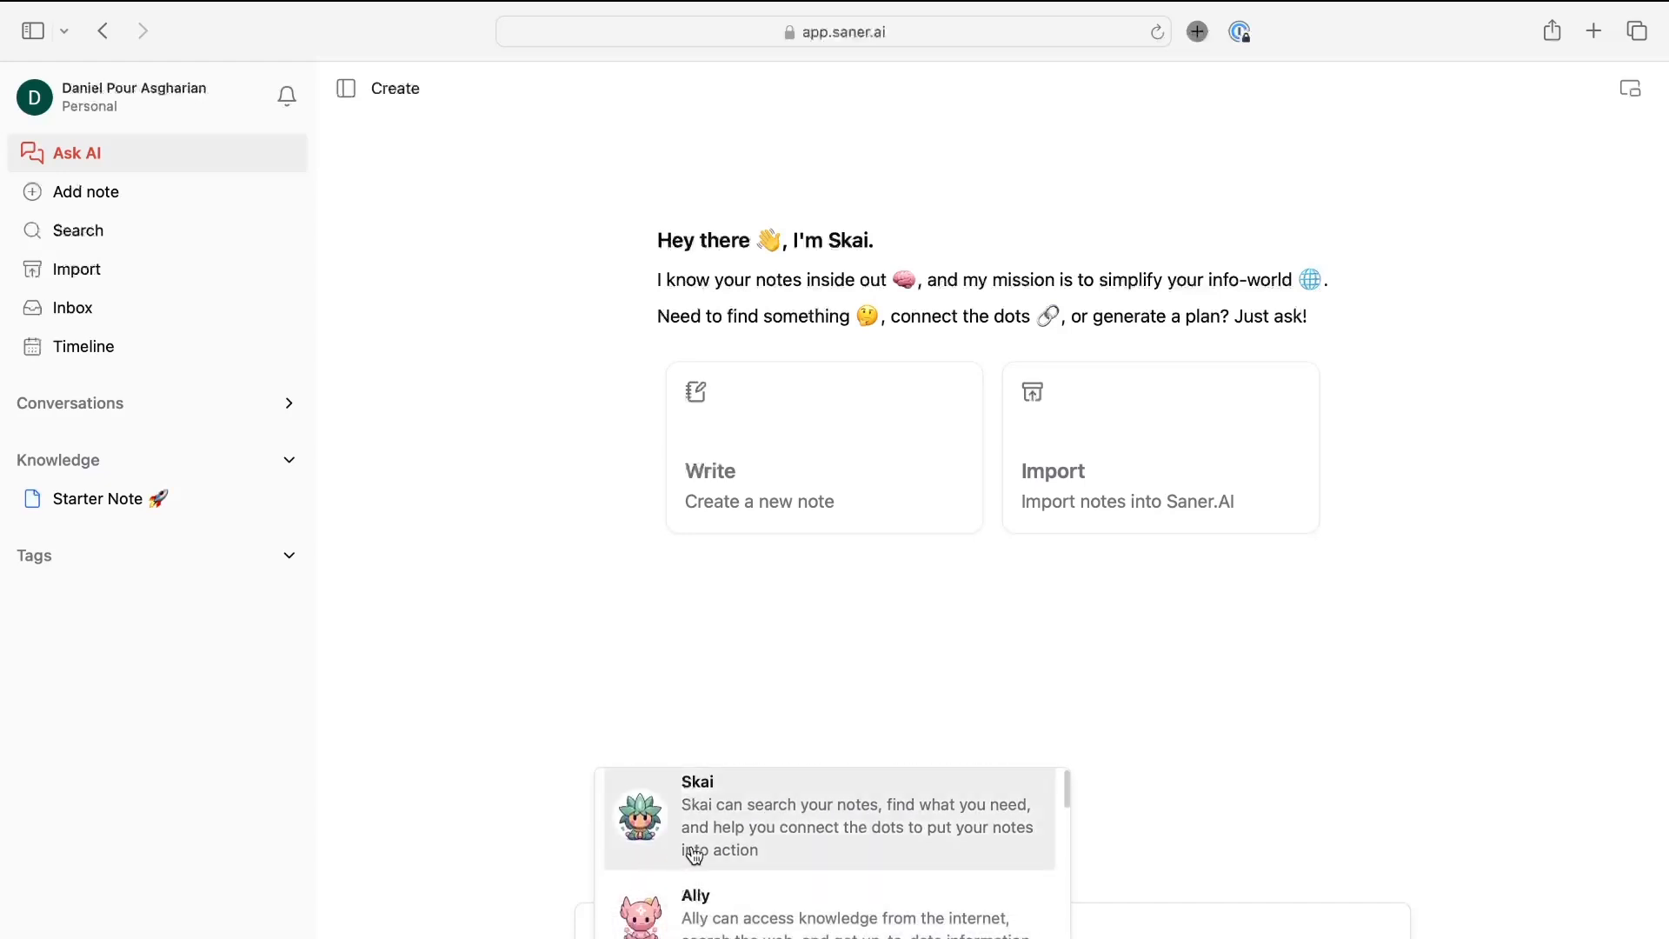
scroll("down", 3)
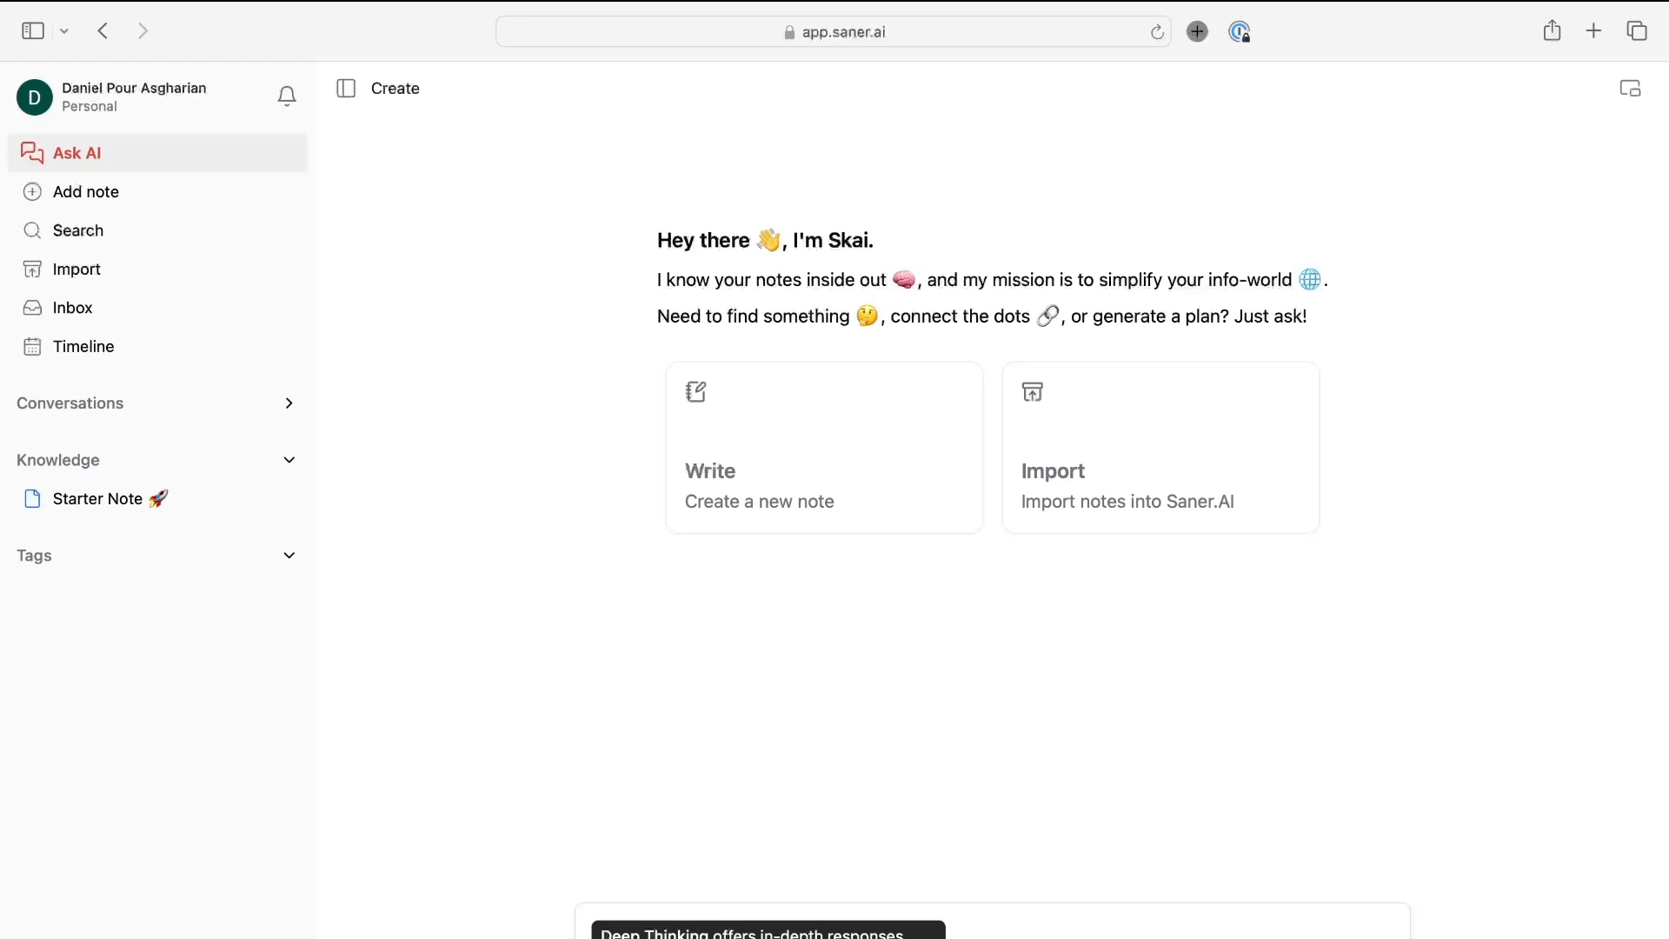
mouse_move(508, 754)
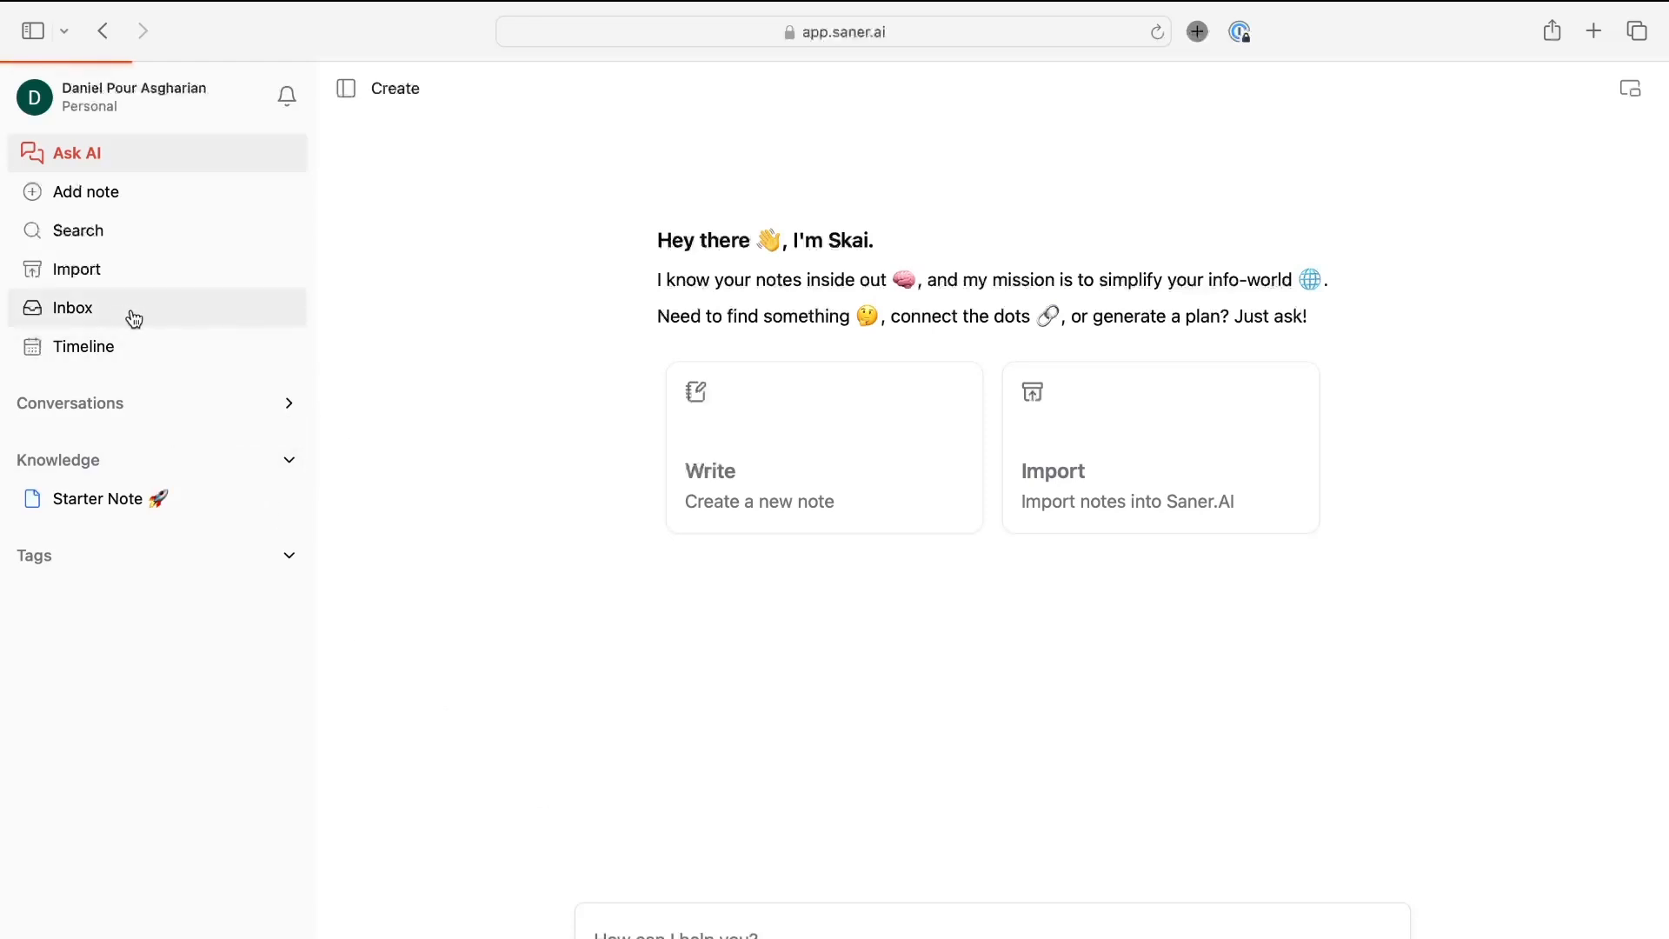
left_click(73, 308)
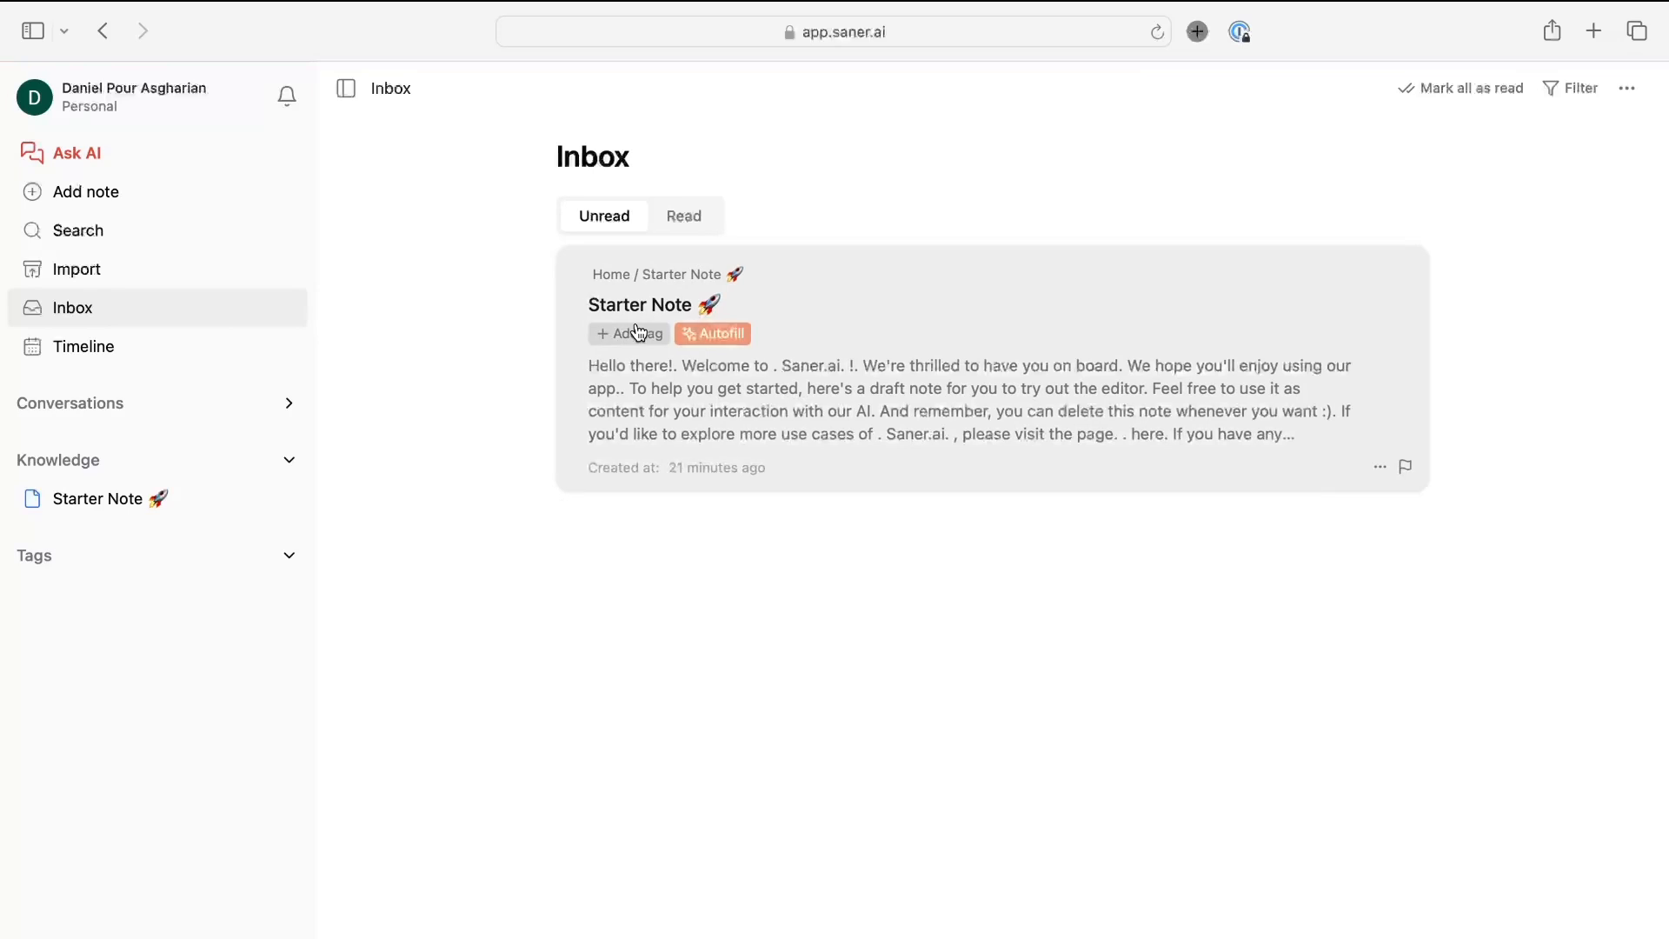
Read through the Starter Note, mark all inbox notes as read, and start a new blank note
left_click(630, 333)
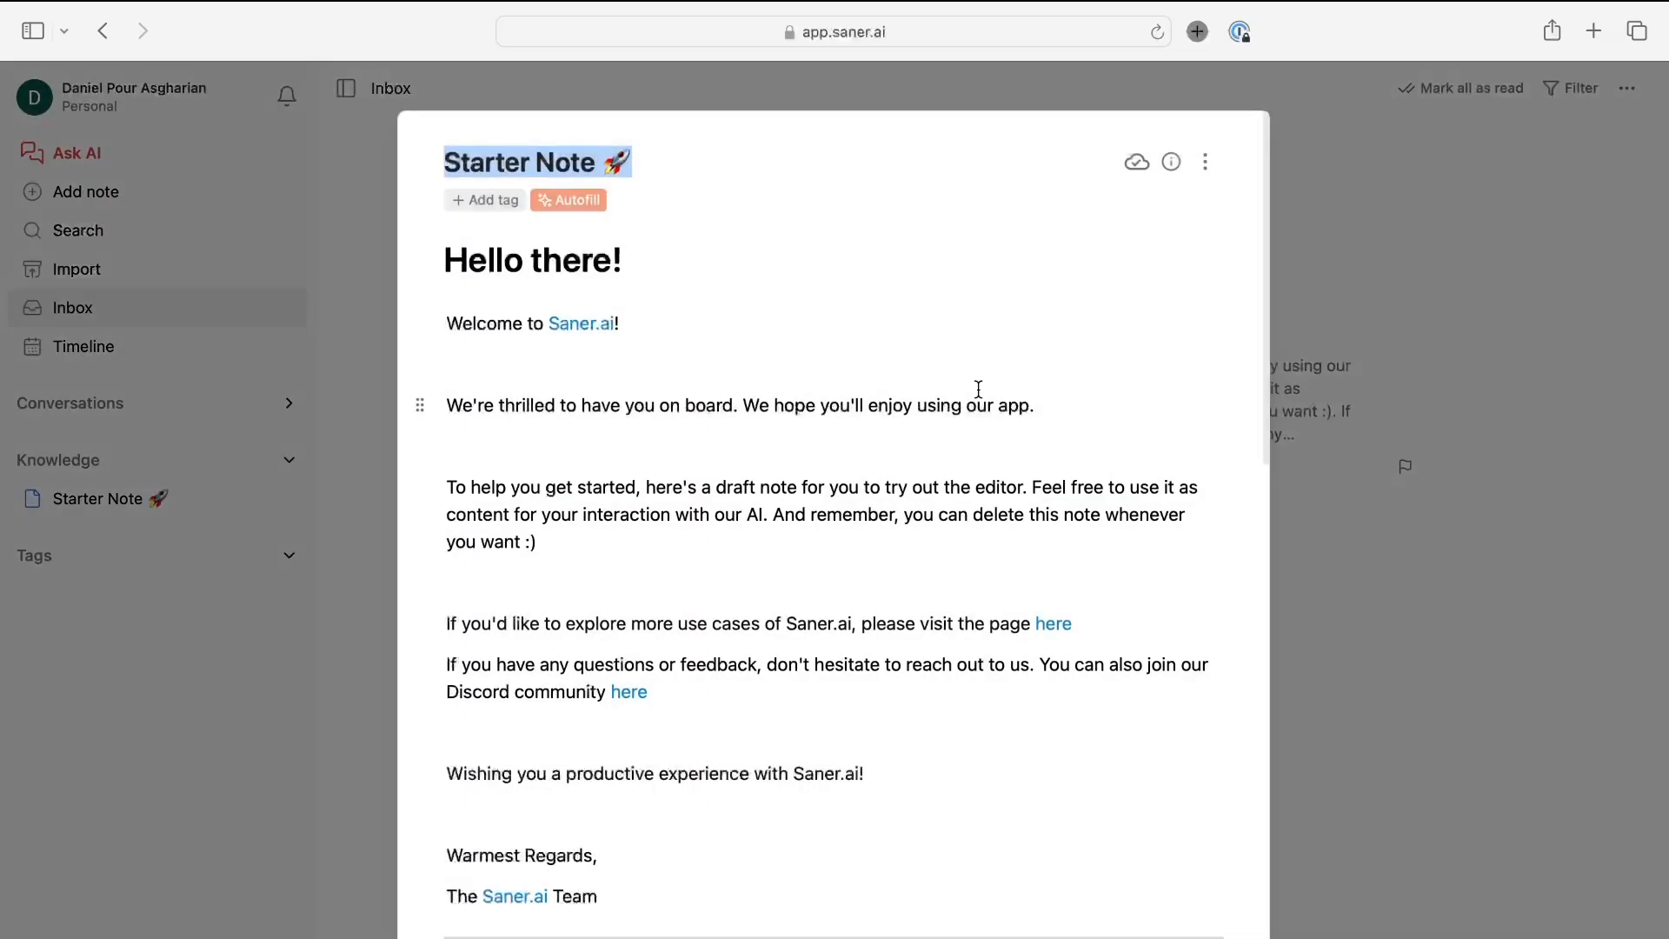
scroll("down", 3)
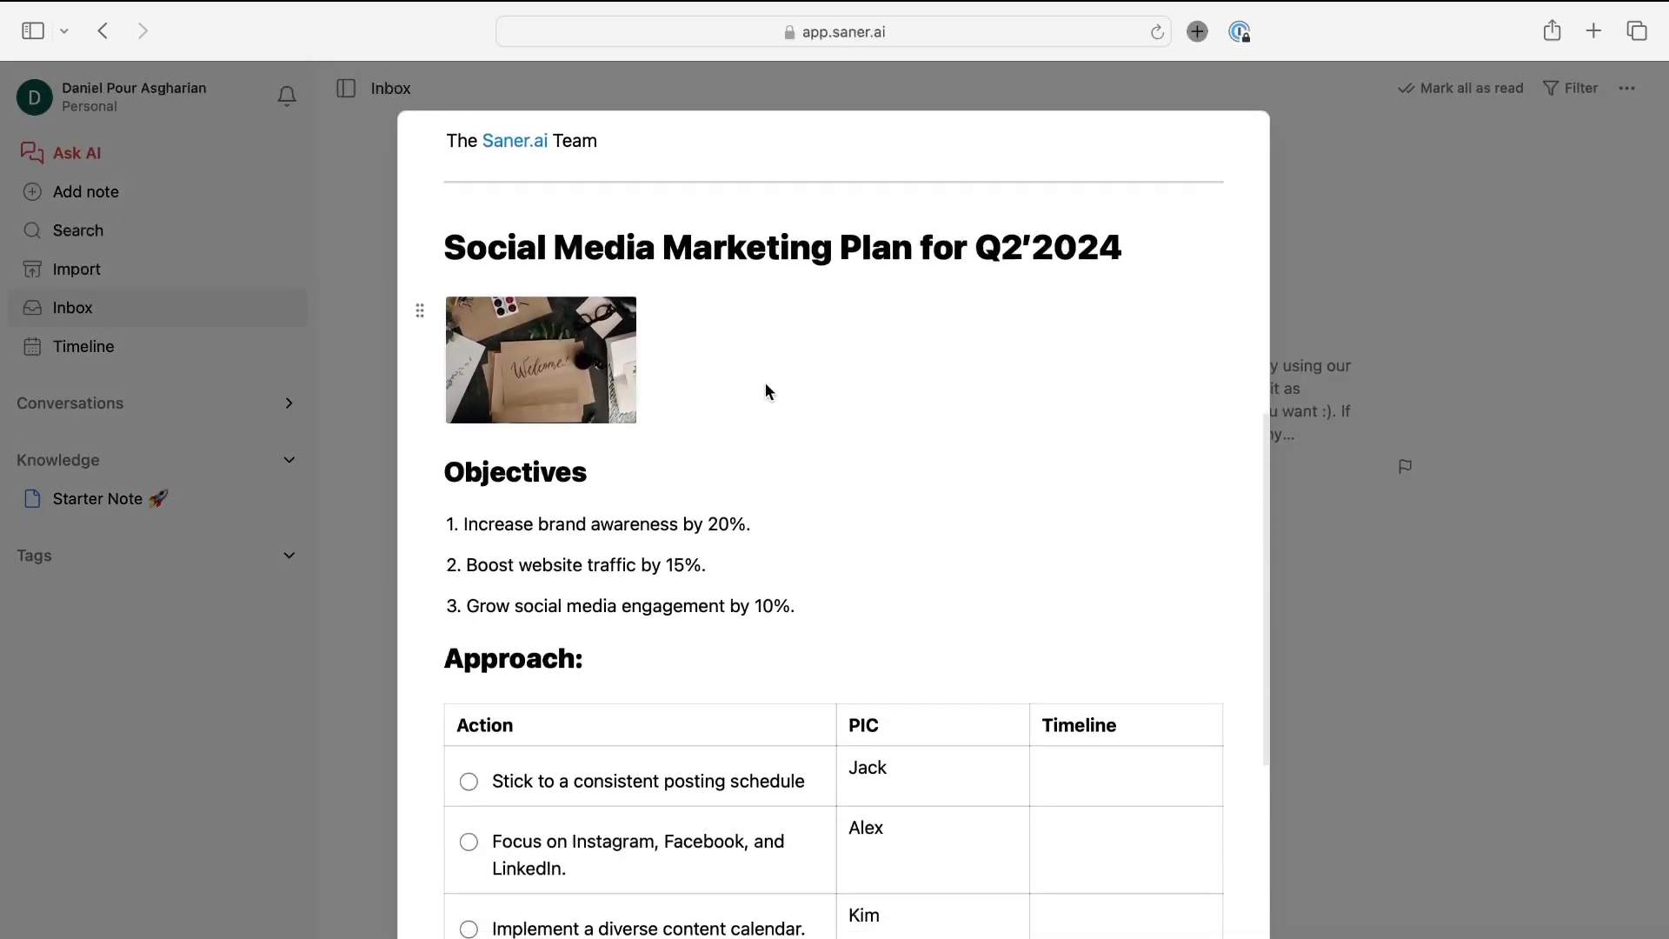
scroll("down", 3)
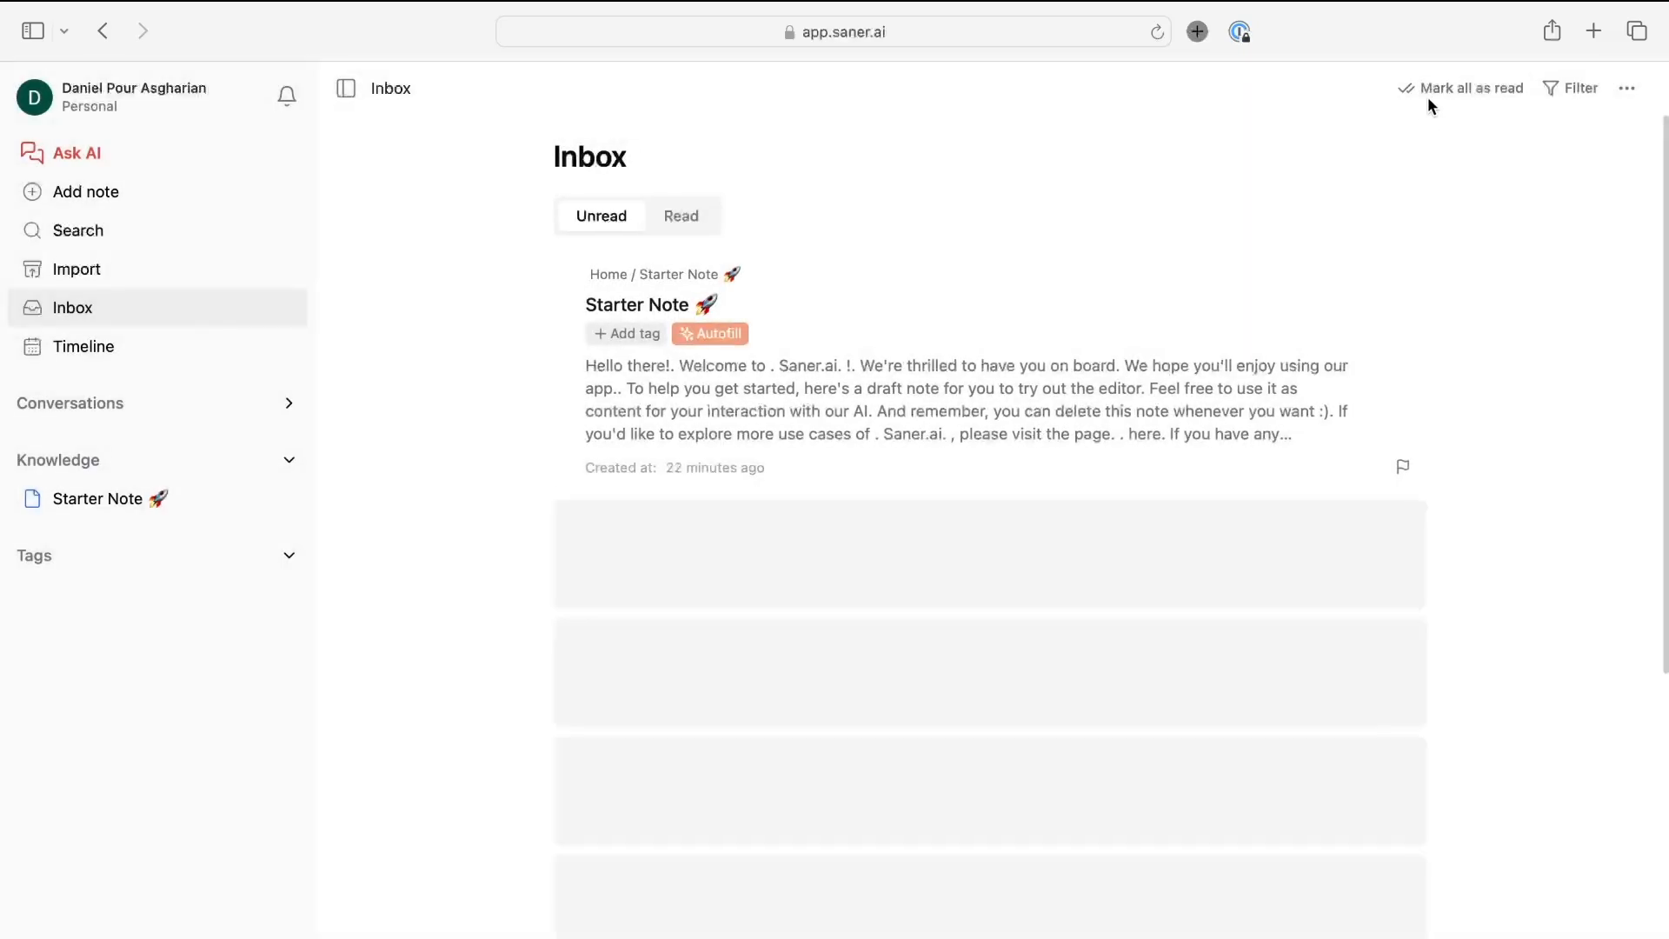
left_click(1471, 89)
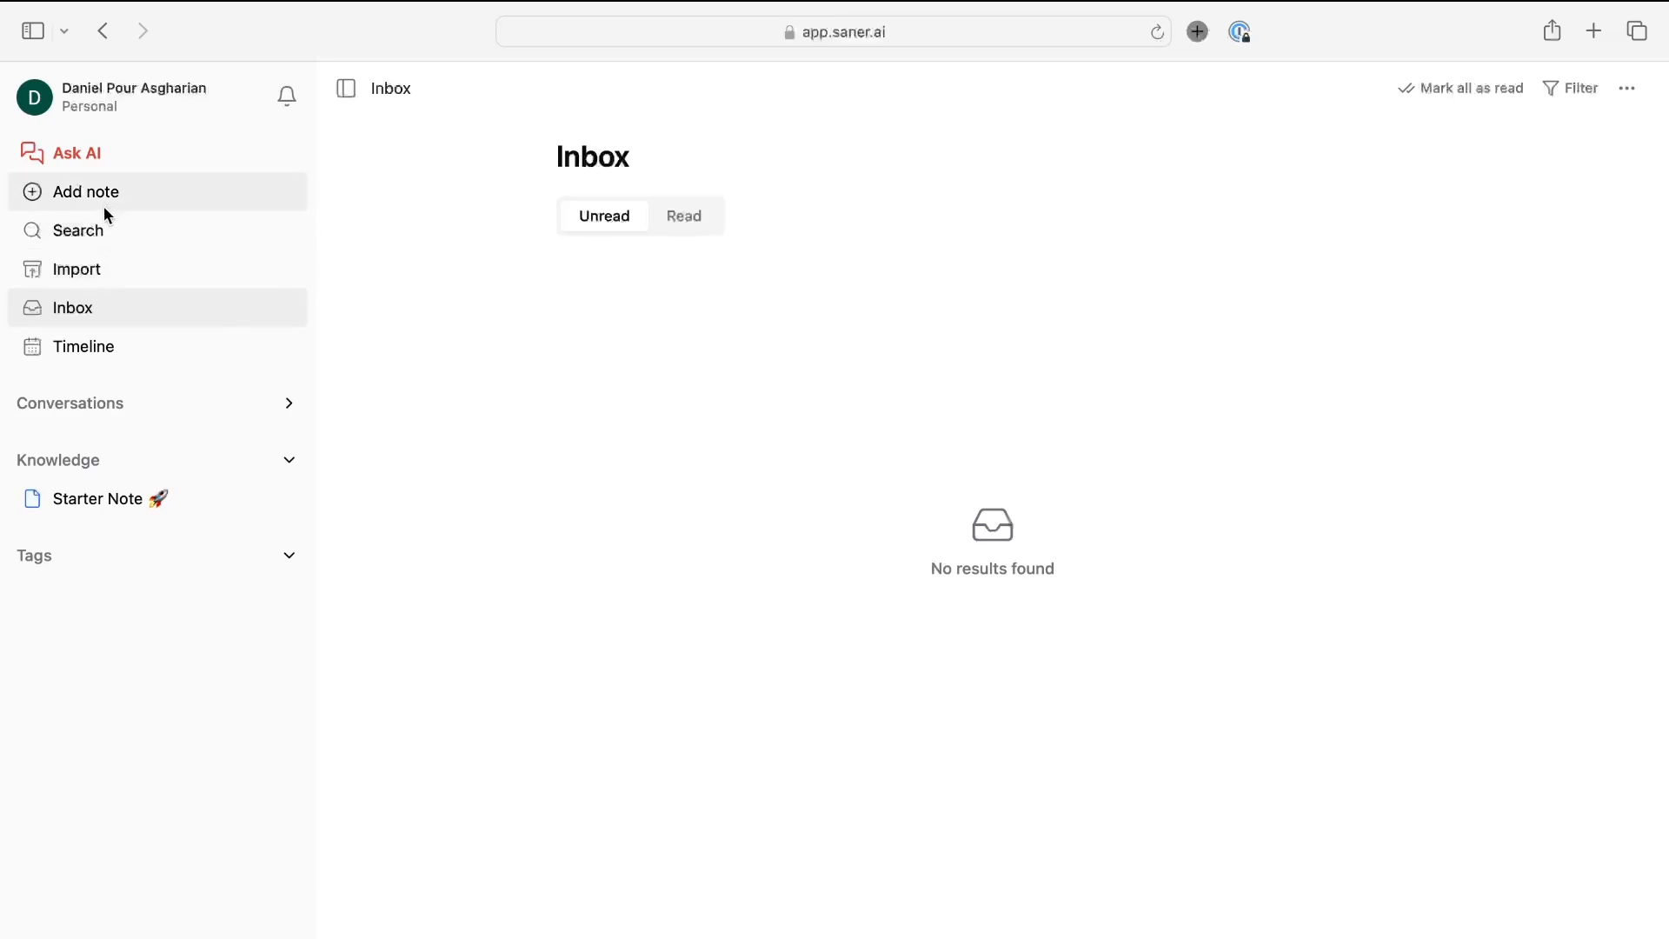
mouse_move(104, 195)
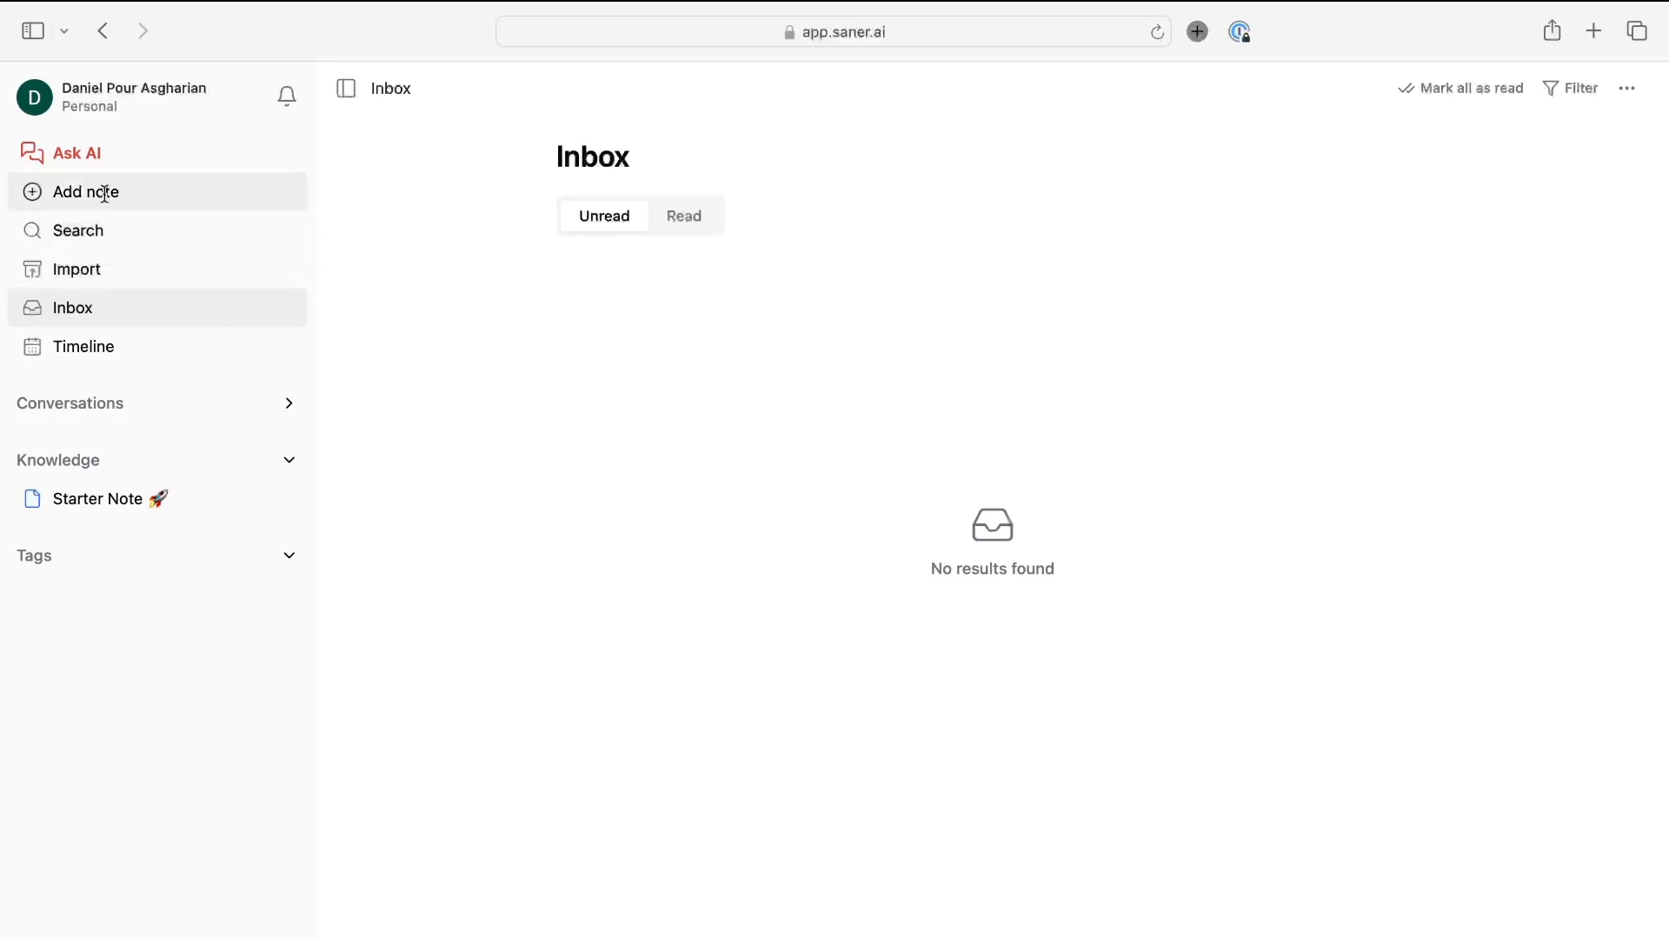
left_click(85, 191)
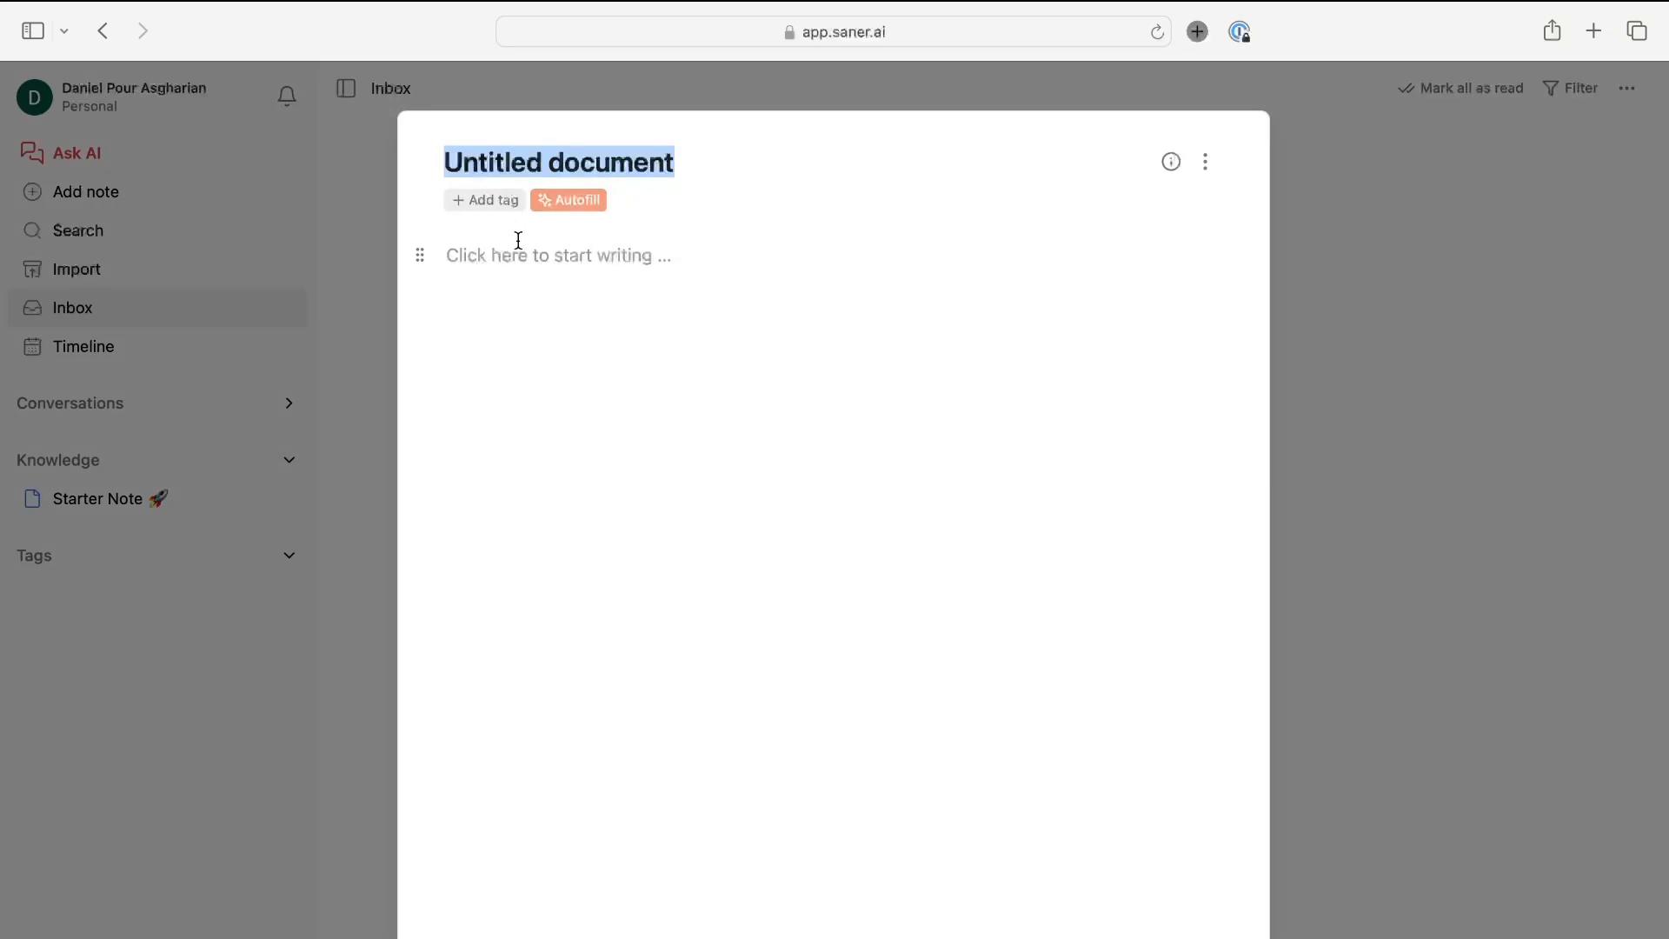
Title the note 'Test note', try a Task List via the / menu, then clear the body
type("Test note")
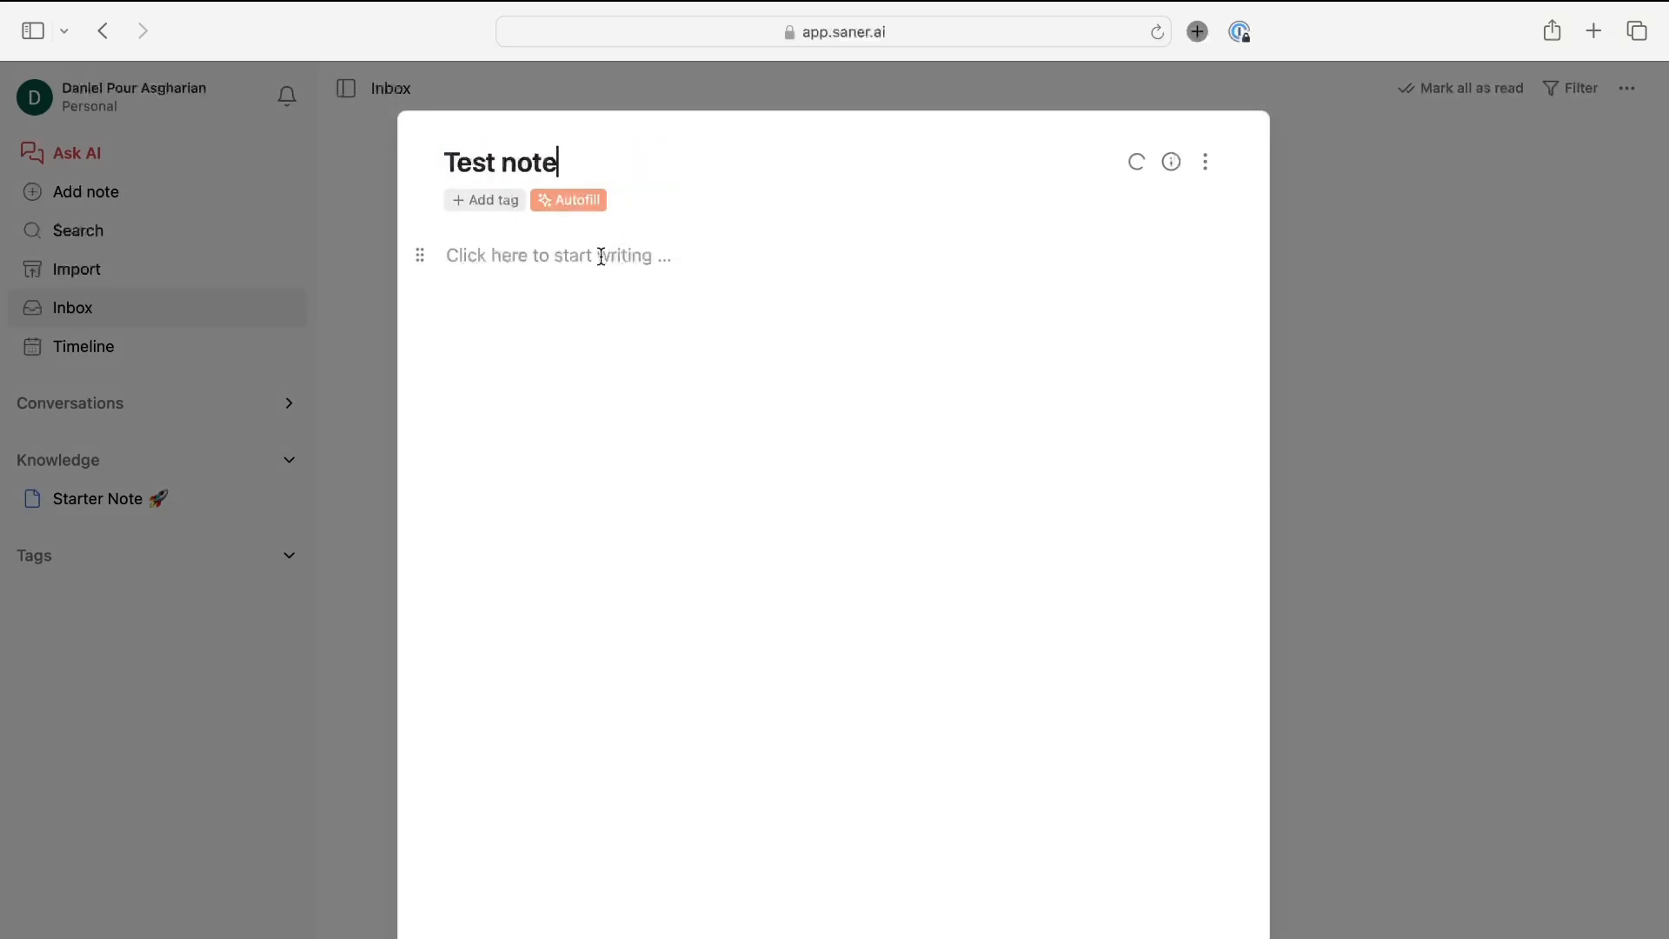
type("/")
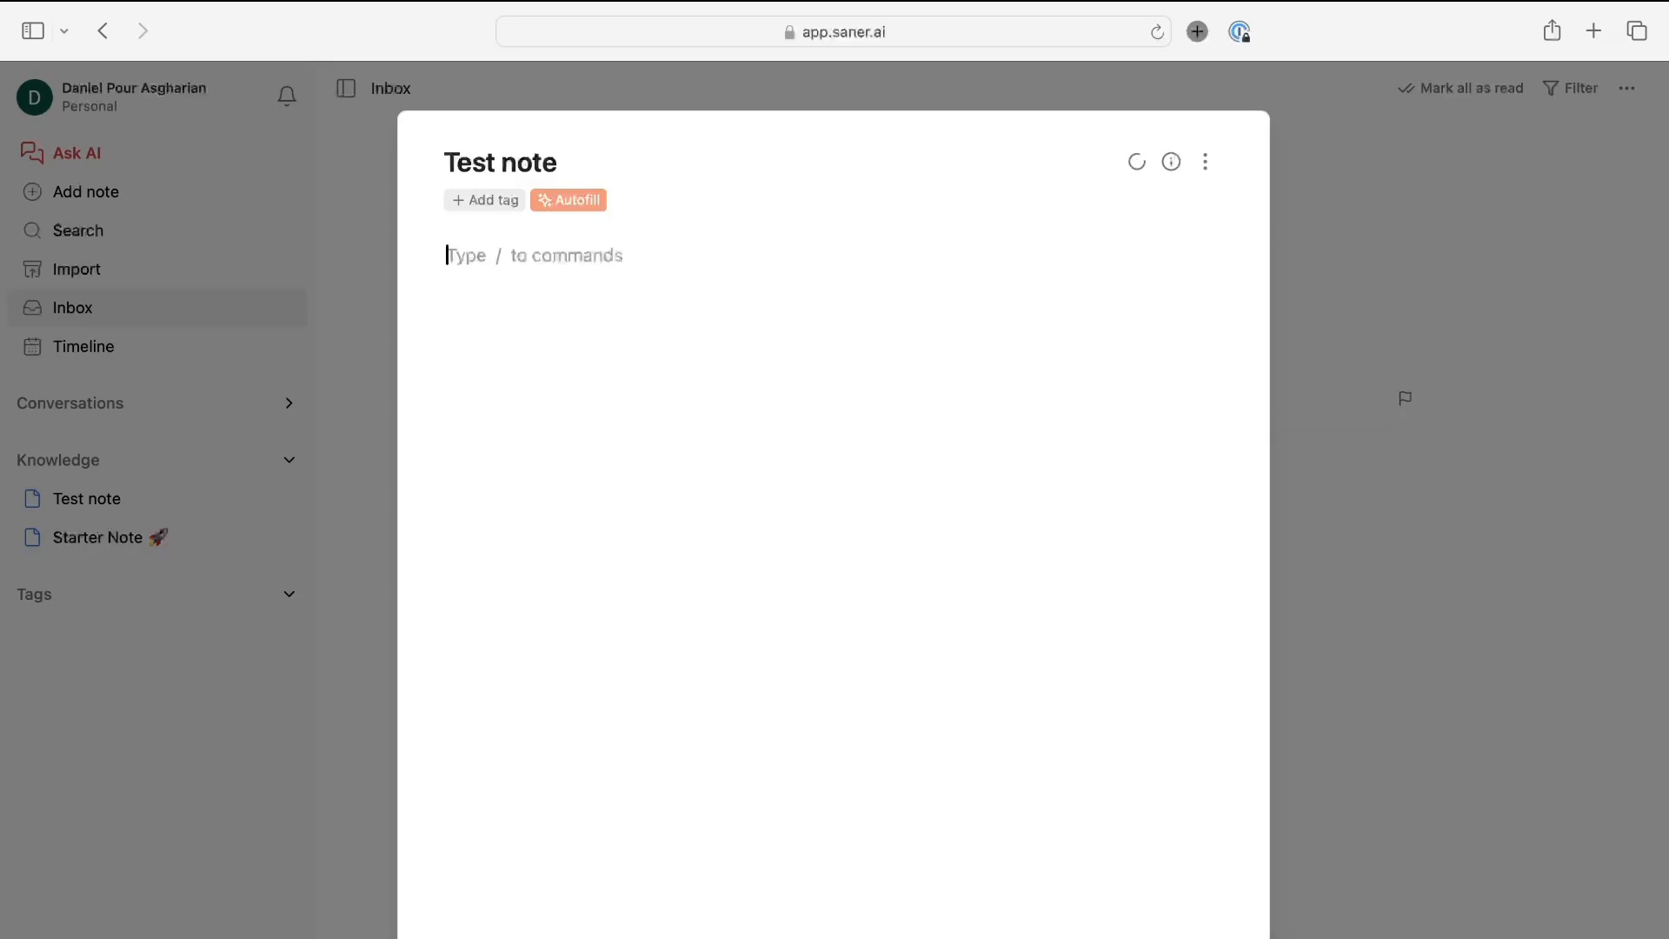
type("/")
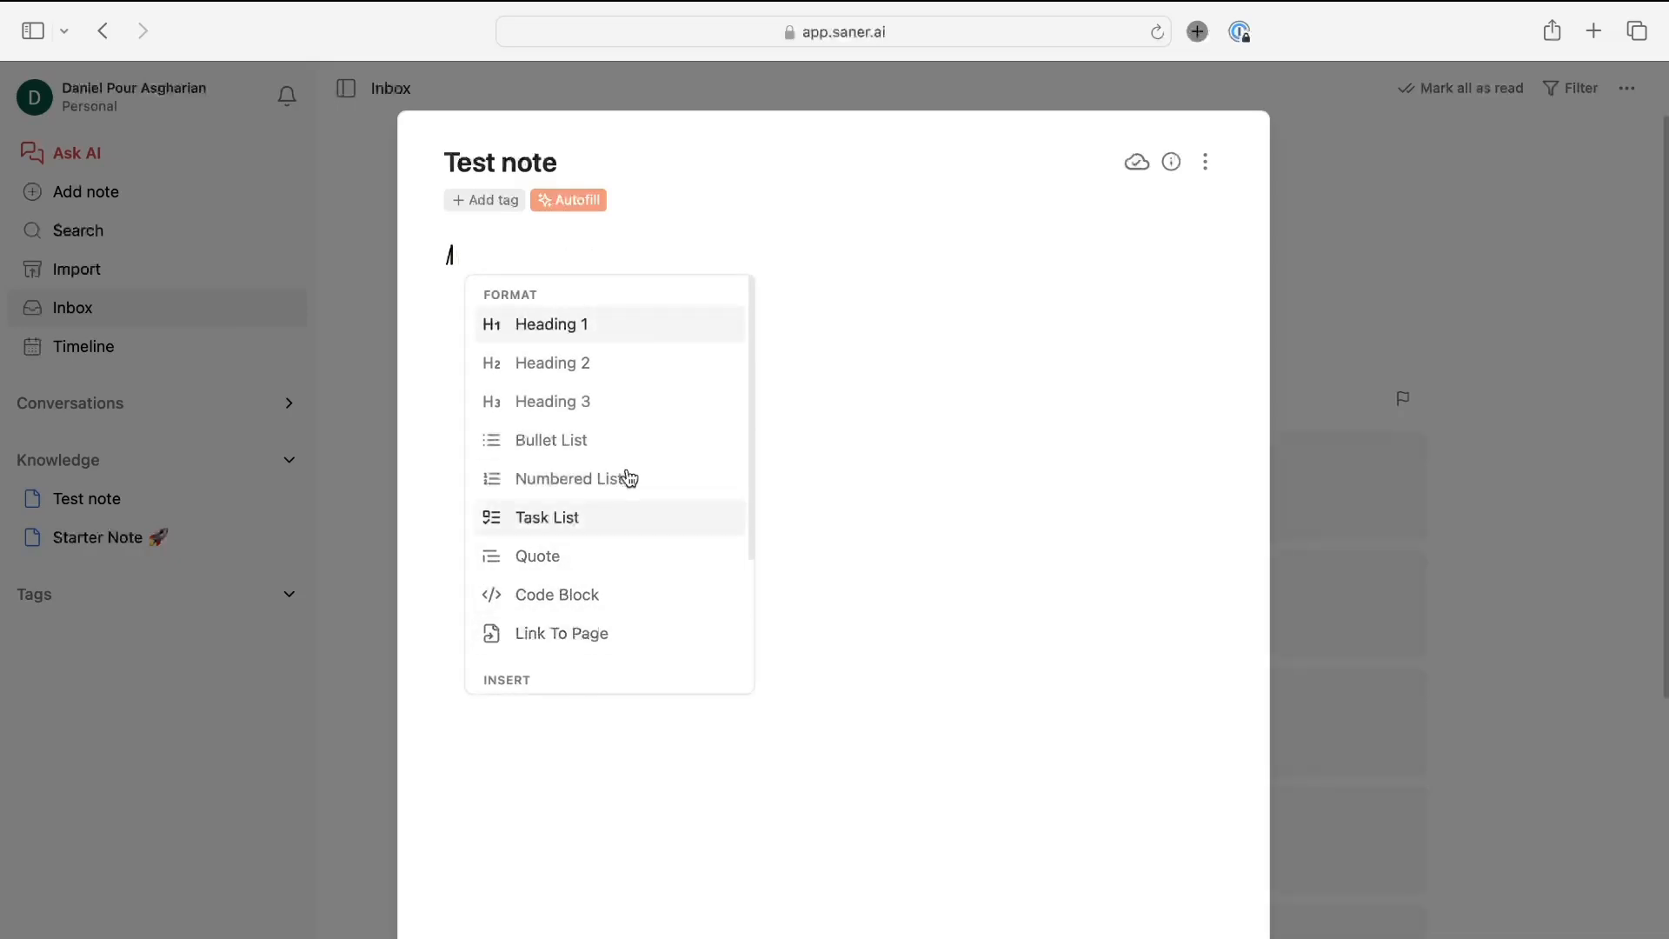
key("Escape")
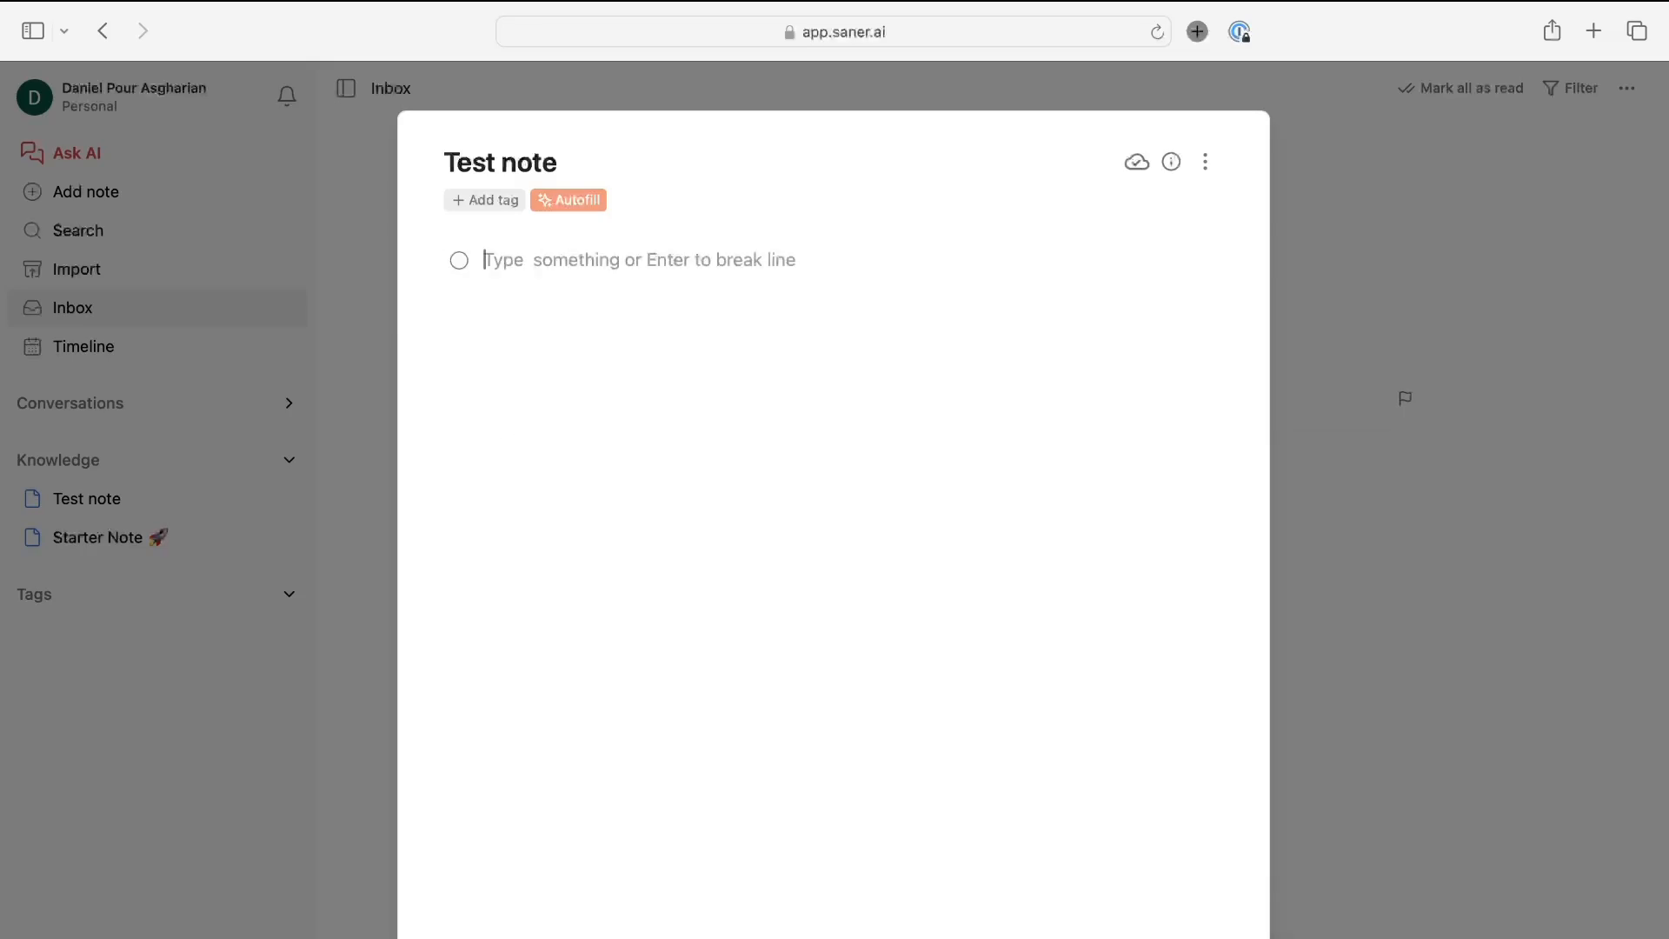
type("ghghg")
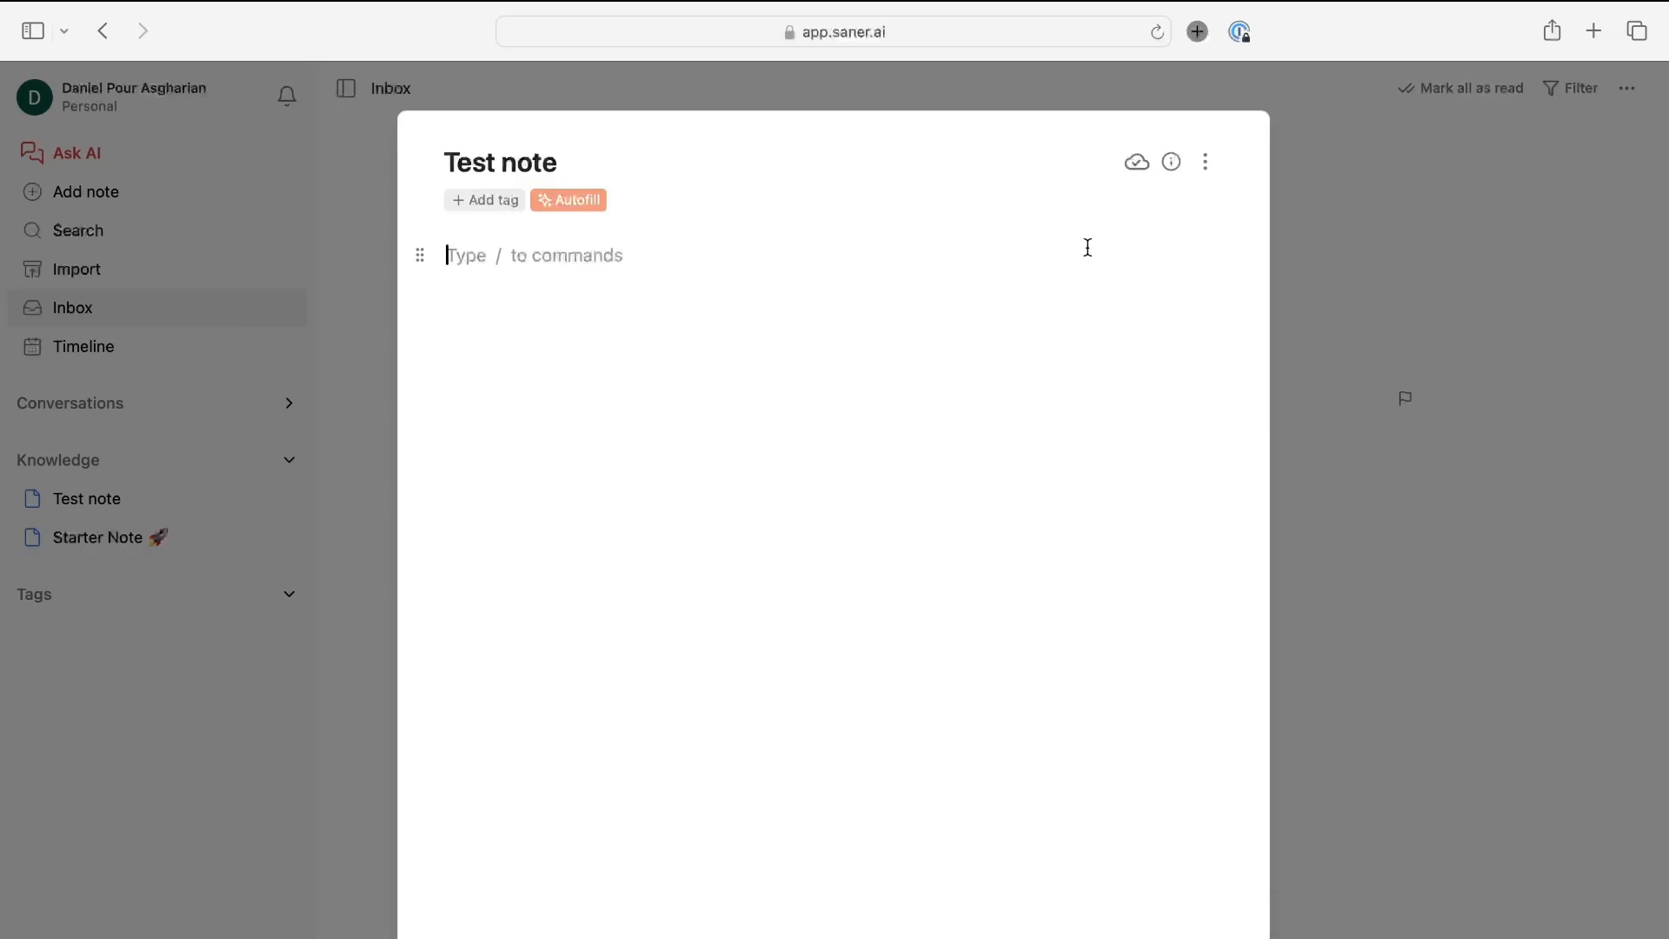
mouse_move(1073, 240)
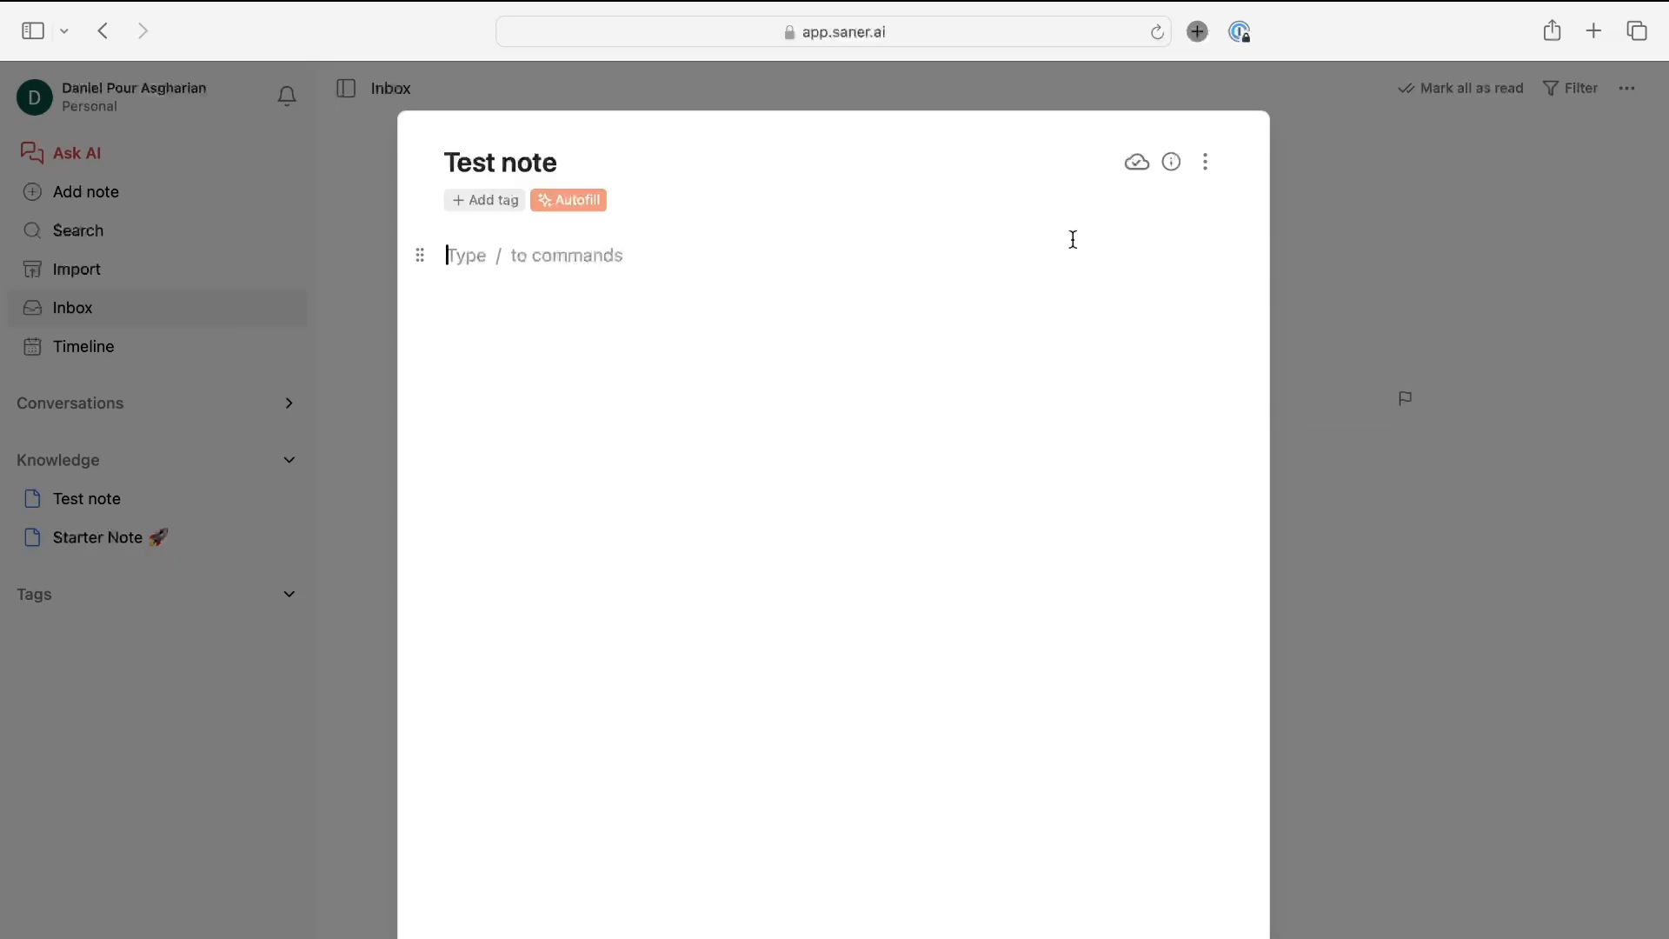
left_click(1205, 162)
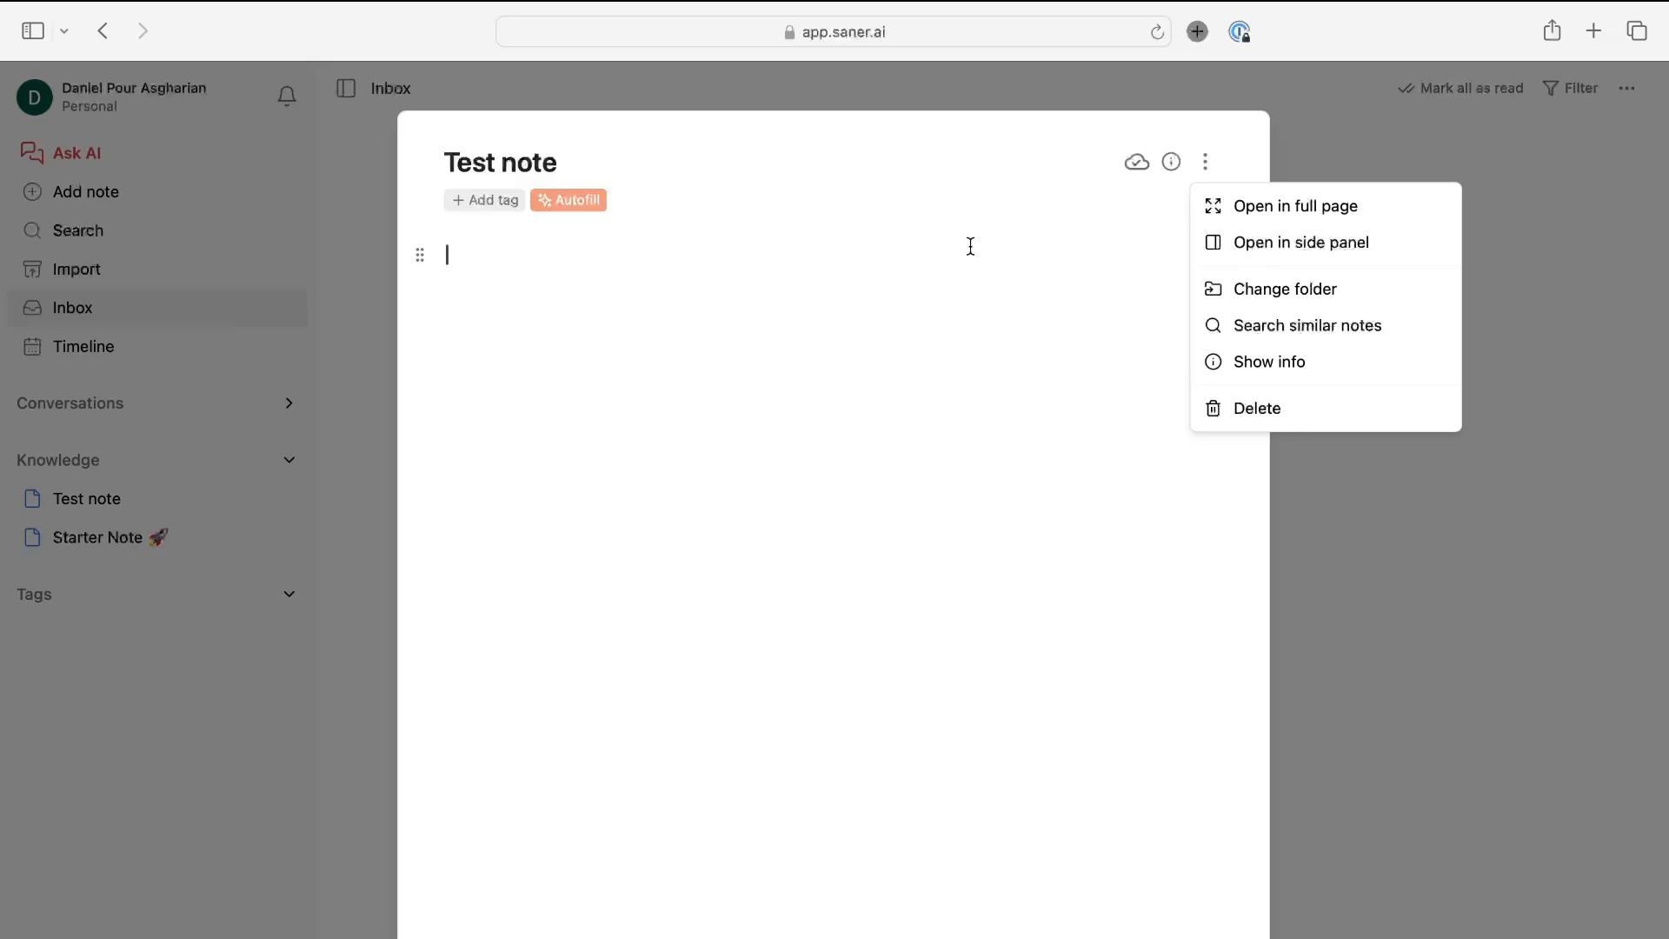
mouse_move(1004, 257)
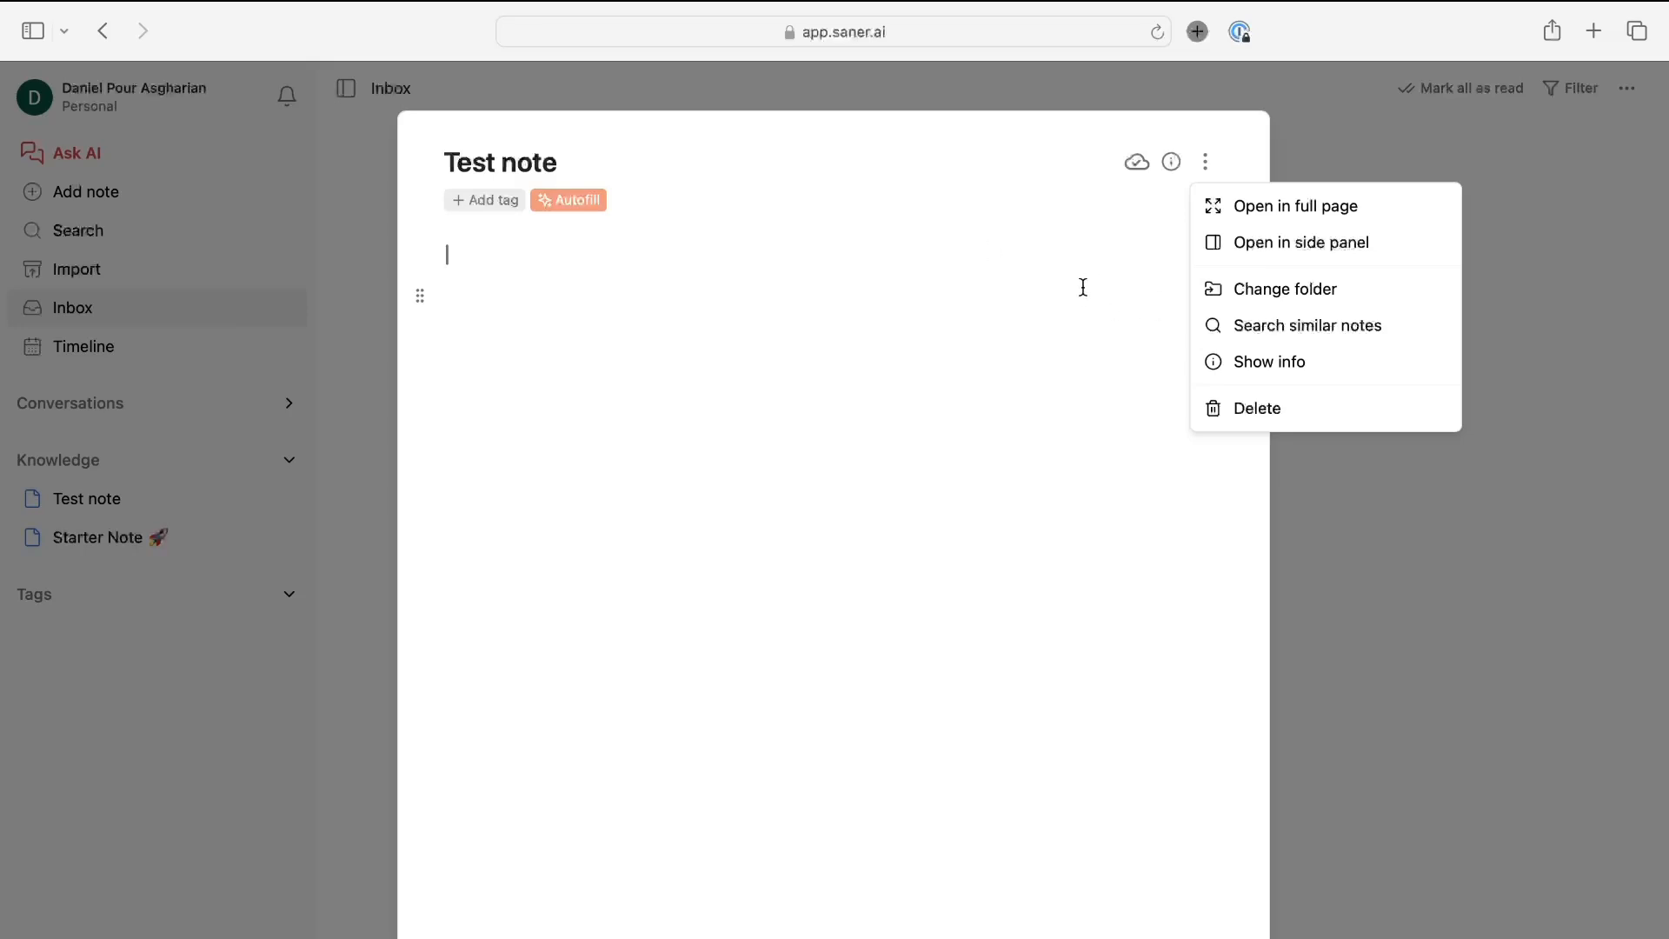
mouse_move(1150, 274)
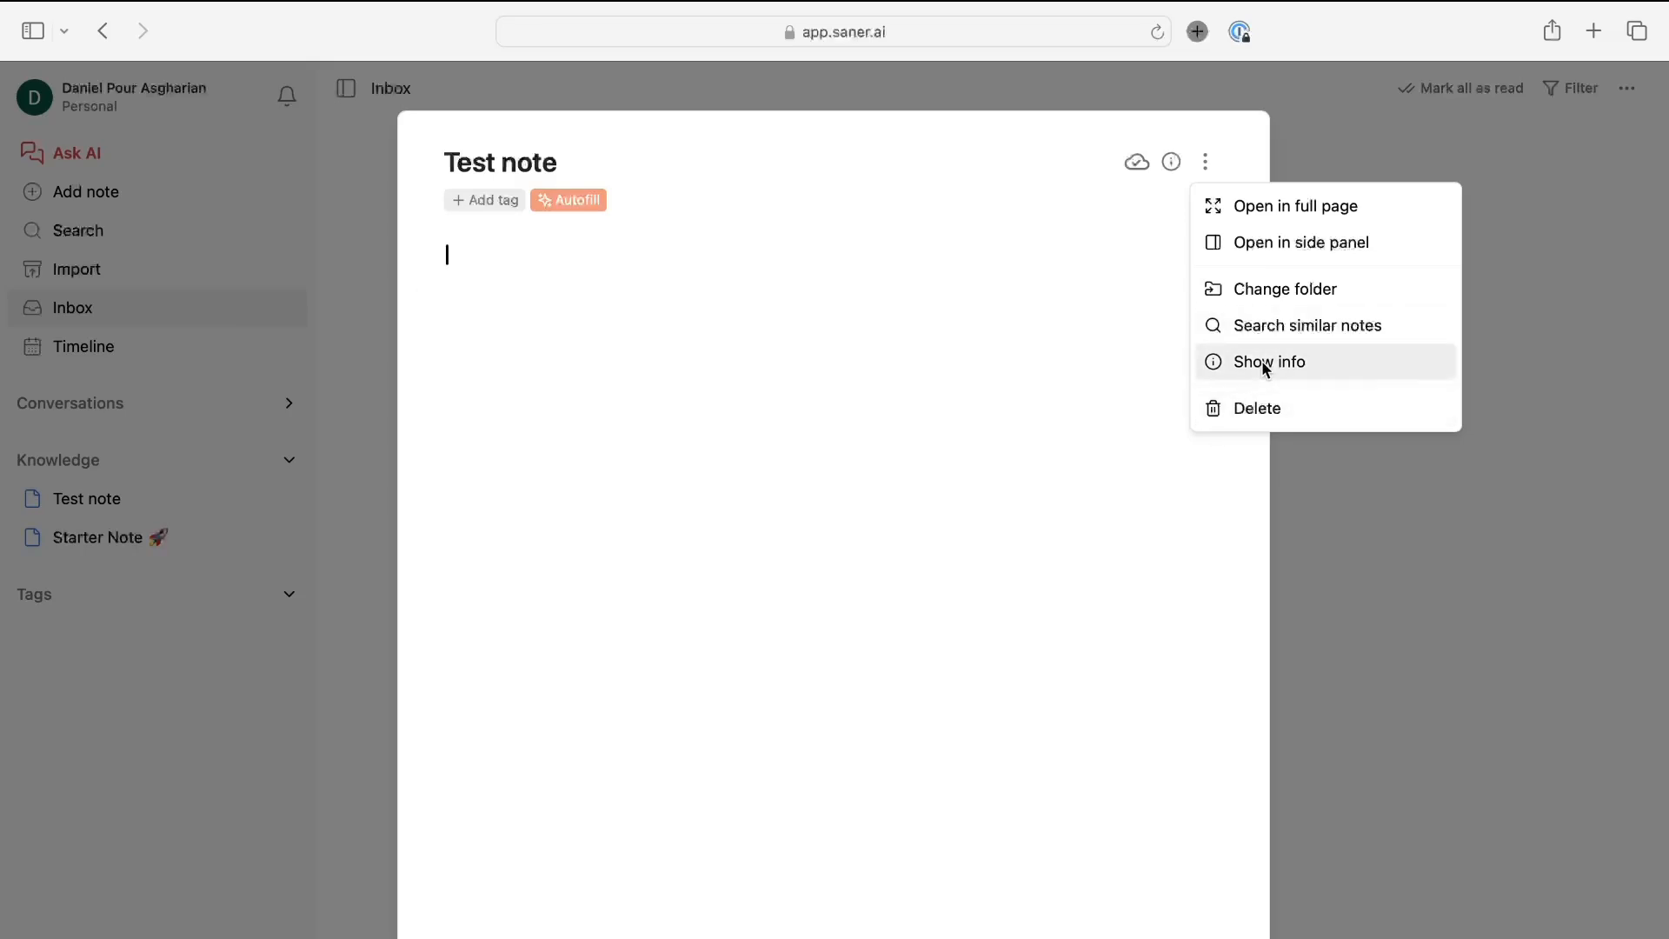
mouse_move(1301, 242)
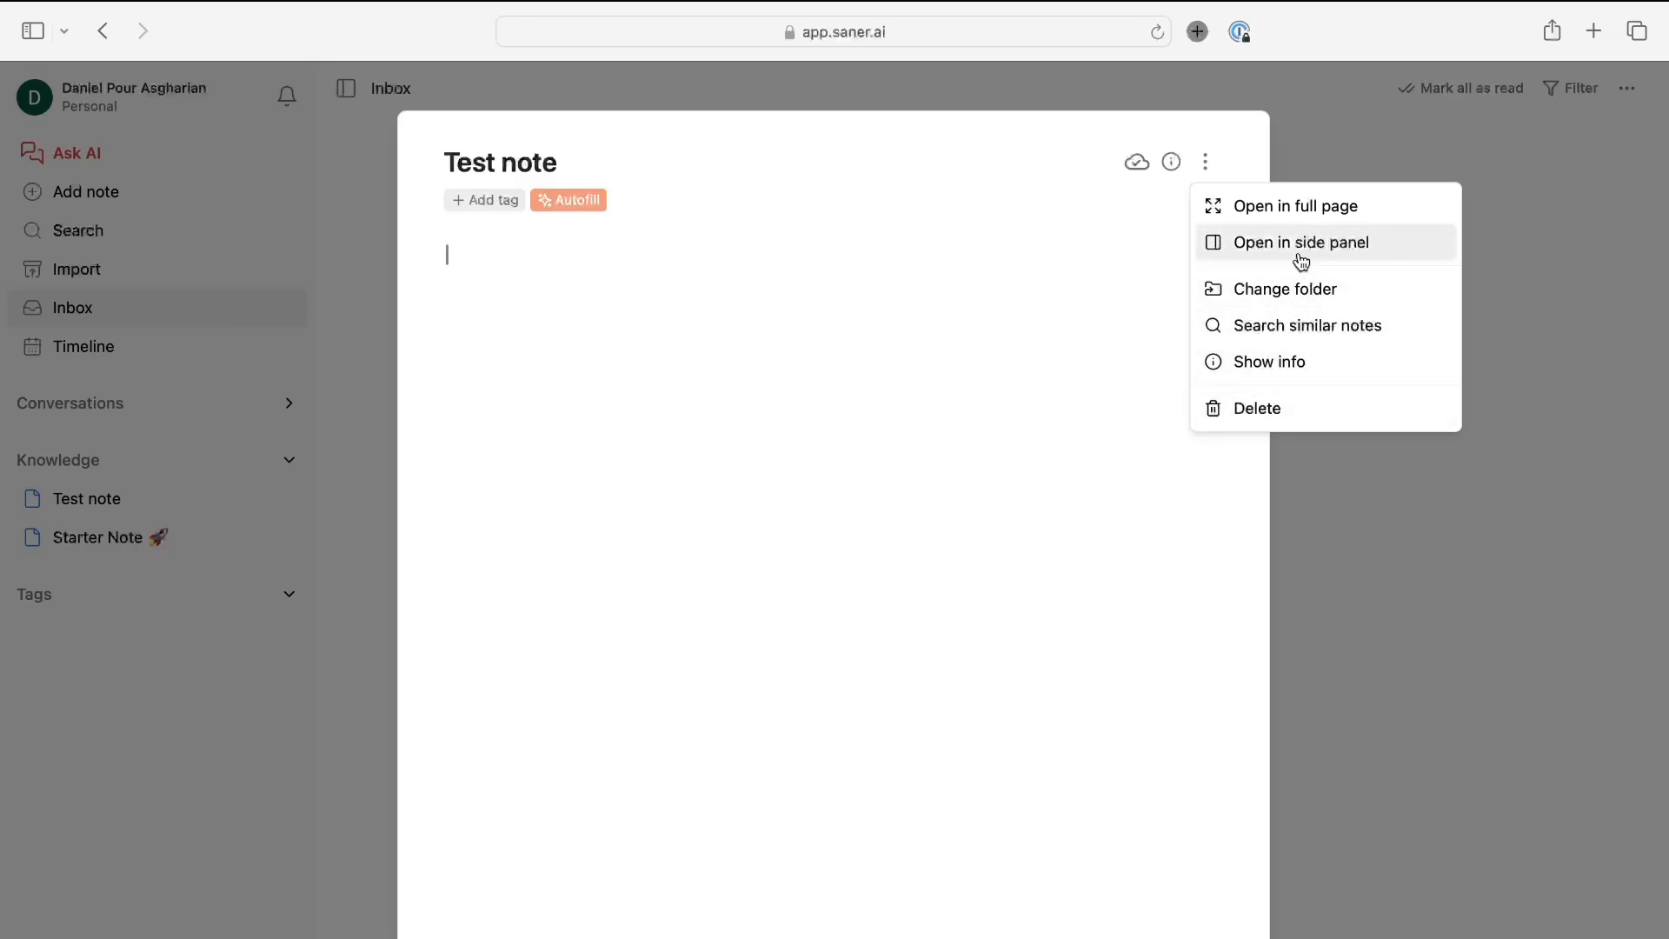
mouse_move(1284, 219)
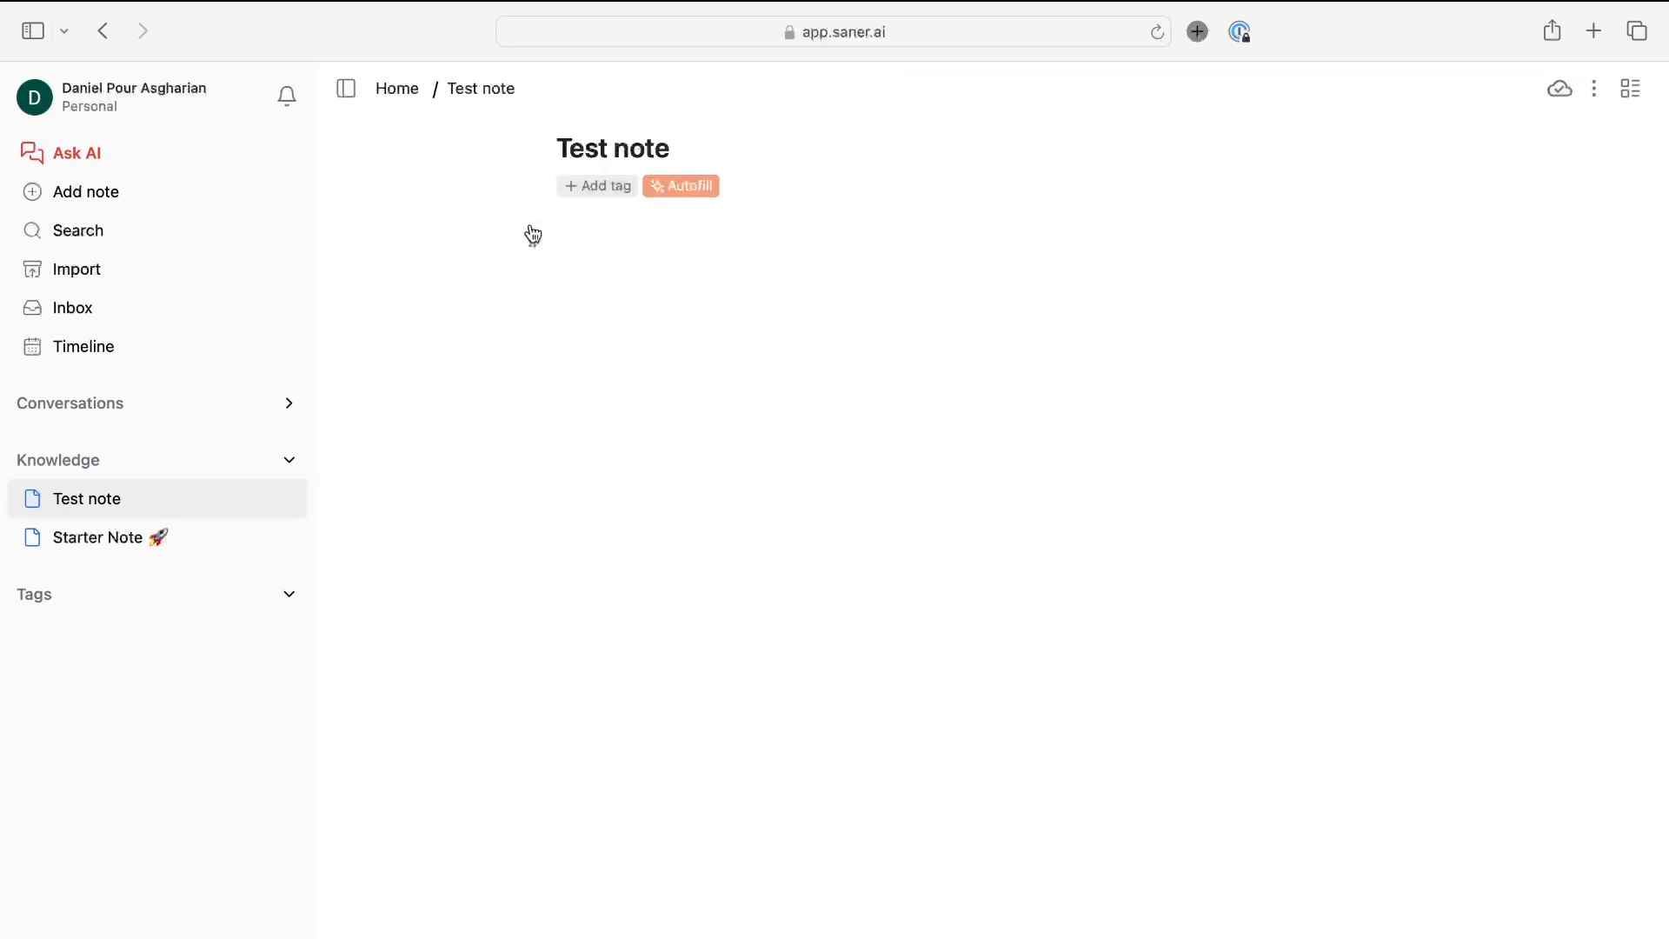
mouse_move(344, 89)
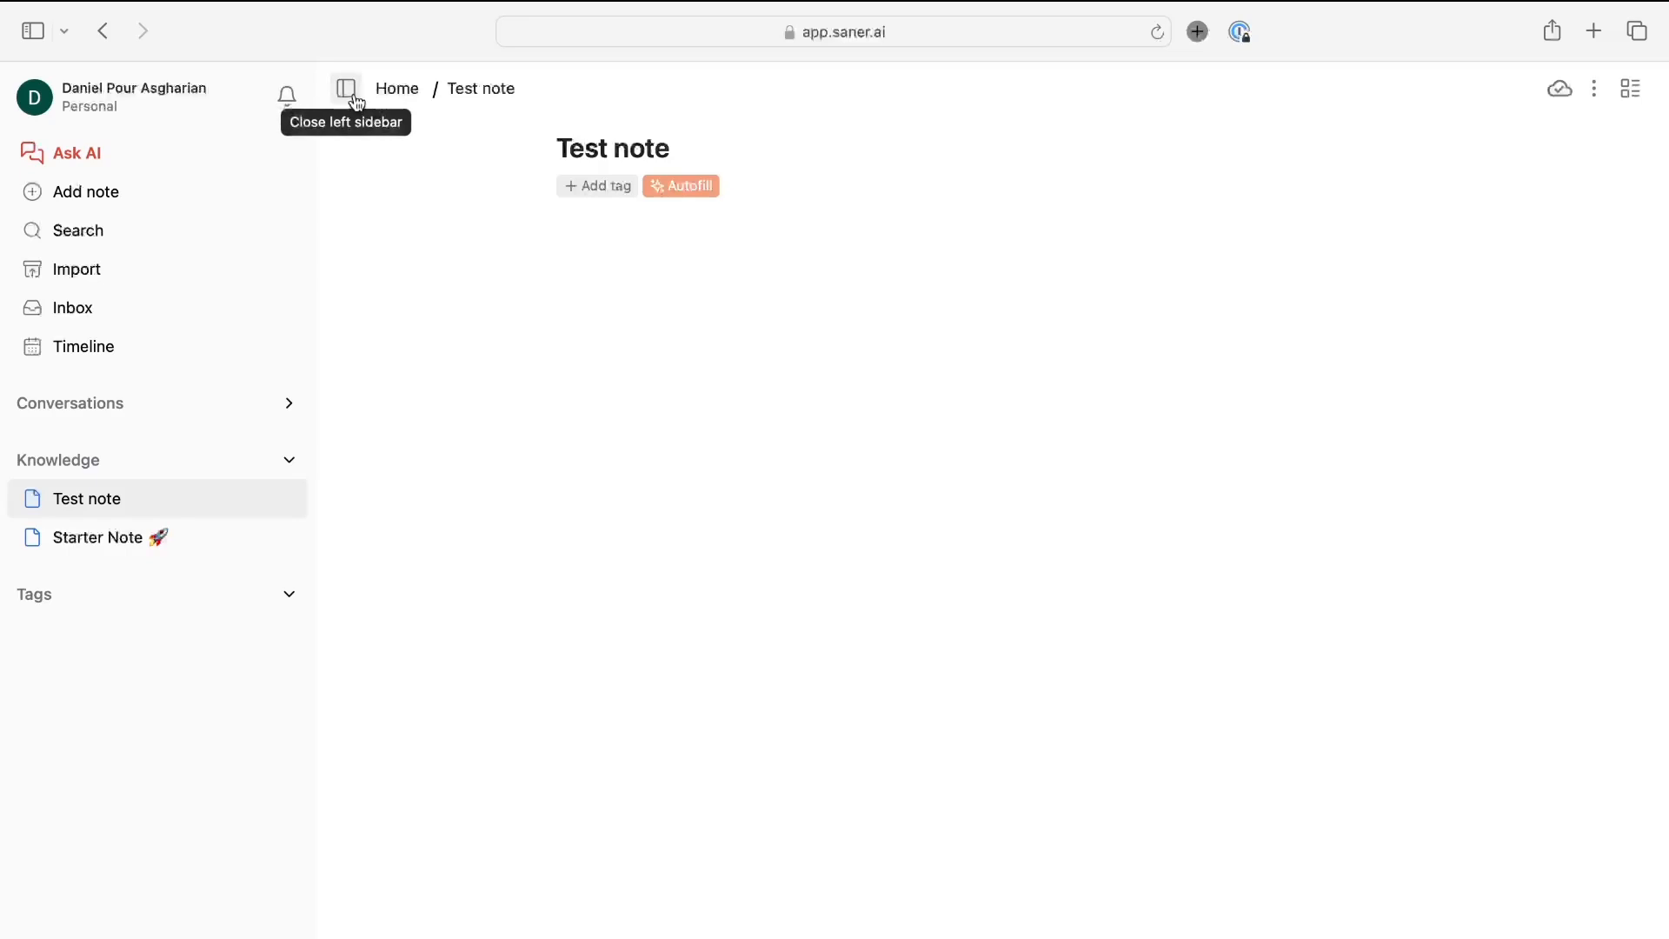
left_click(345, 89)
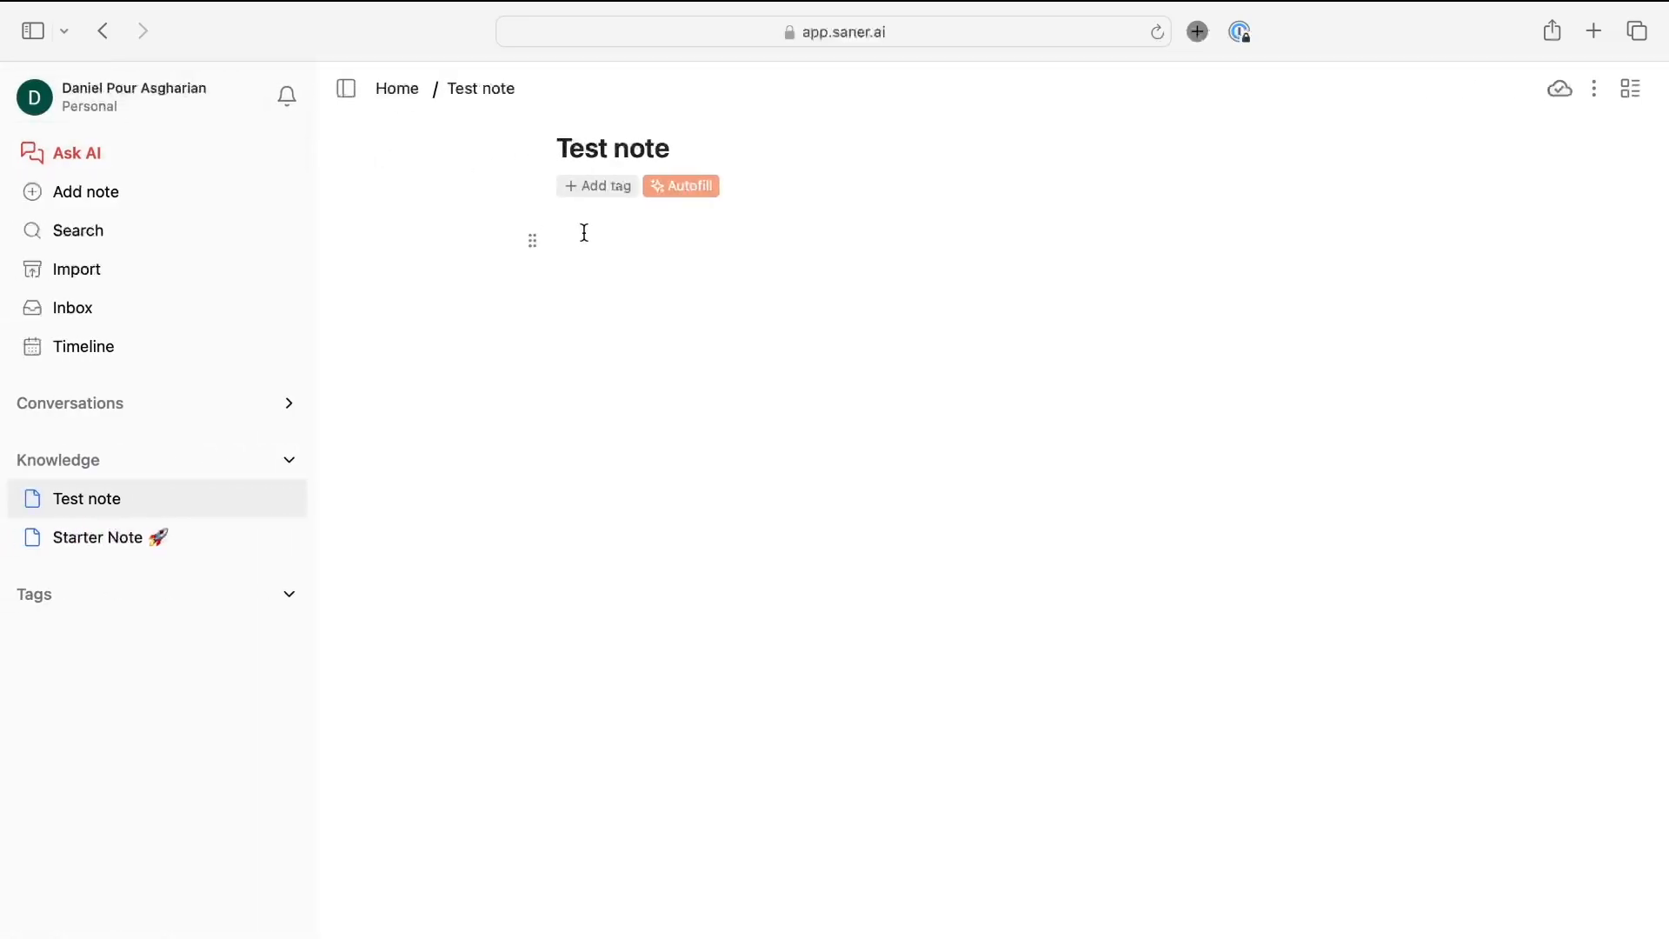
left_click(597, 186)
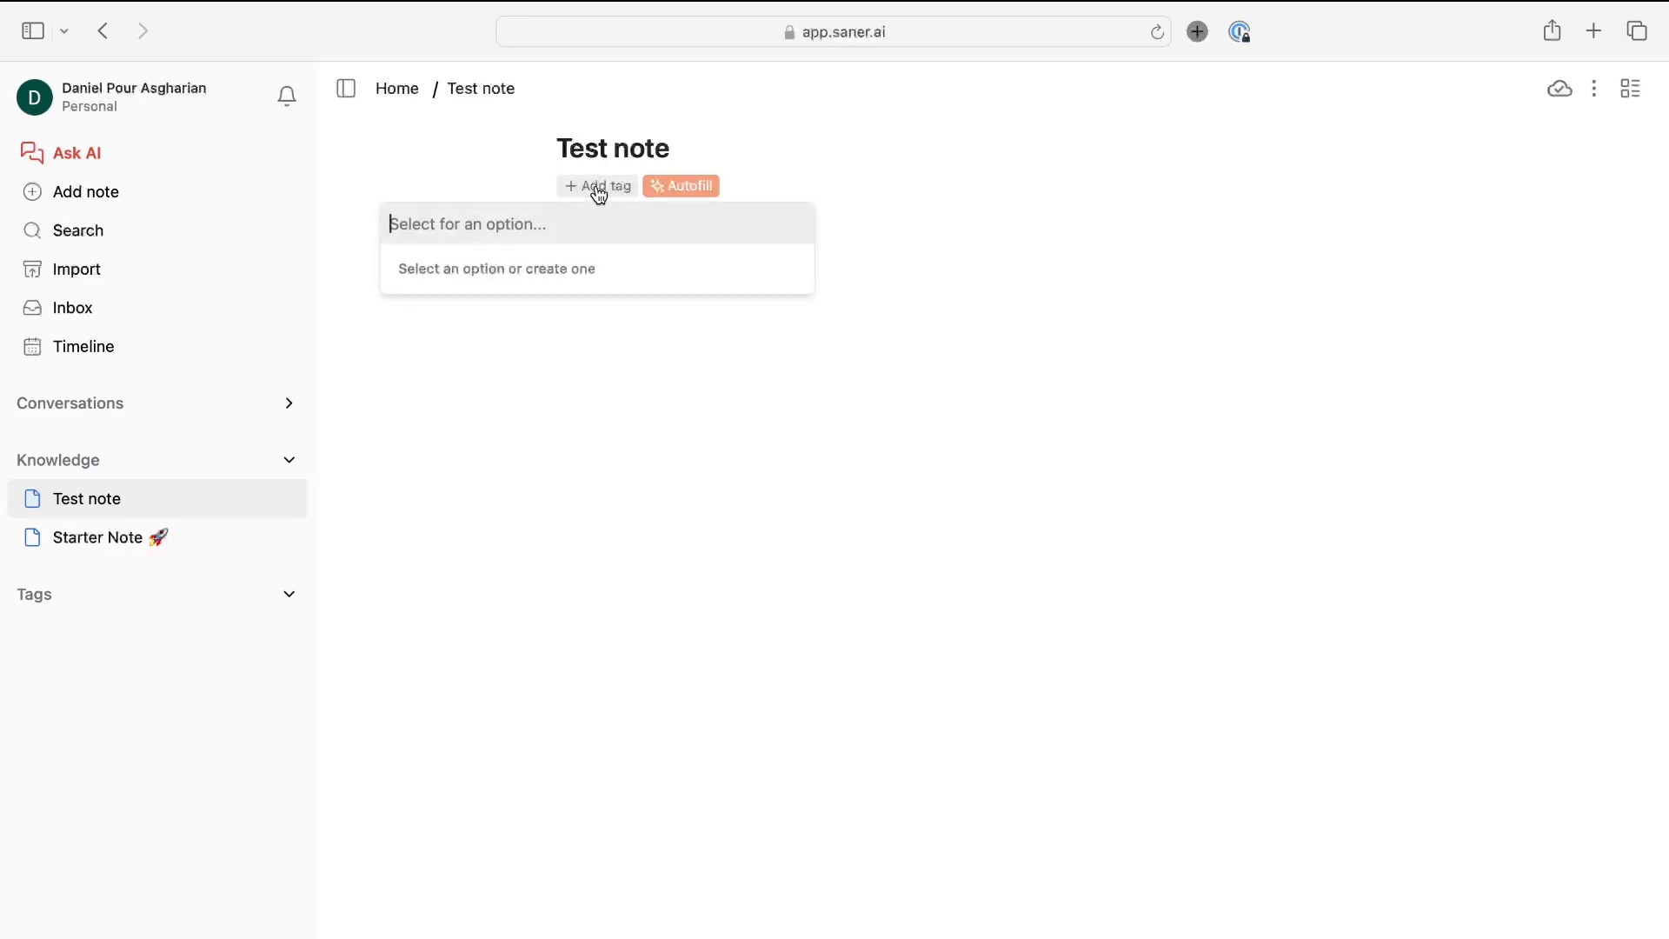
left_click(641, 216)
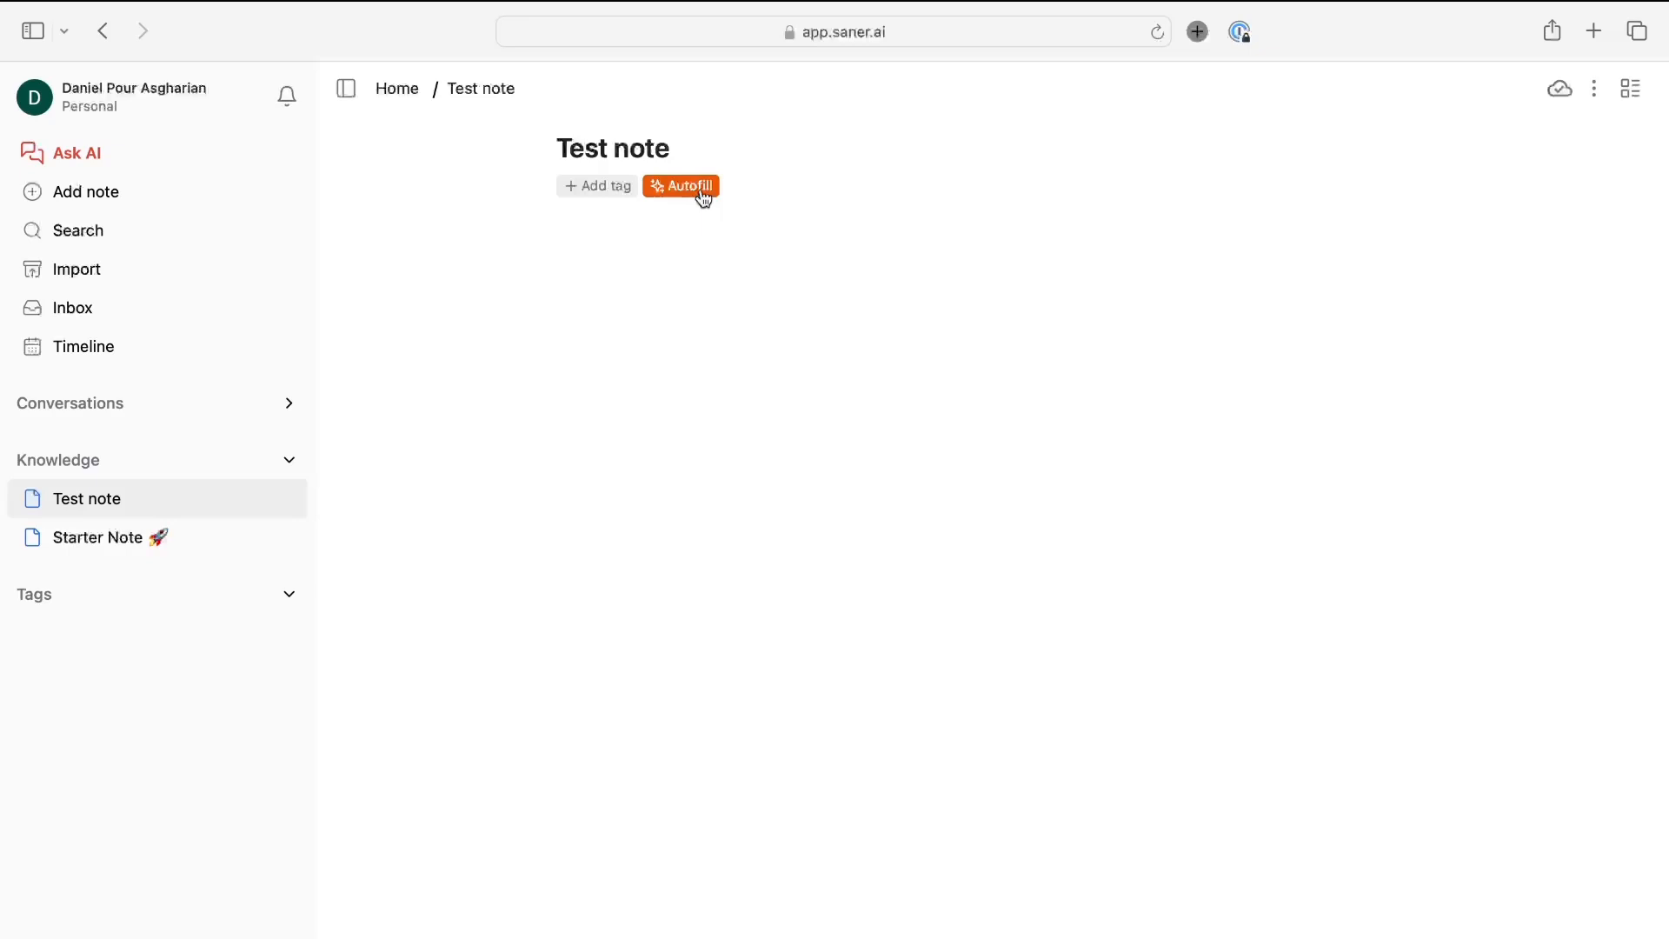
left_click(680, 186)
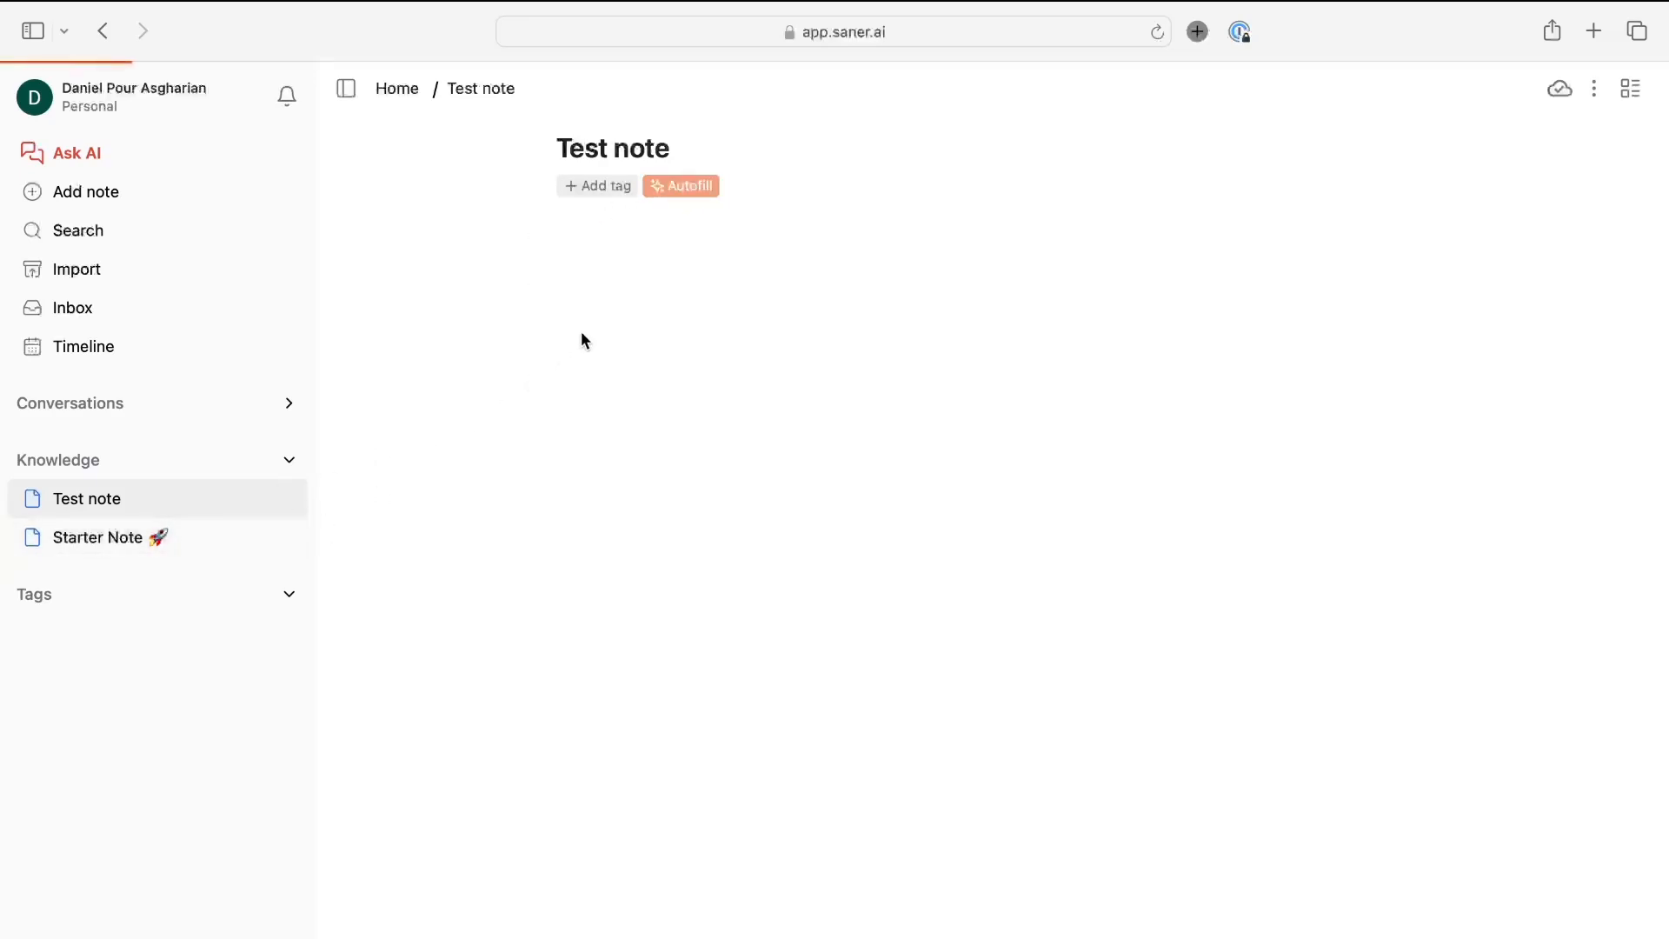
Autofill the Starter Note with tags welcome, social media marketing and saner.ai, then read its Q2'2024 plan
left_click(97, 537)
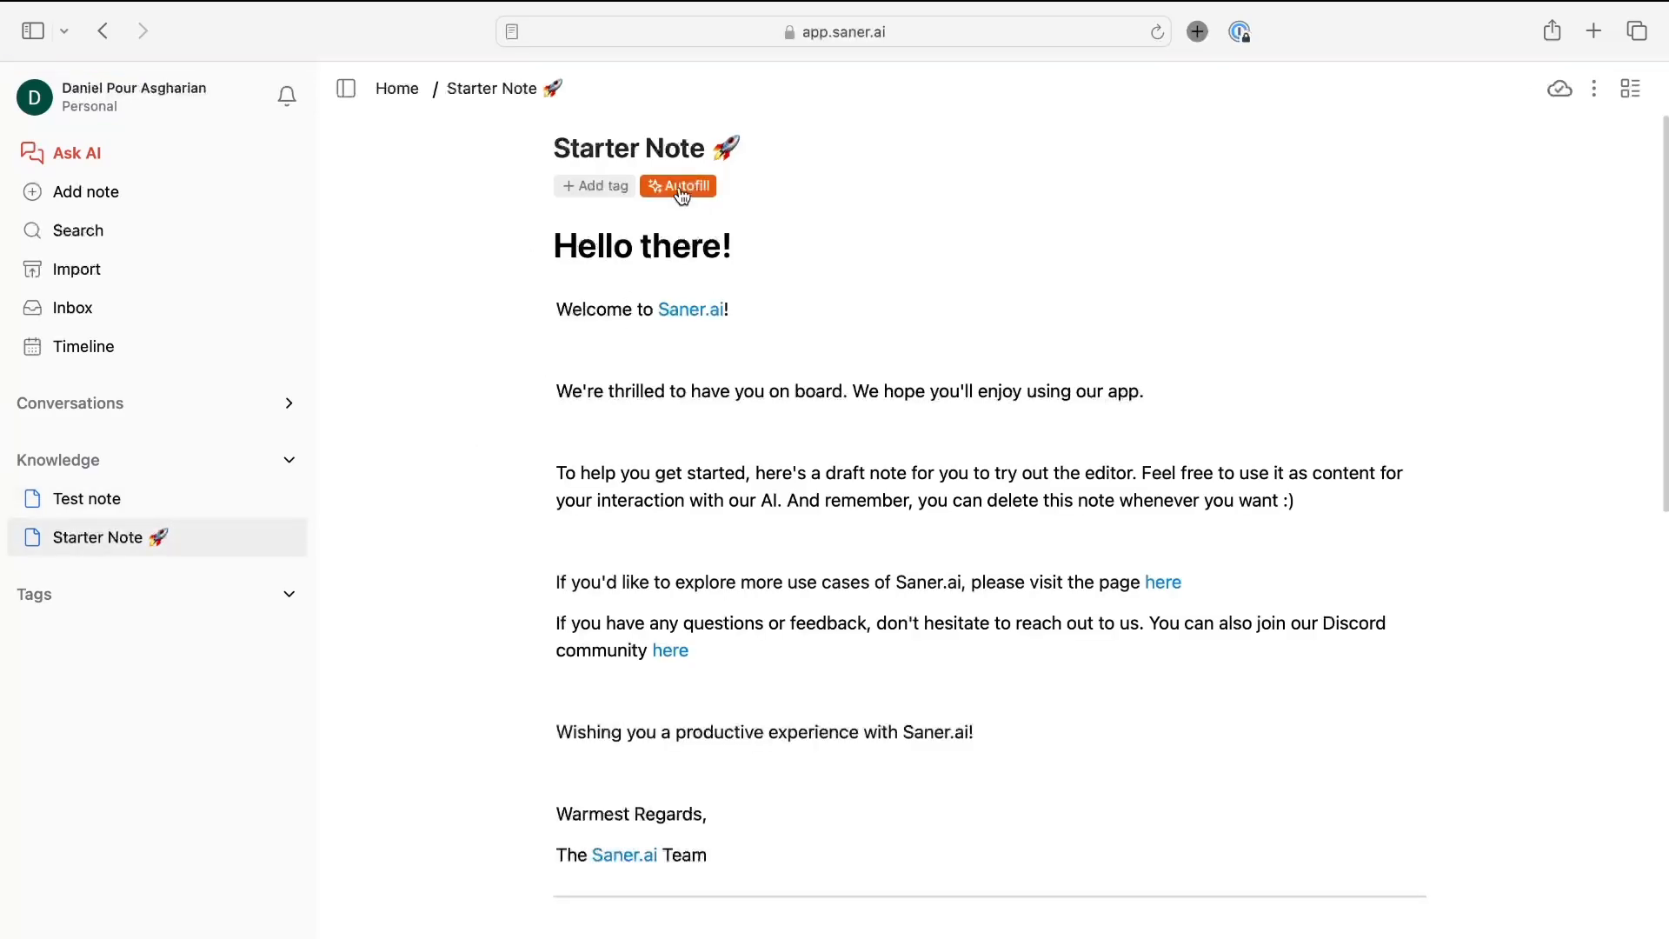
left_click(678, 186)
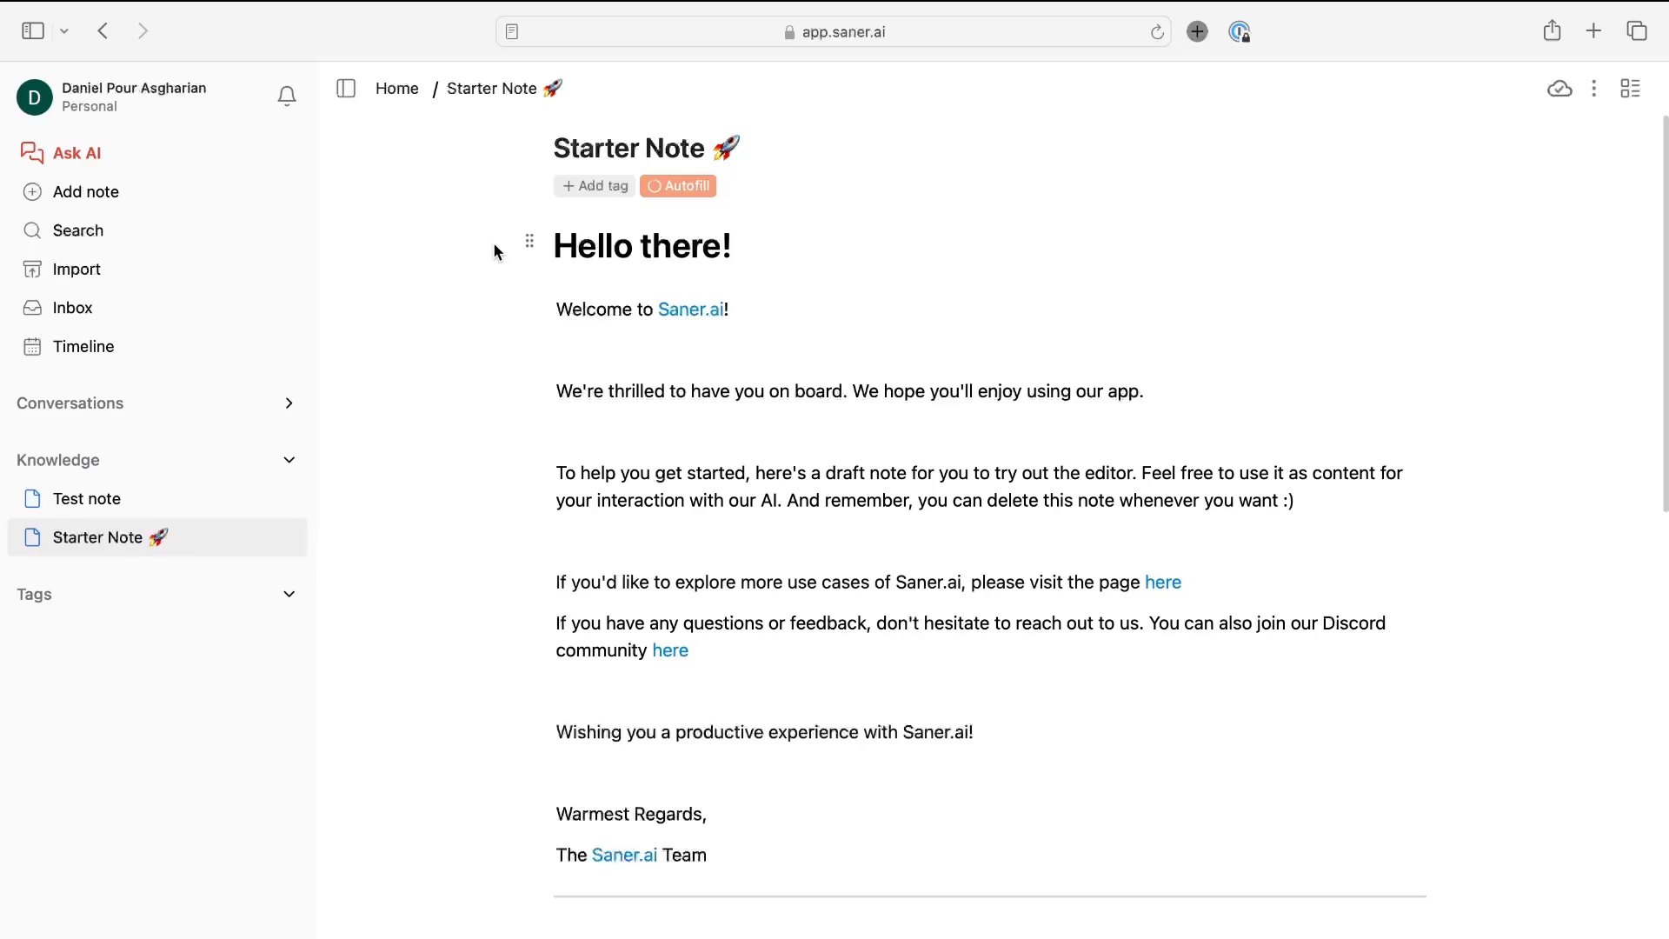
left_click(678, 186)
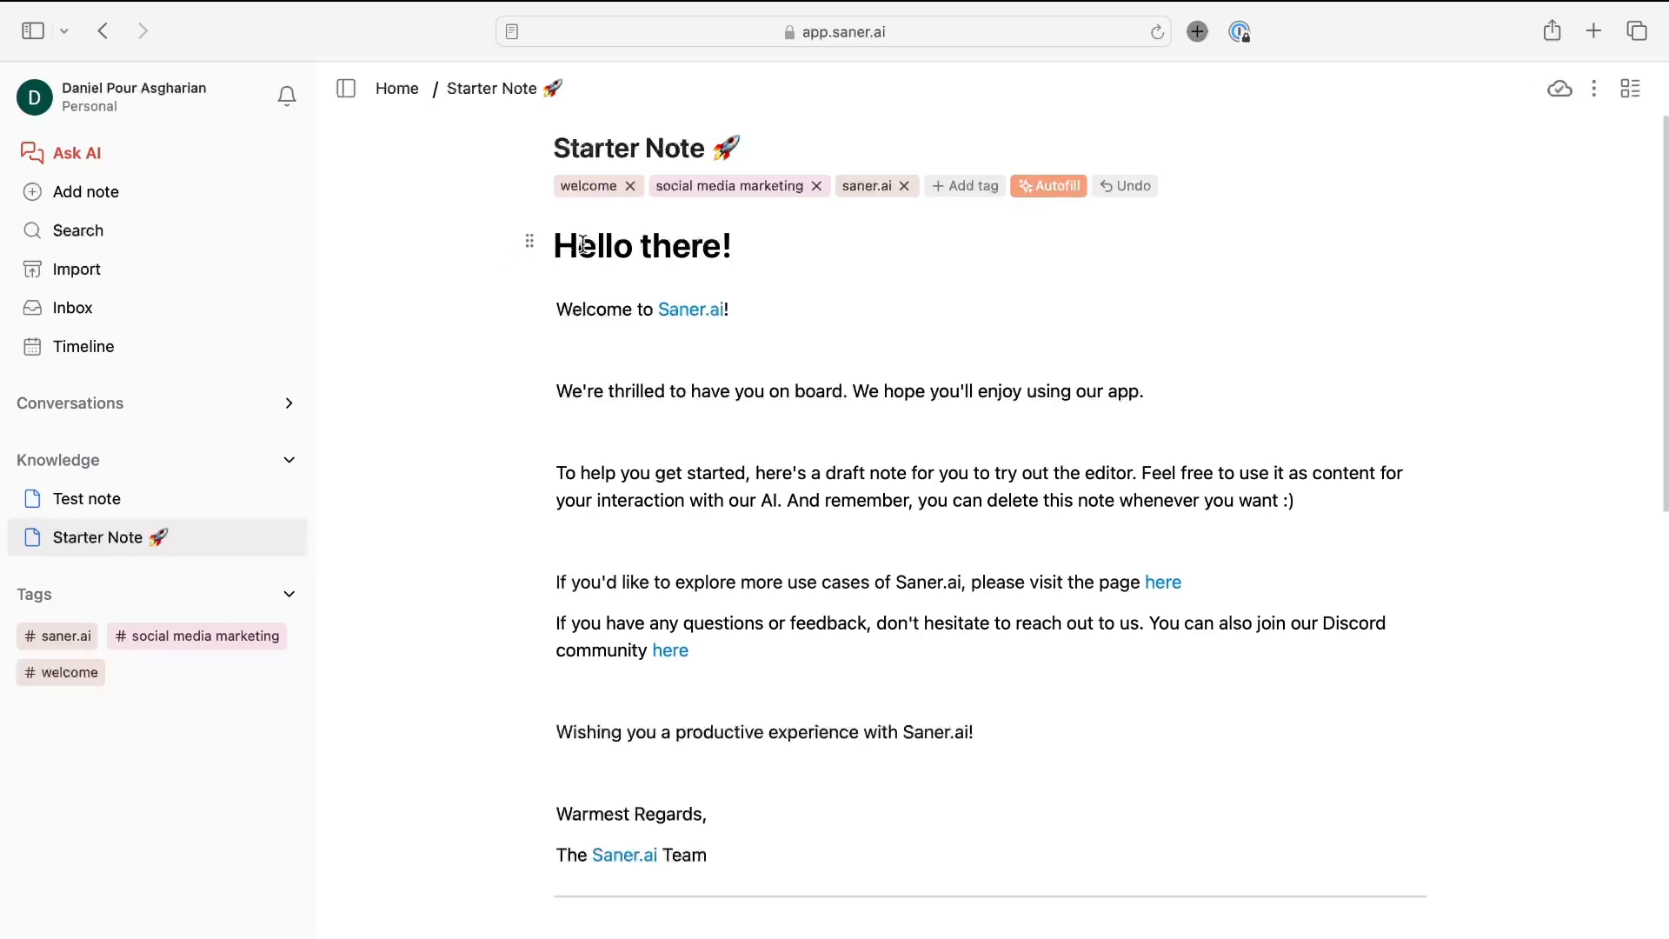
scroll("down", 3)
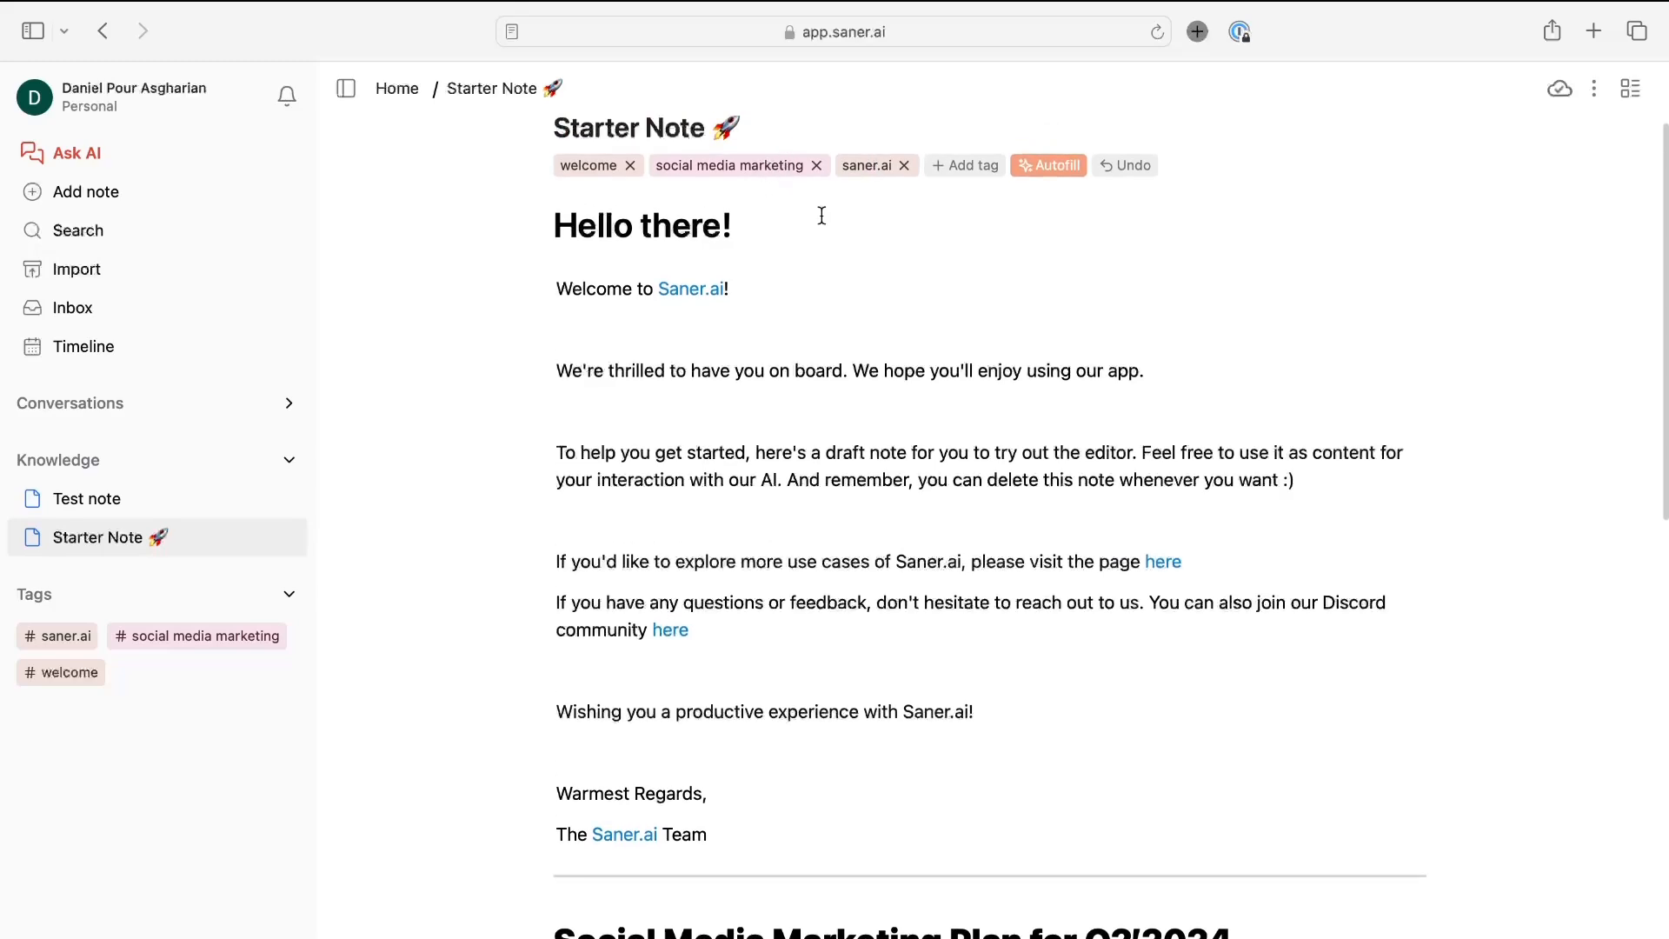
scroll("down", 3)
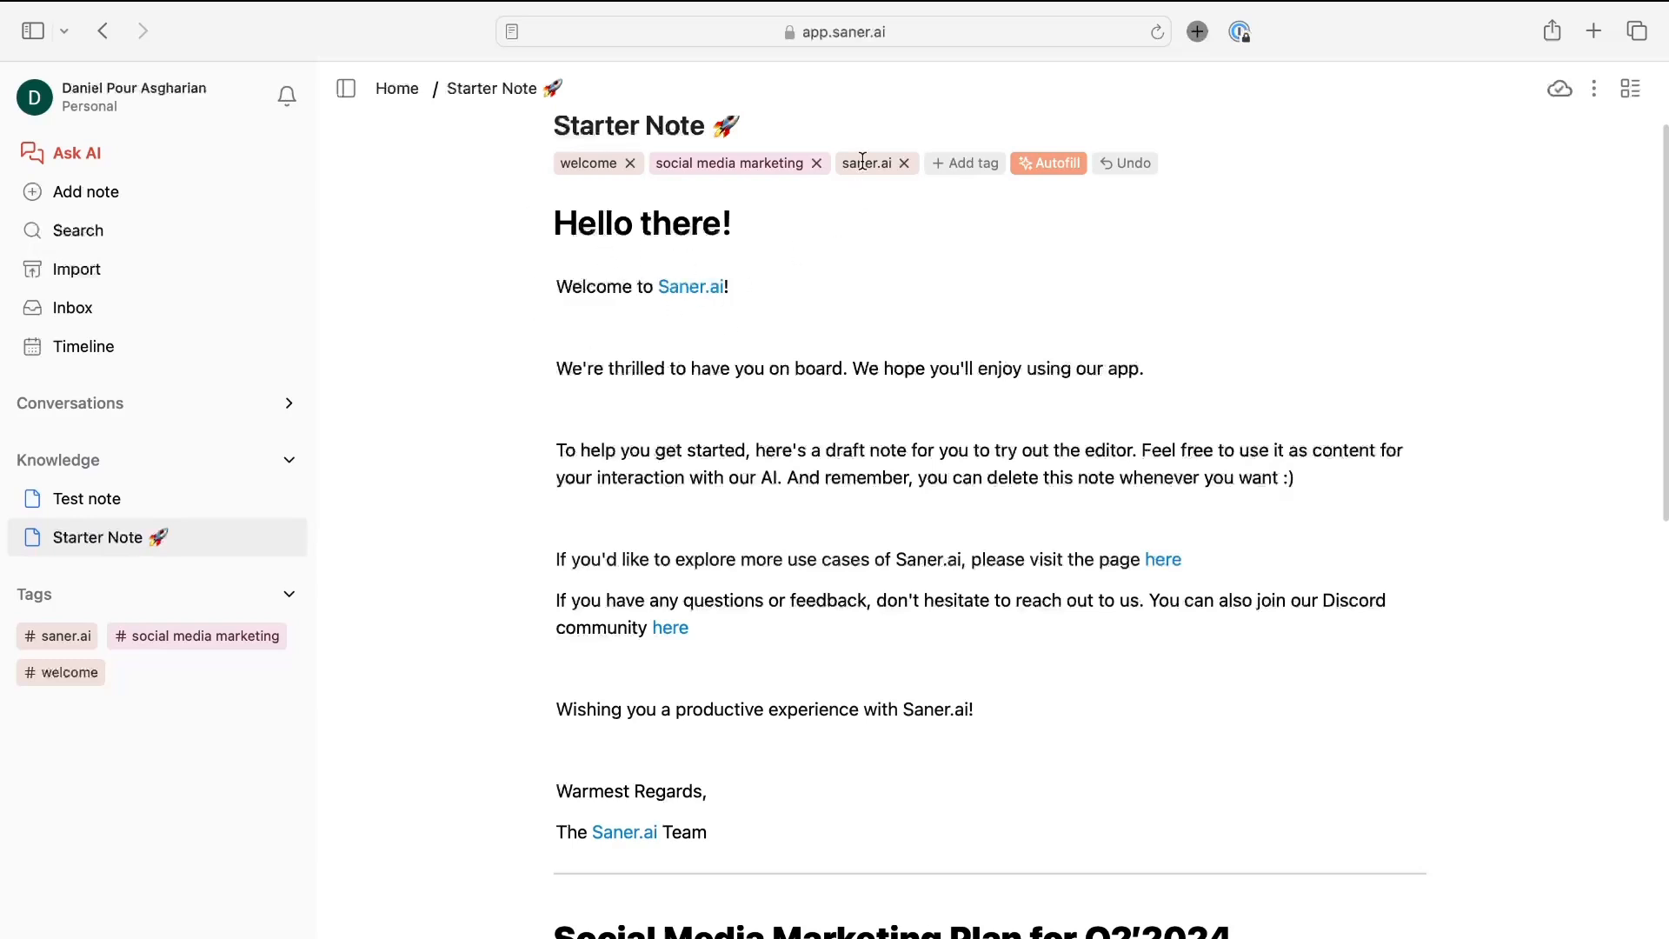
scroll("down", 3)
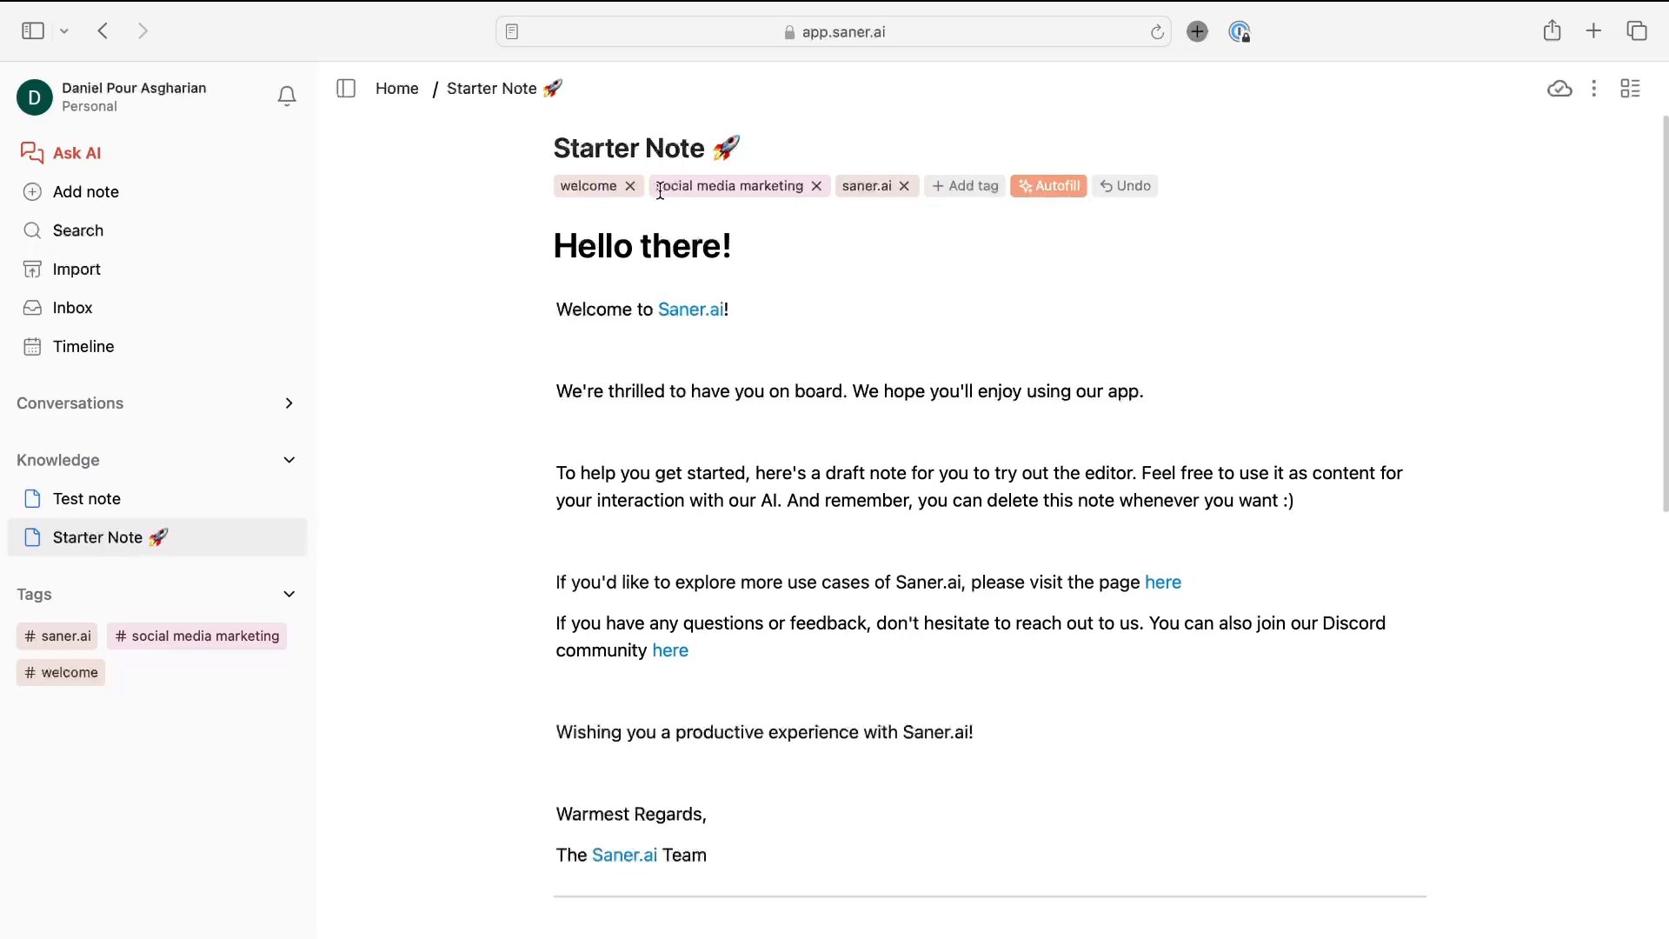
mouse_move(601, 218)
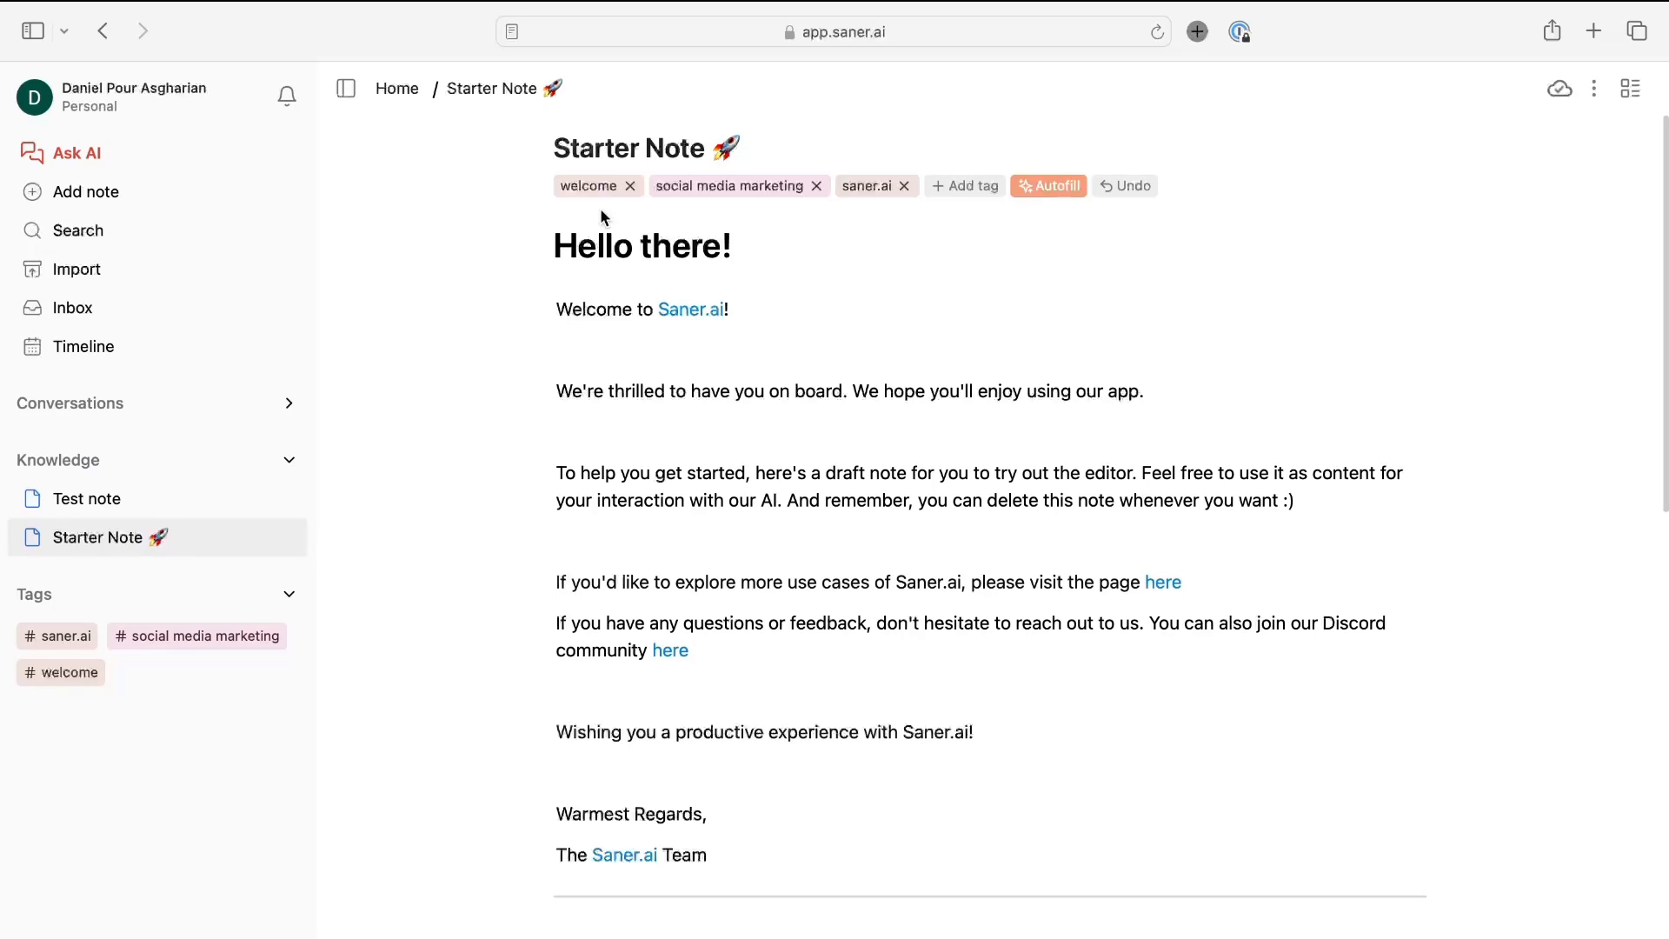
mouse_move(170, 224)
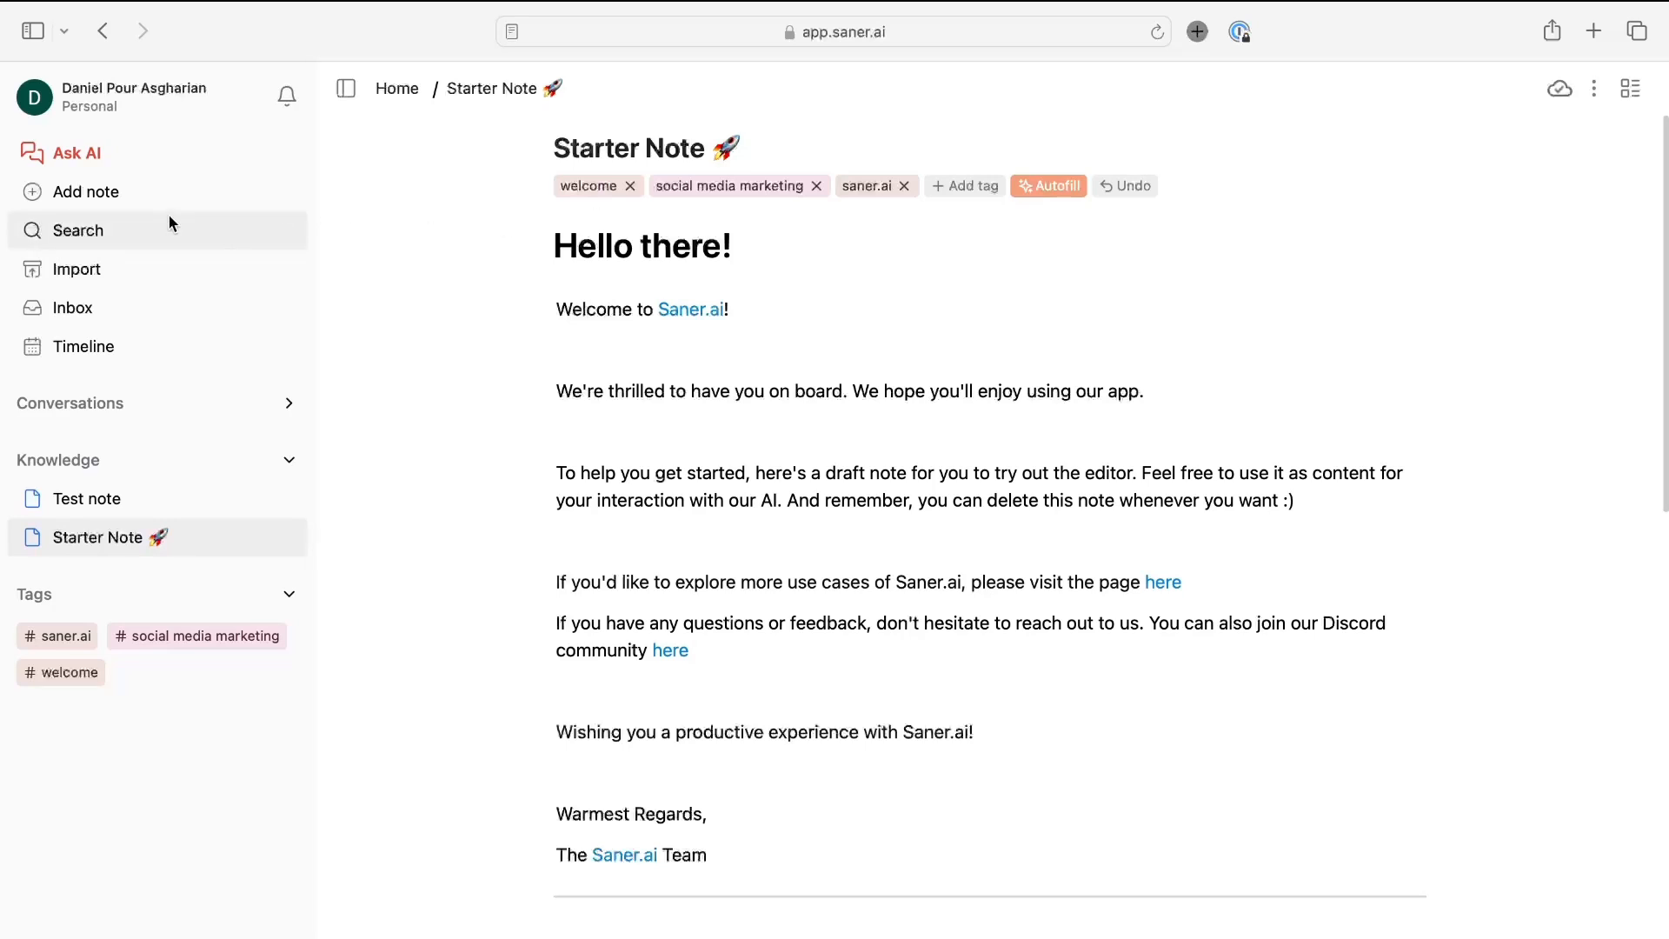
scroll("down", 3)
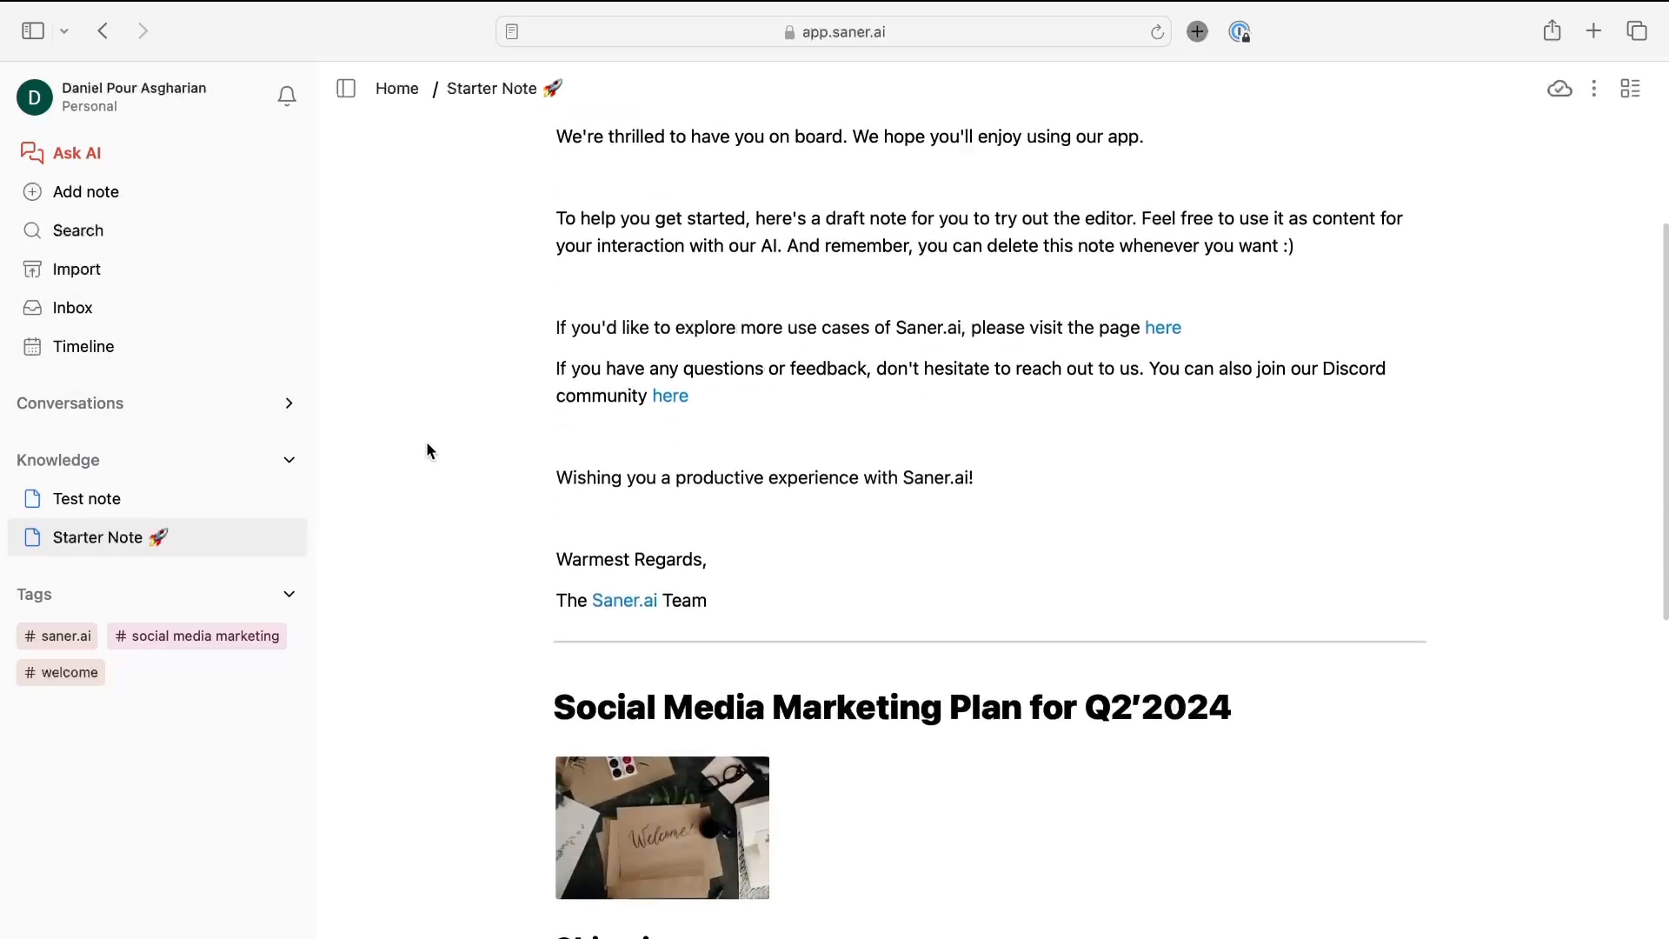
scroll("down", 3)
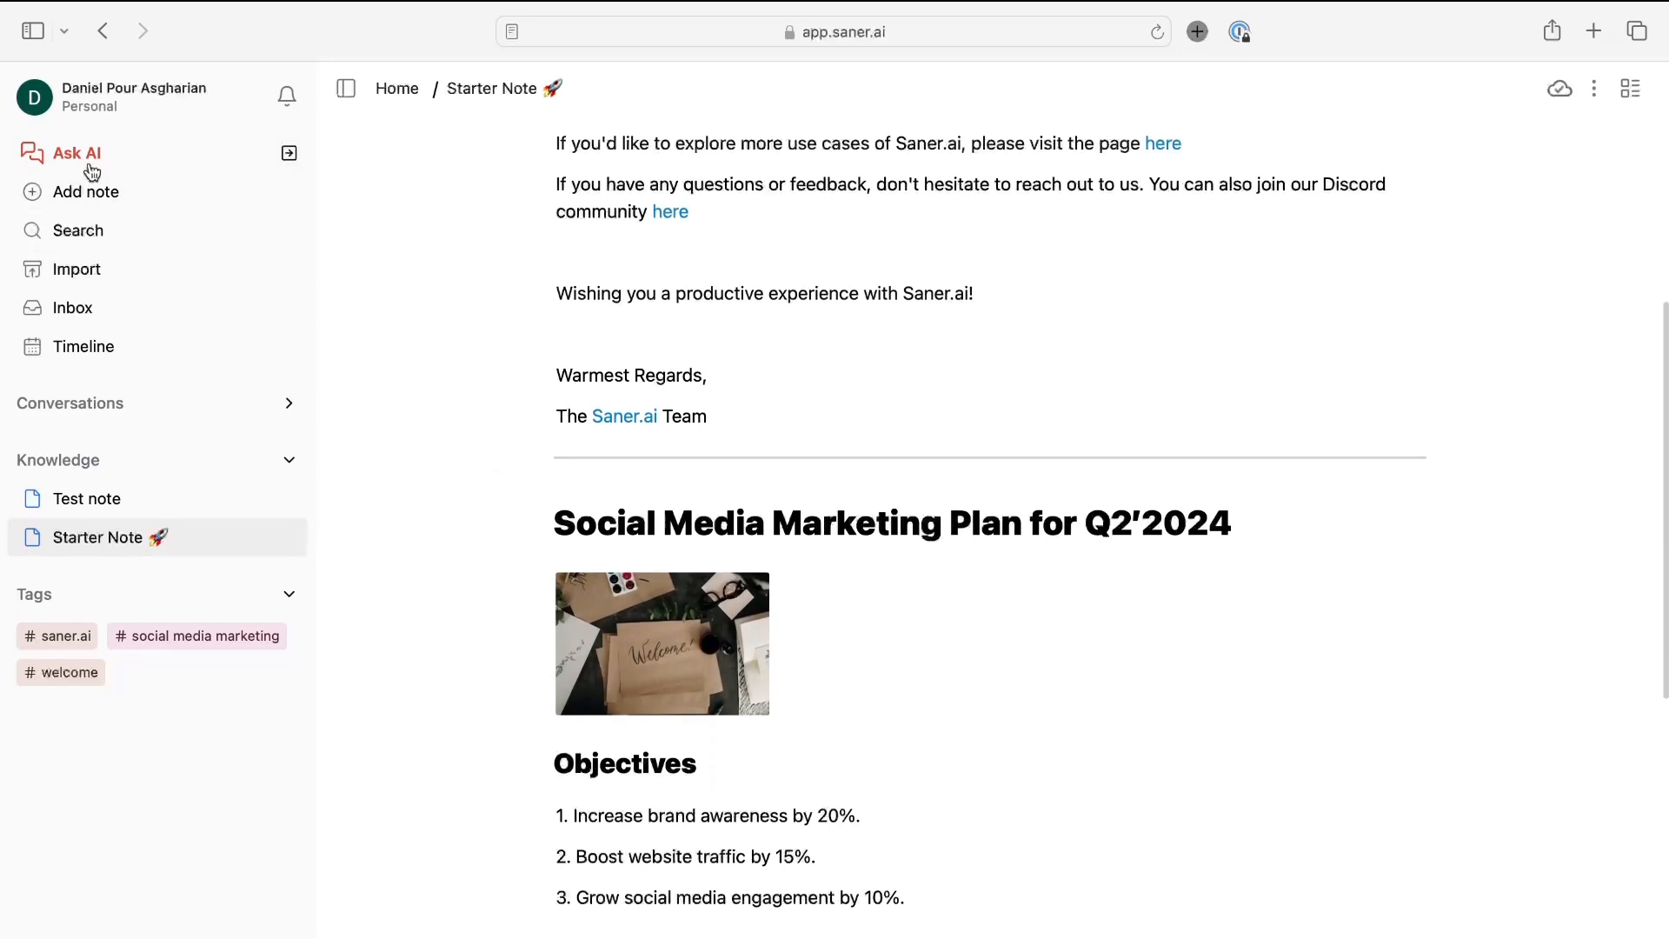
Ask Skai 'What is the social media marketing plan?' and read its Q2'2024 summary
left_click(74, 153)
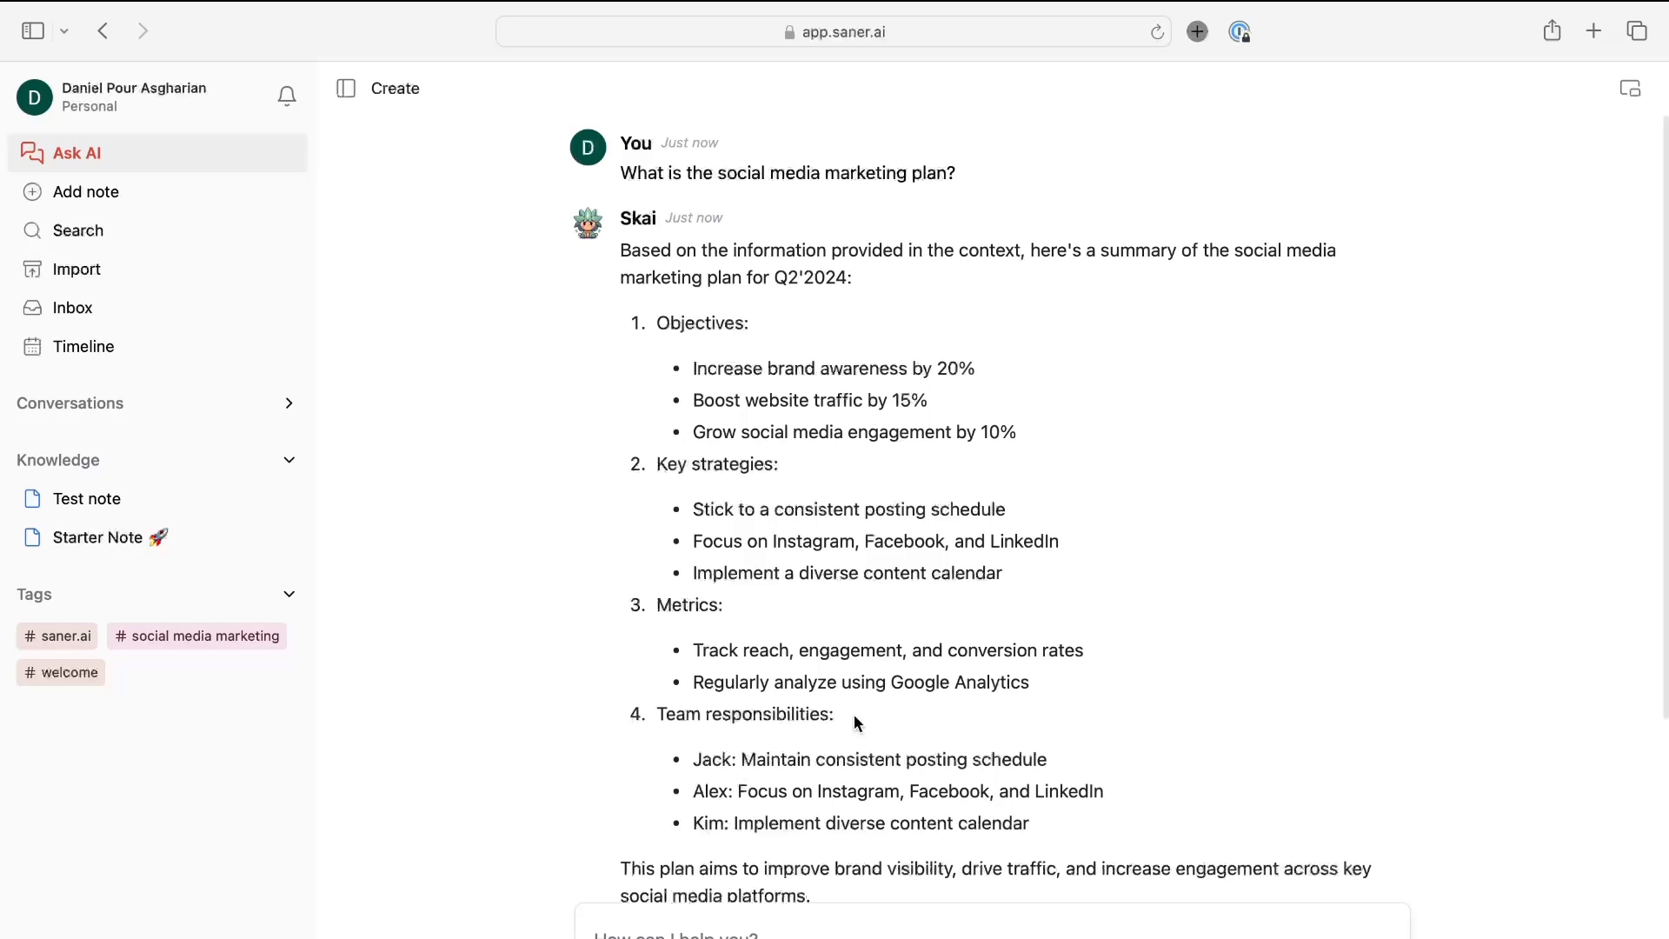
scroll("down", 3)
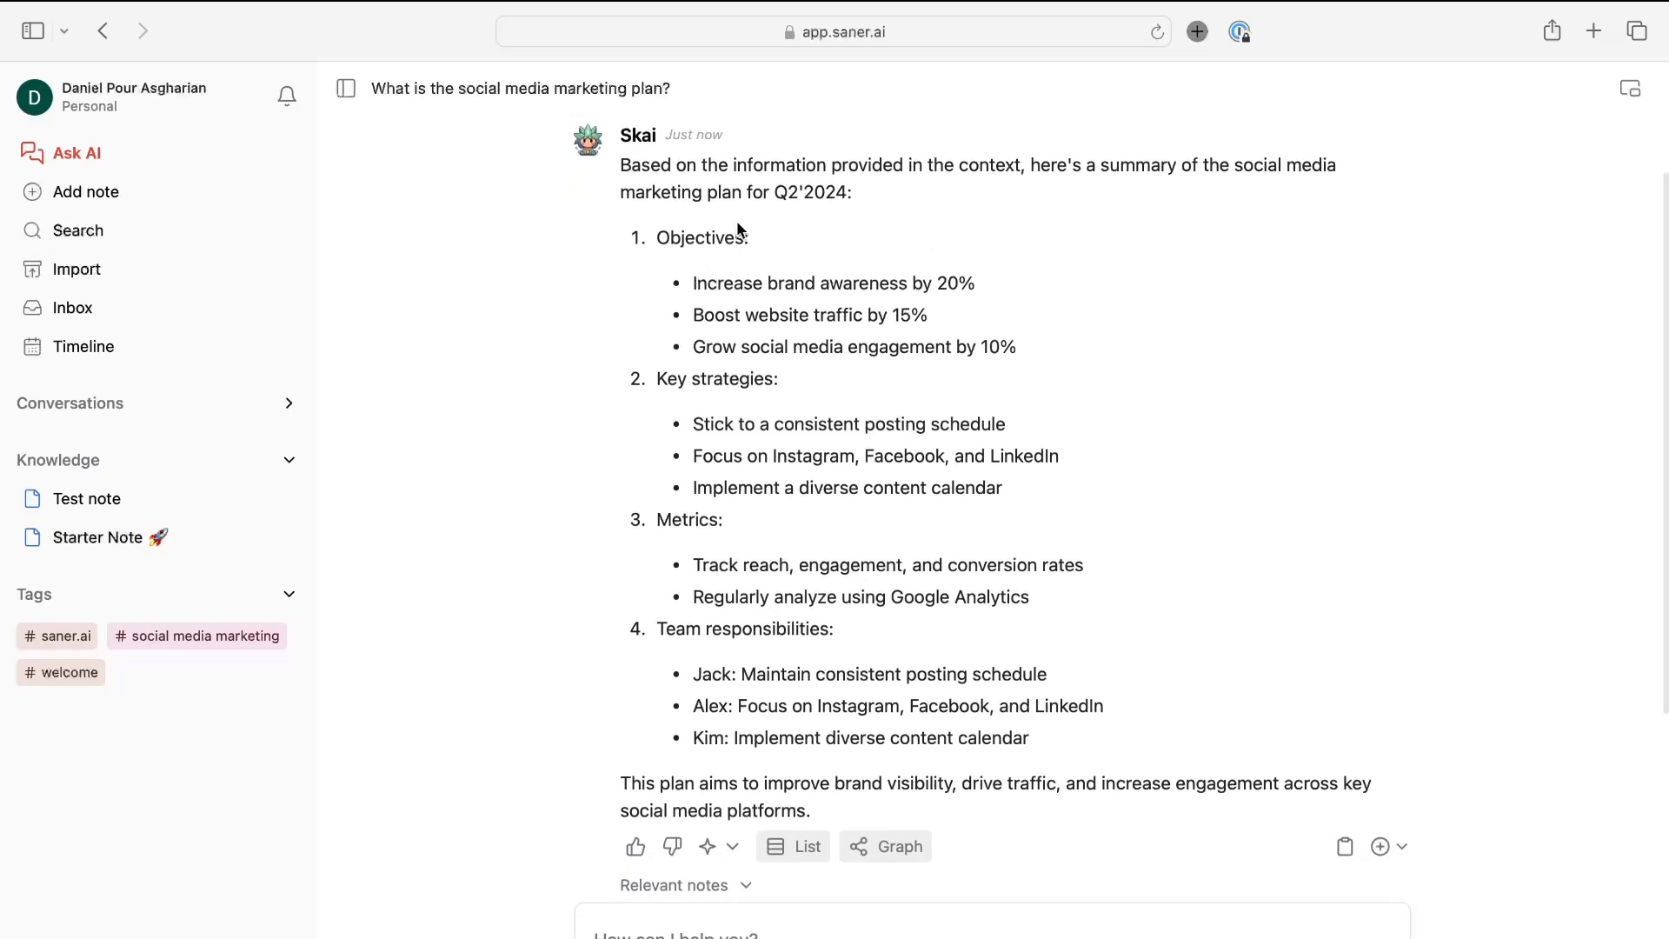
scroll("down", 3)
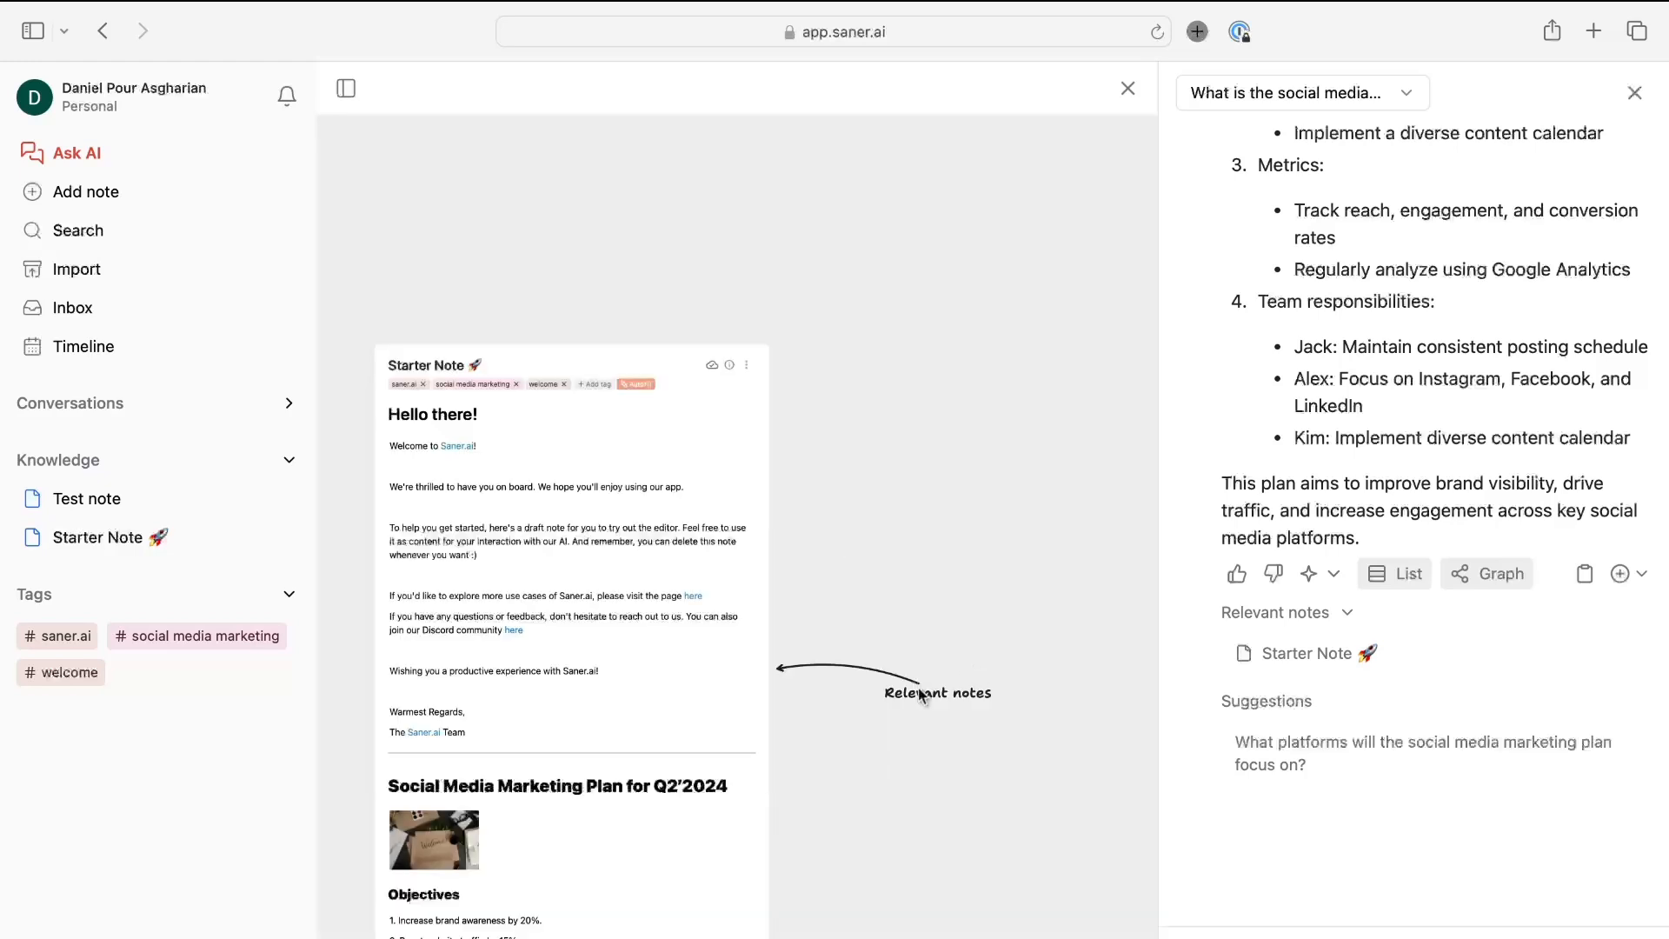
View the cited Starter Note from the answer and close the chat panel so the note fills the page
scroll("down", 3)
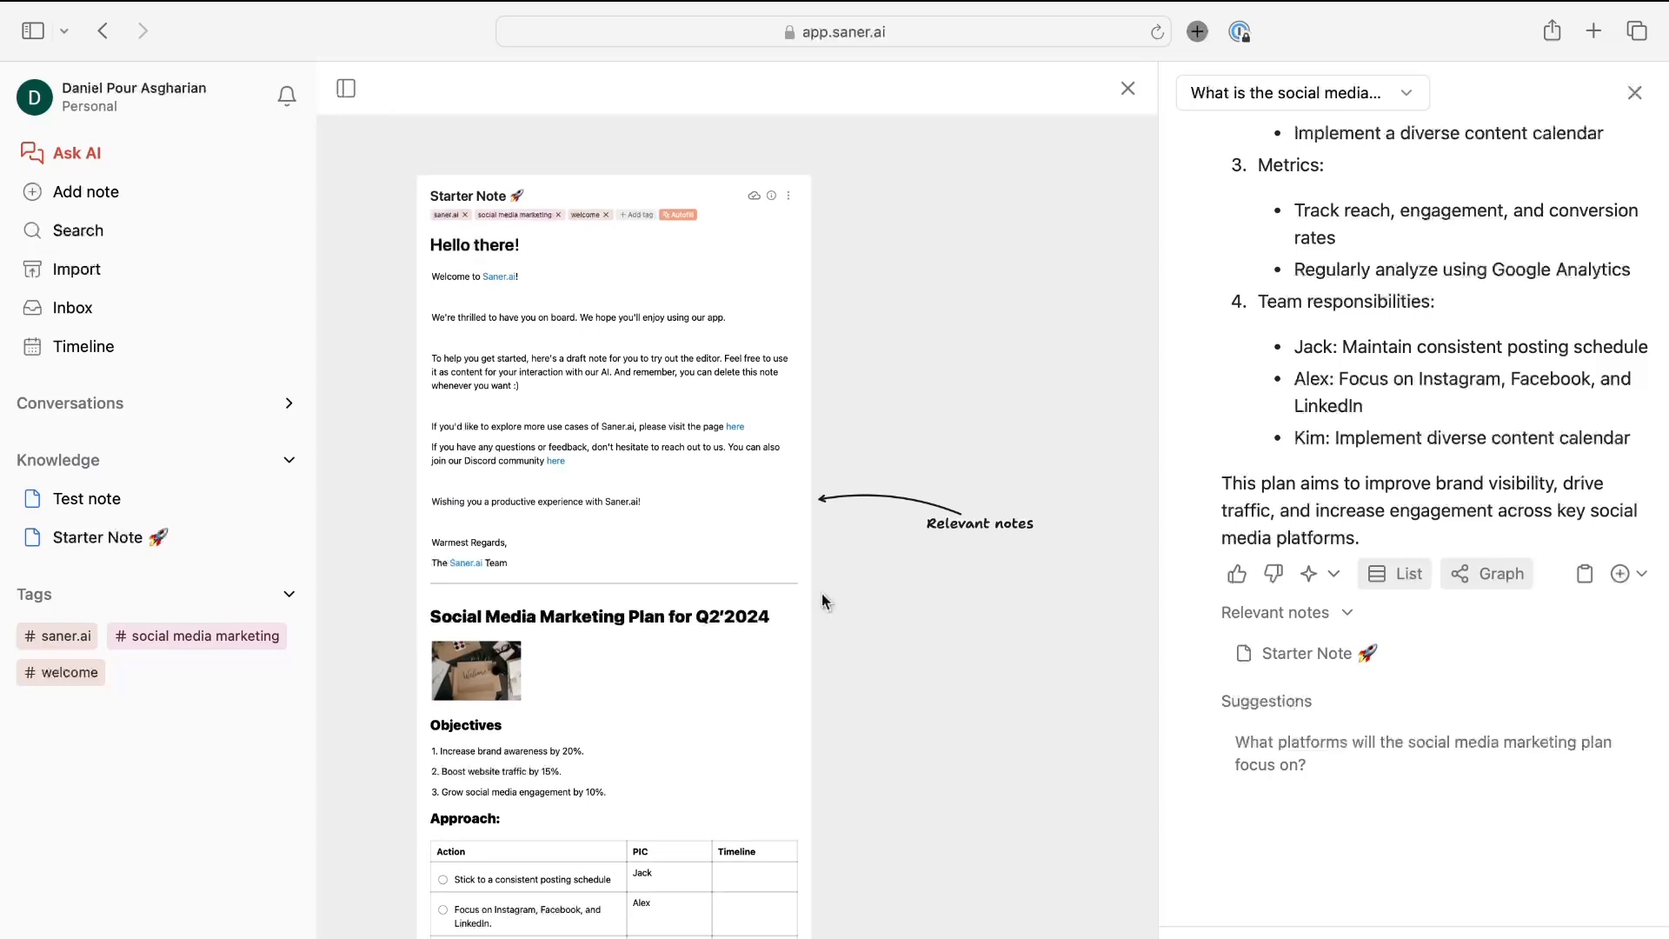
scroll("down", 3)
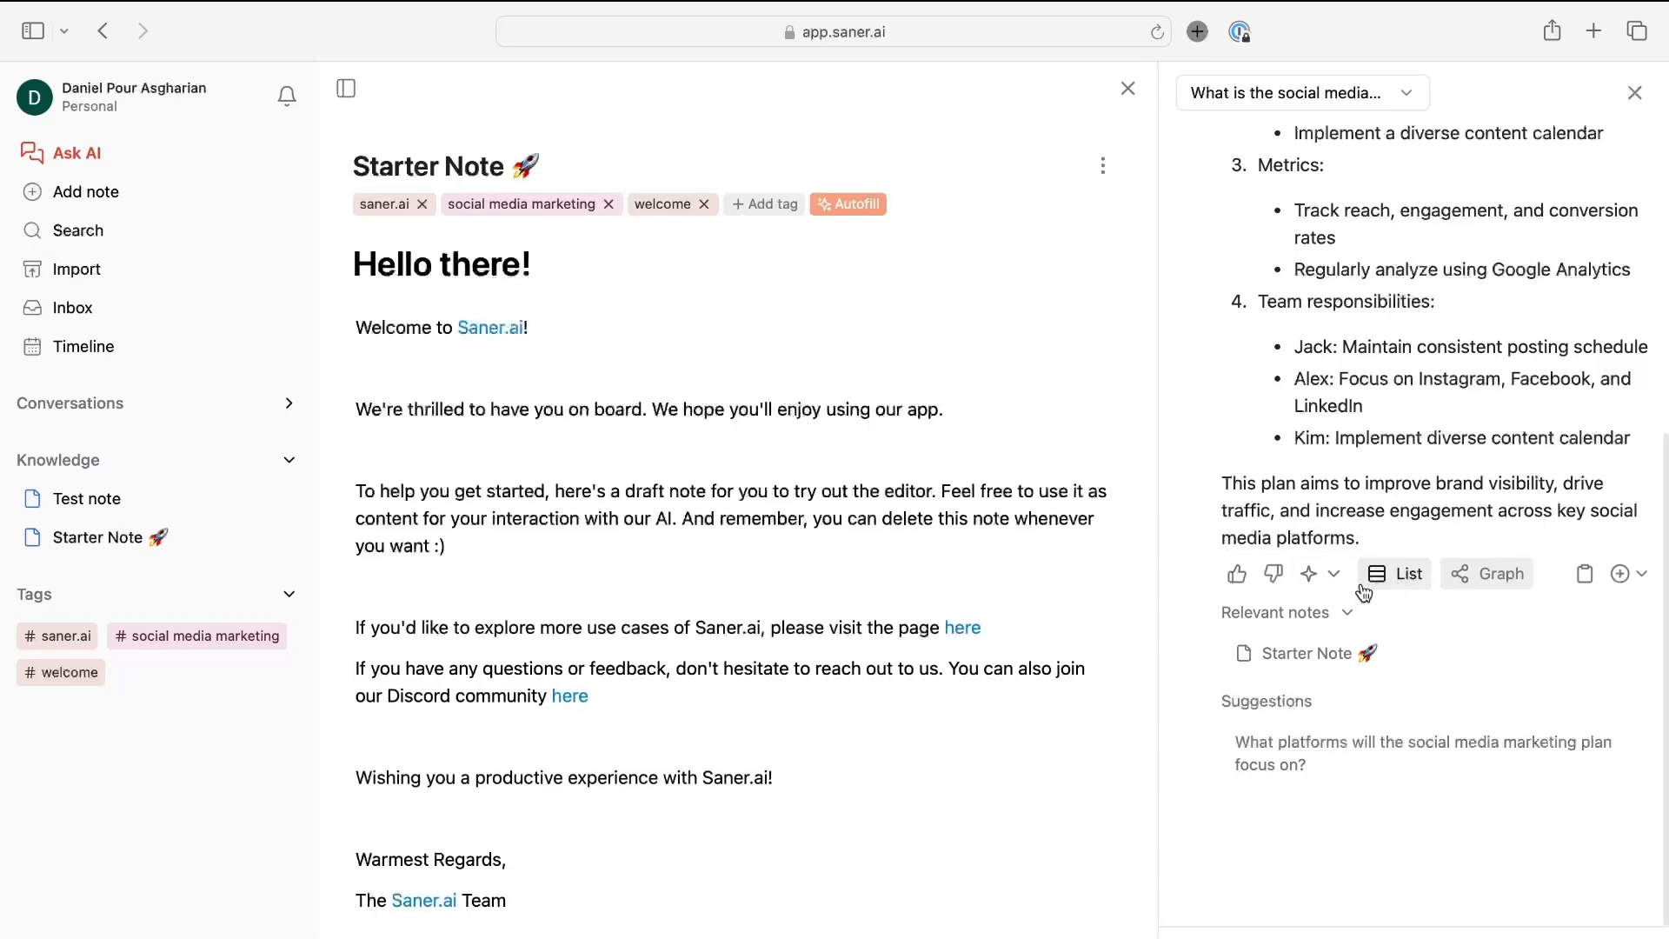
scroll("down", 3)
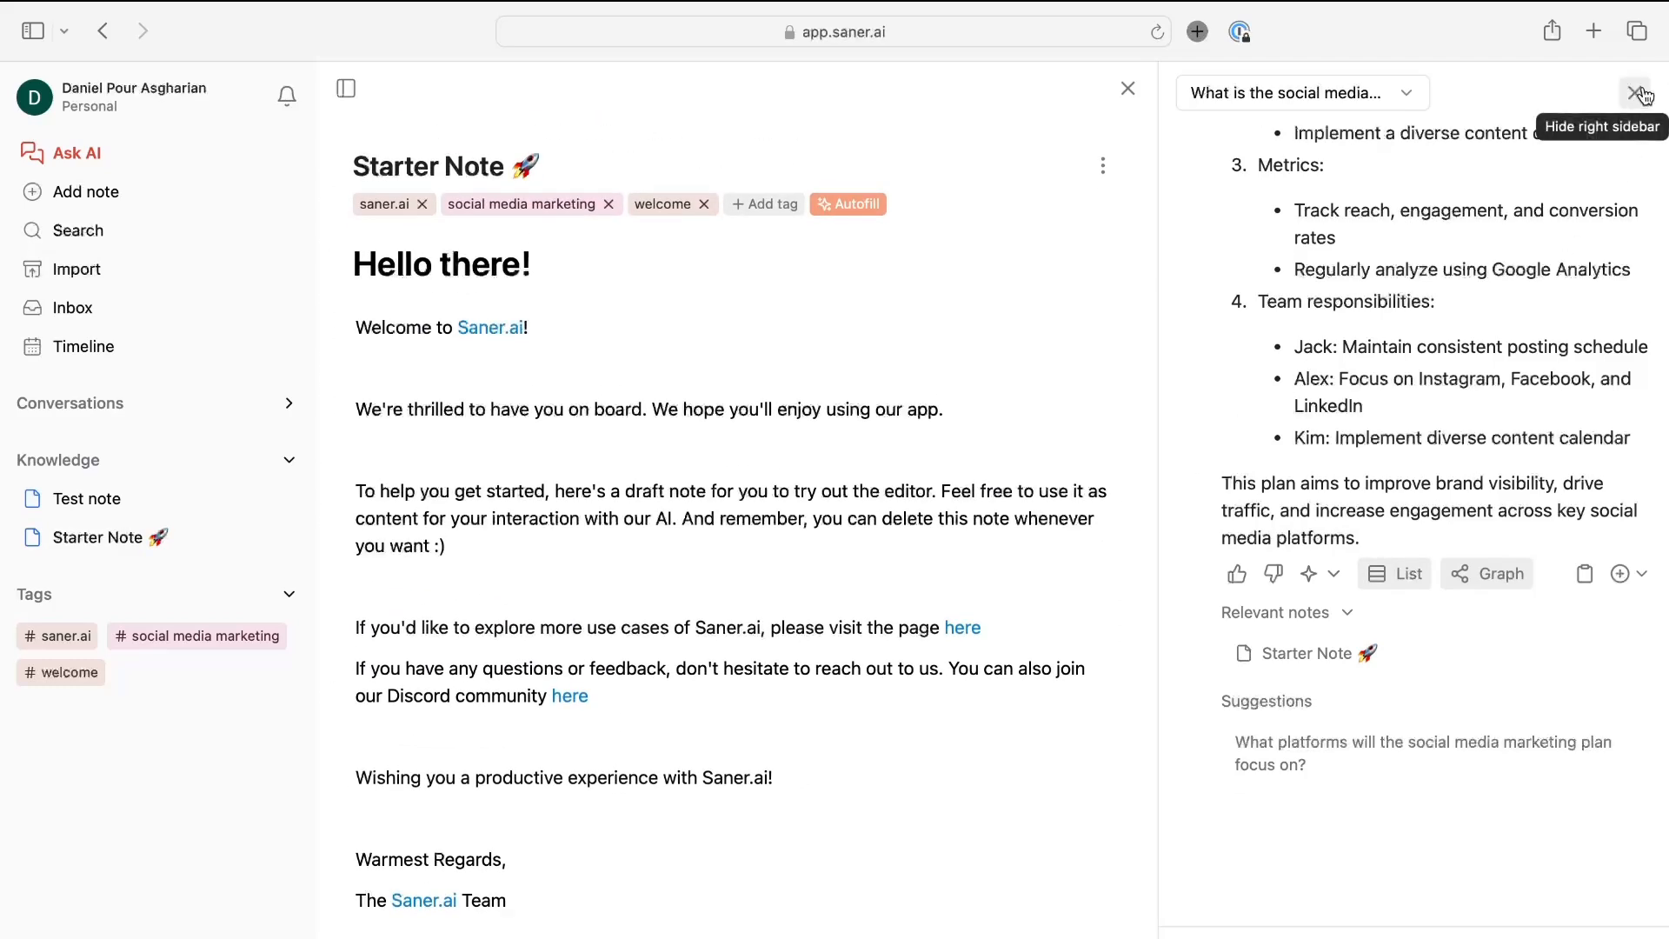
left_click(1301, 92)
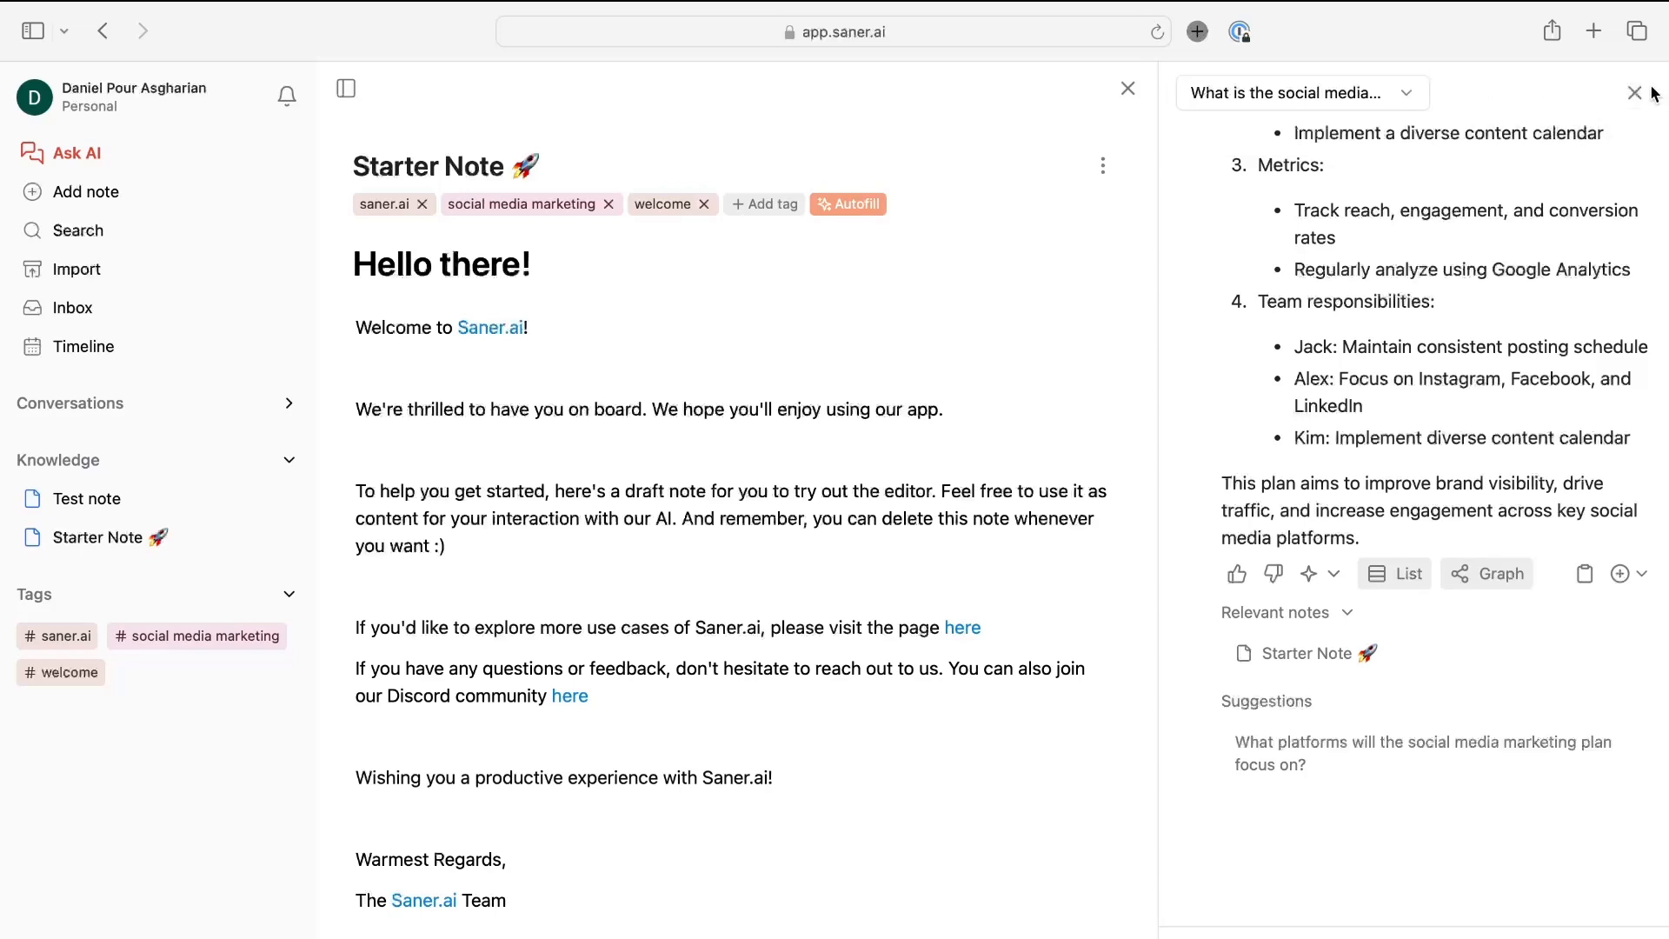
left_click(1636, 92)
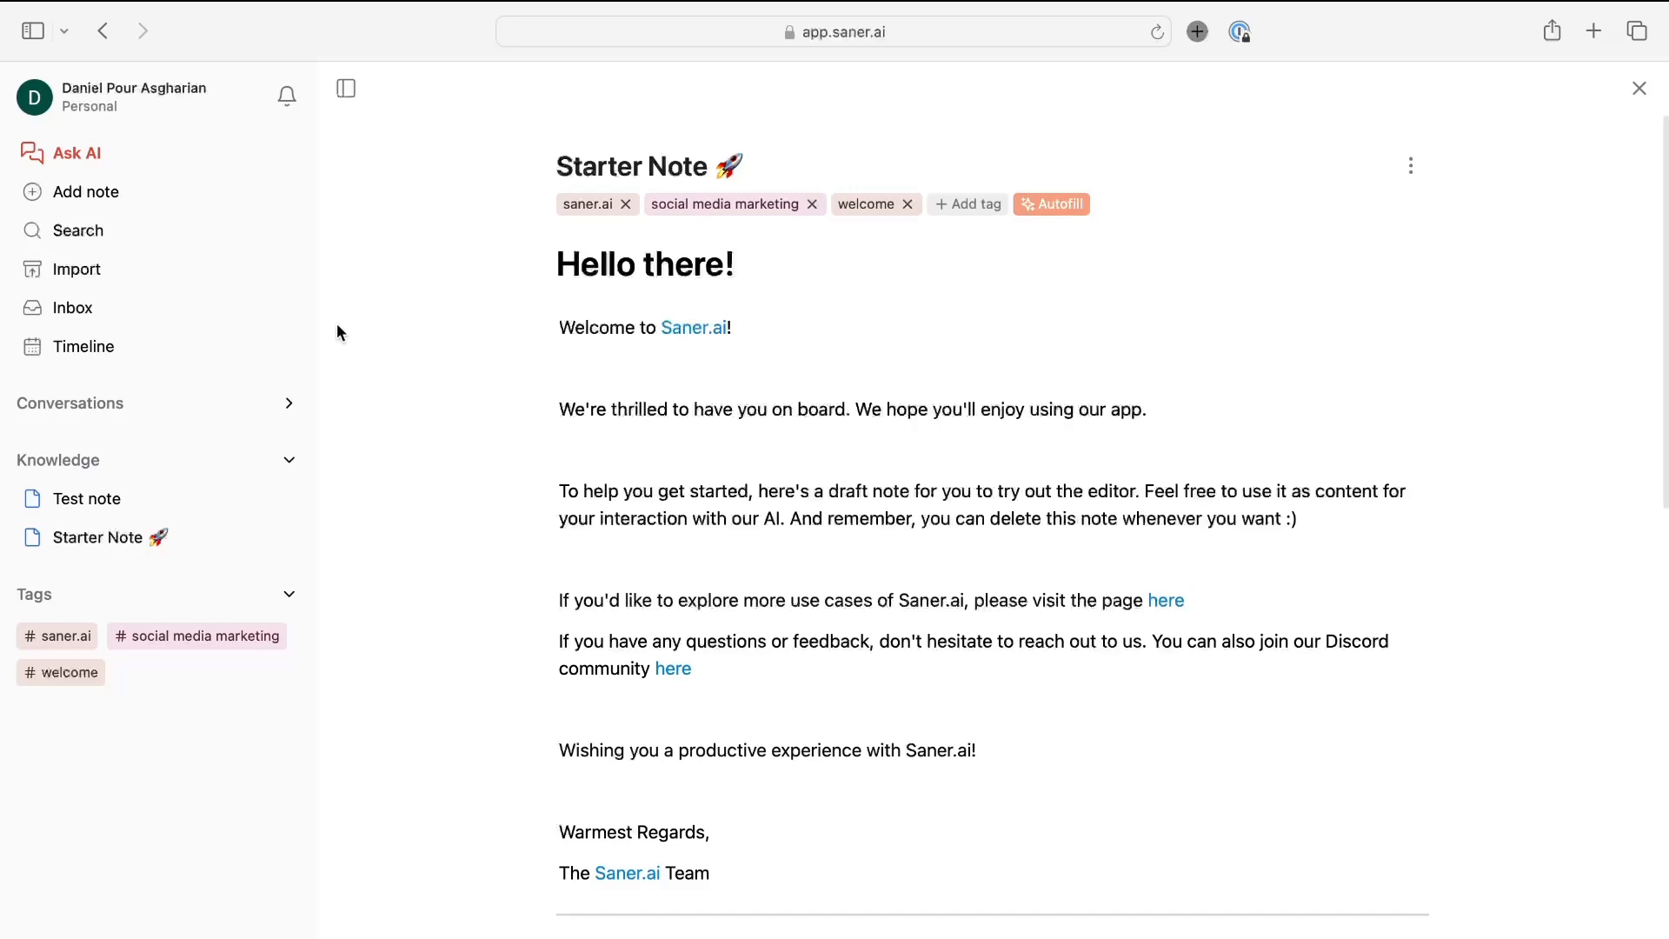
mouse_move(94, 372)
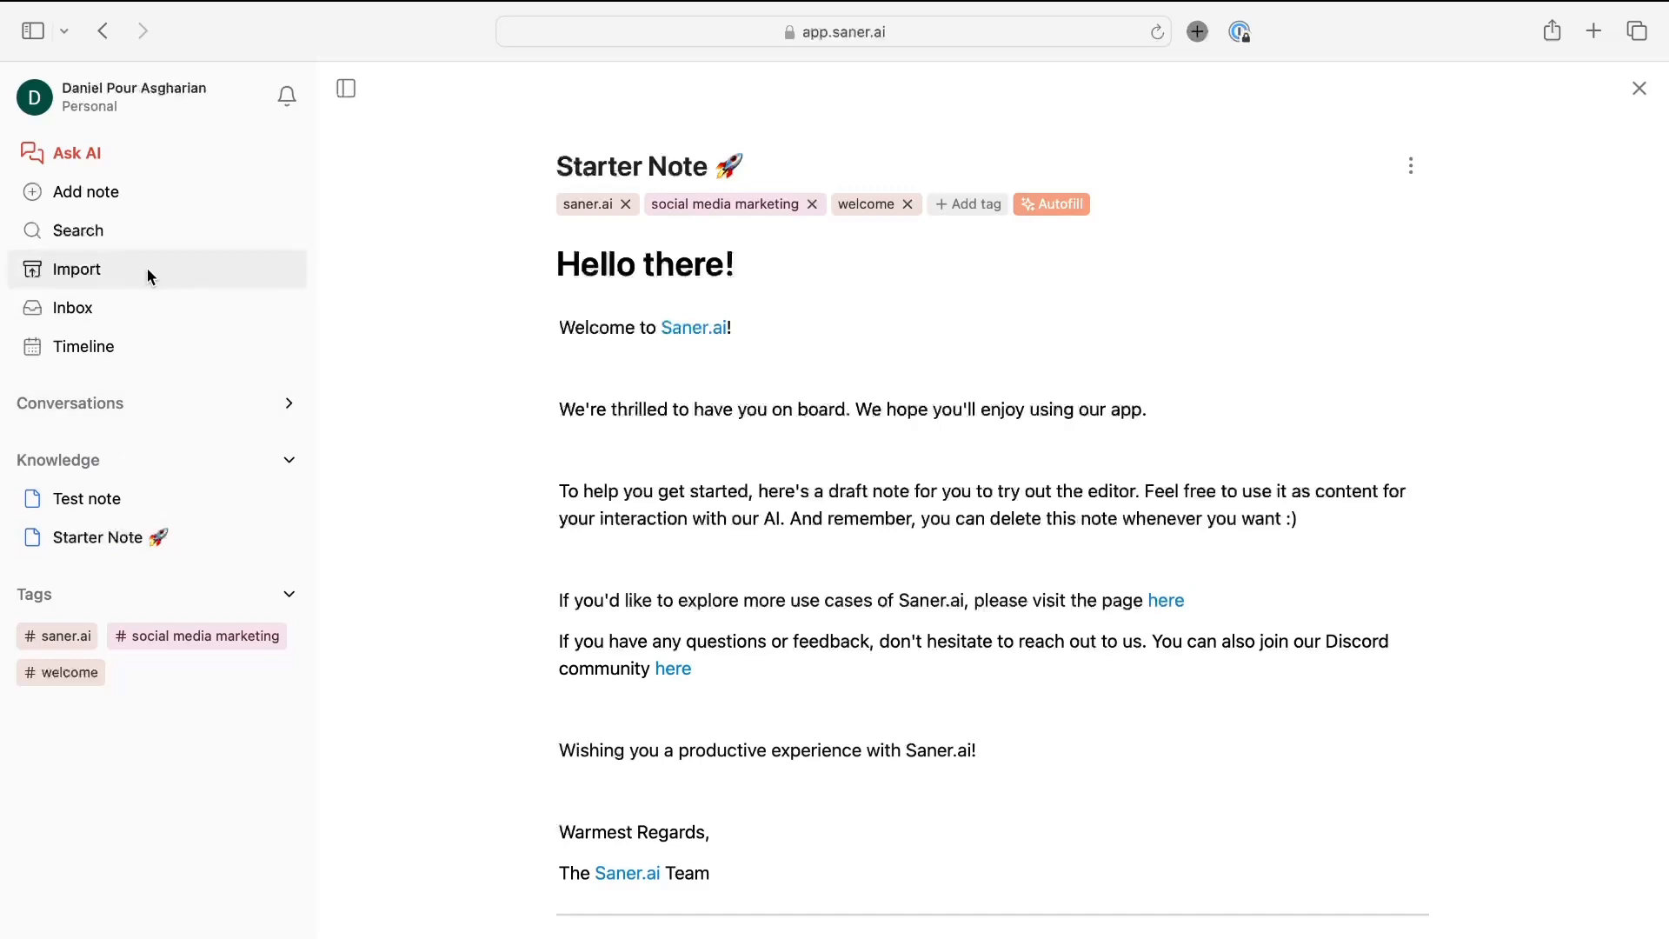
Bring up the Import Data dialog offering Markdown, PDF, Word, Notion, Apple Notes and Evernote imports
left_click(77, 267)
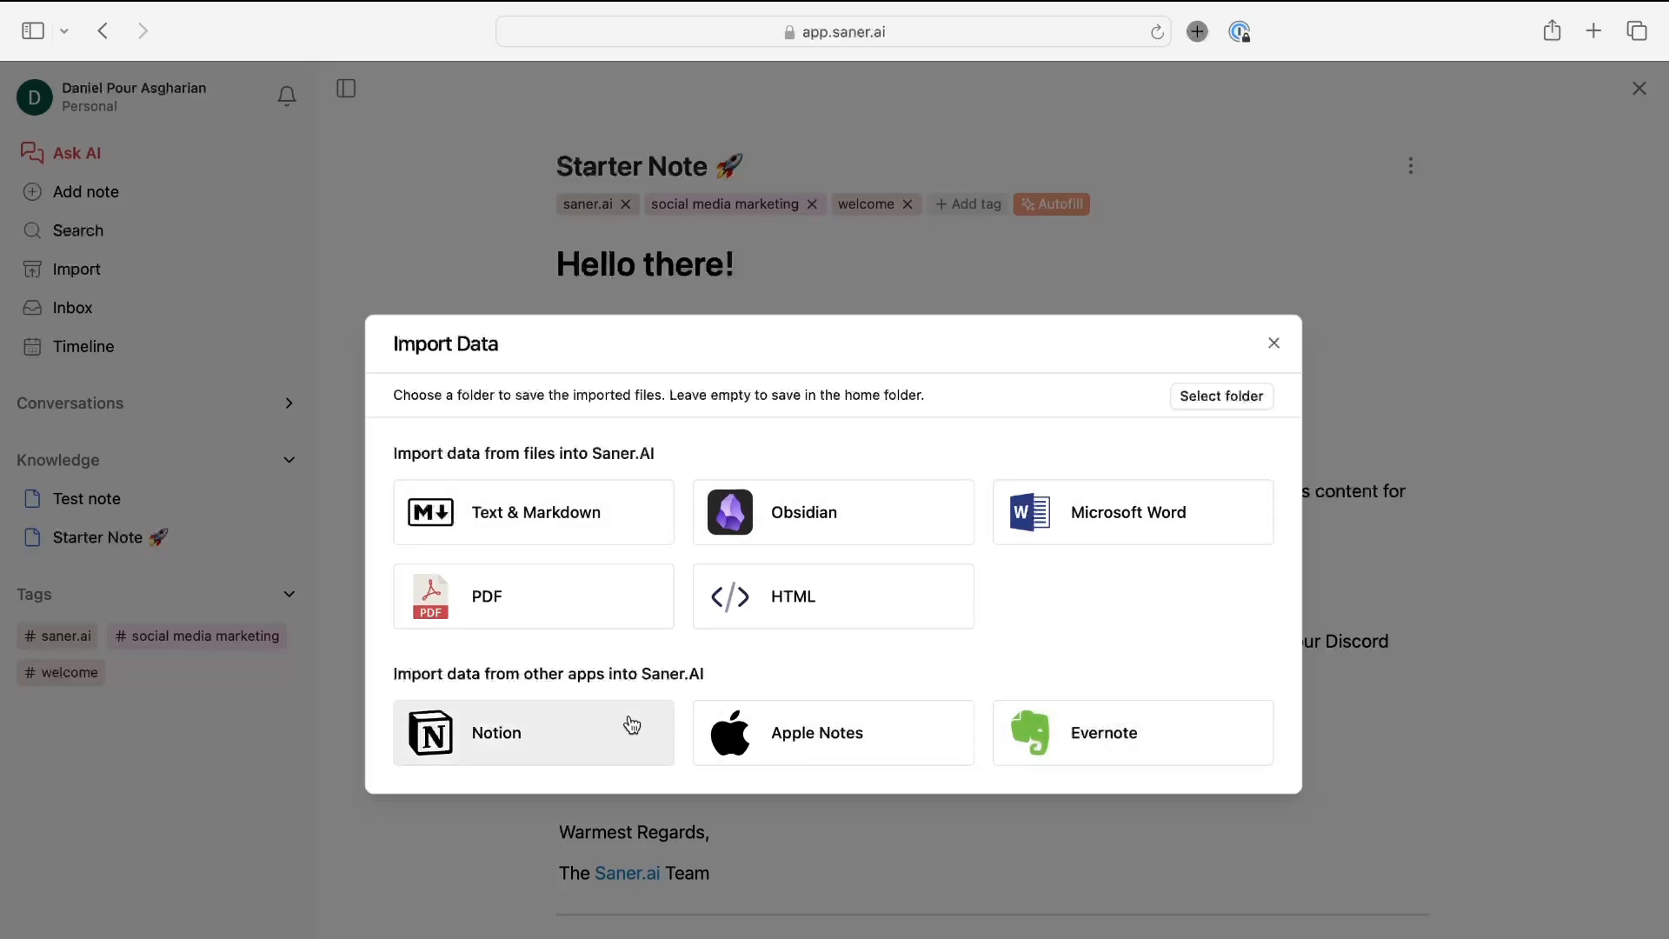
mouse_move(732, 579)
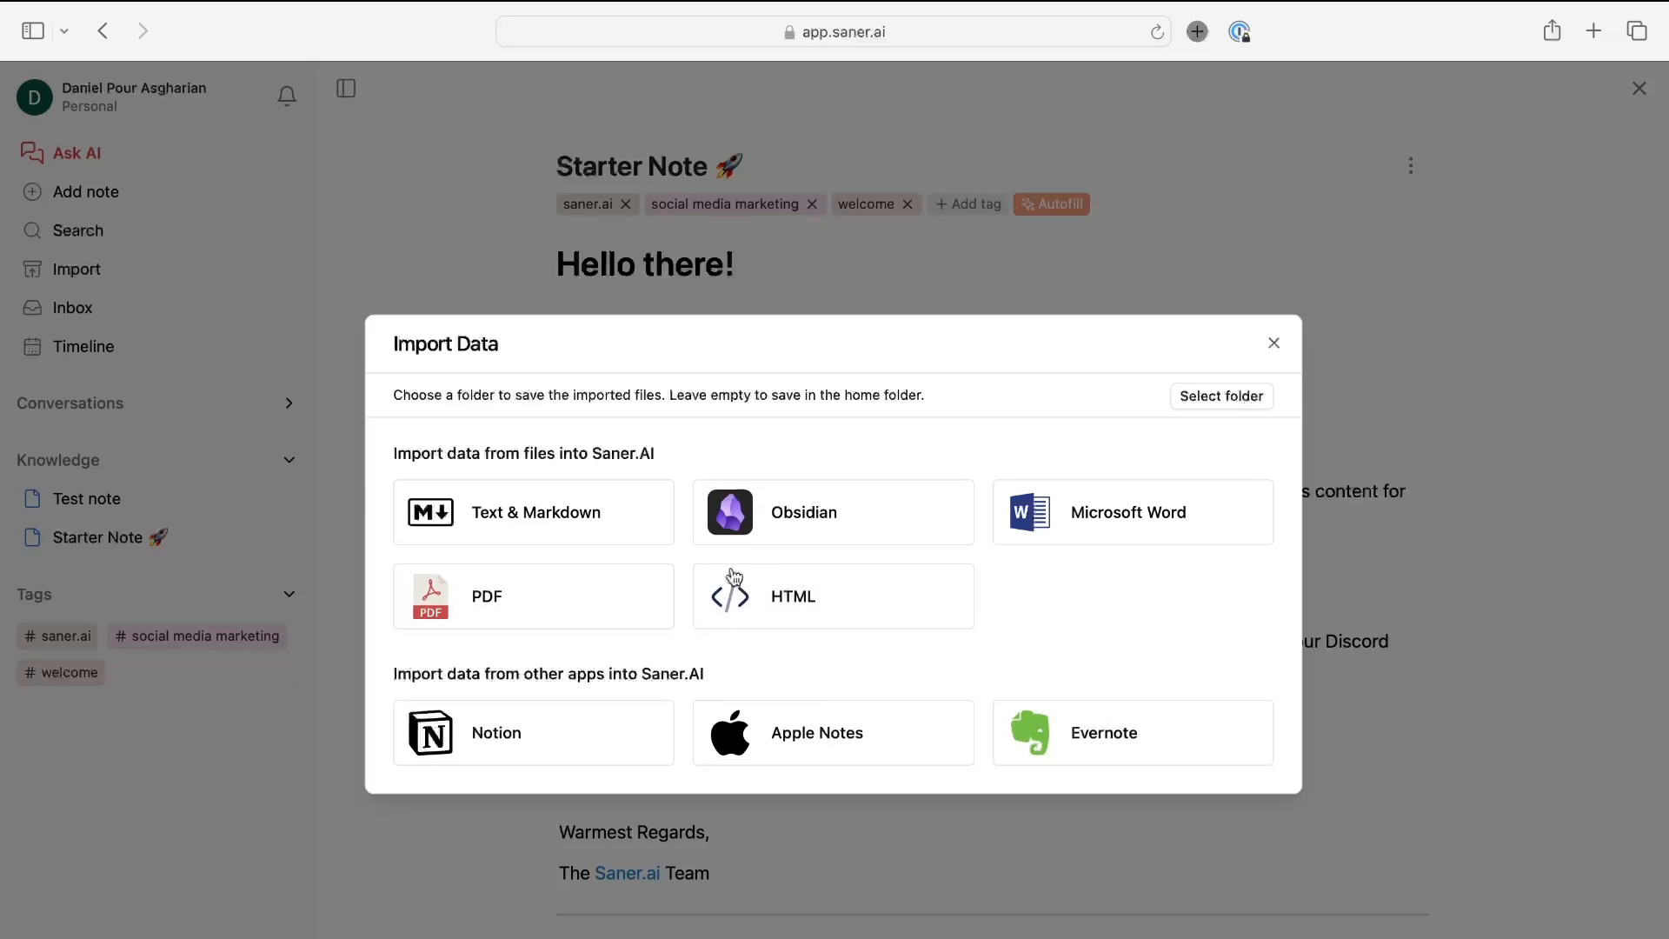